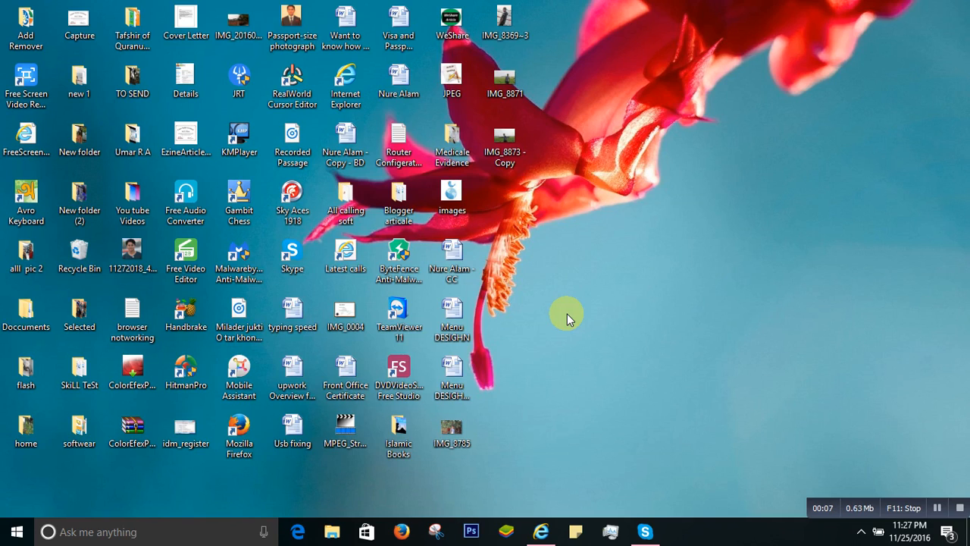
pyautogui.moveTo(531, 530)
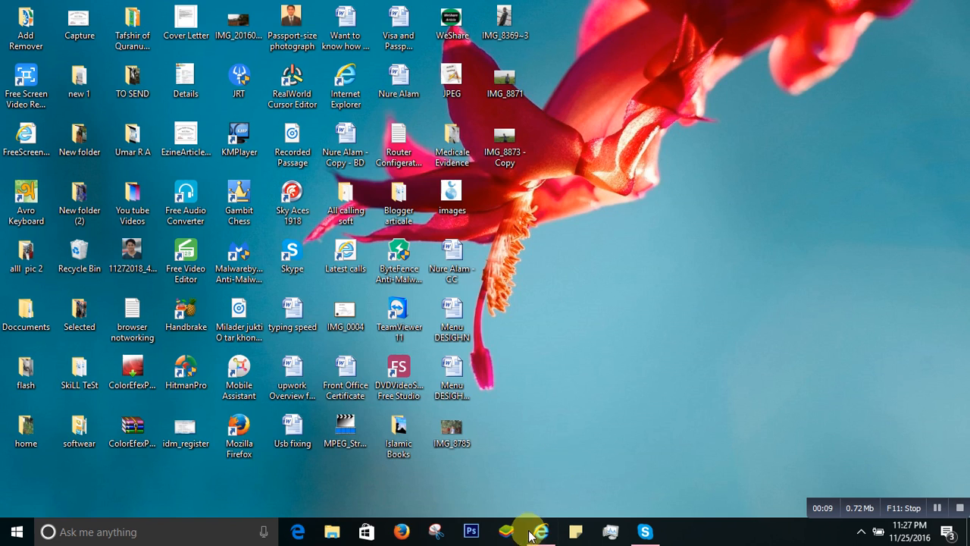
pyautogui.moveTo(537, 531)
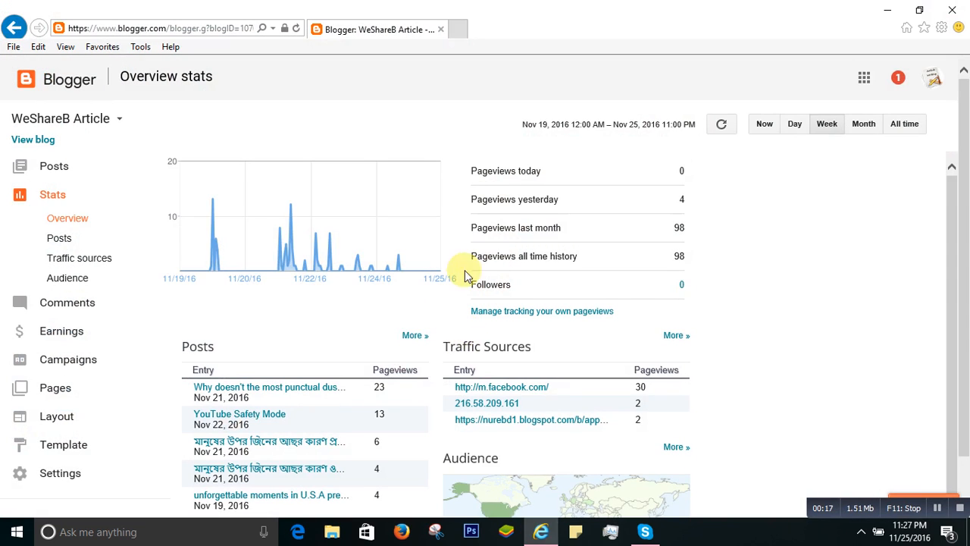
pyautogui.moveTo(297, 161)
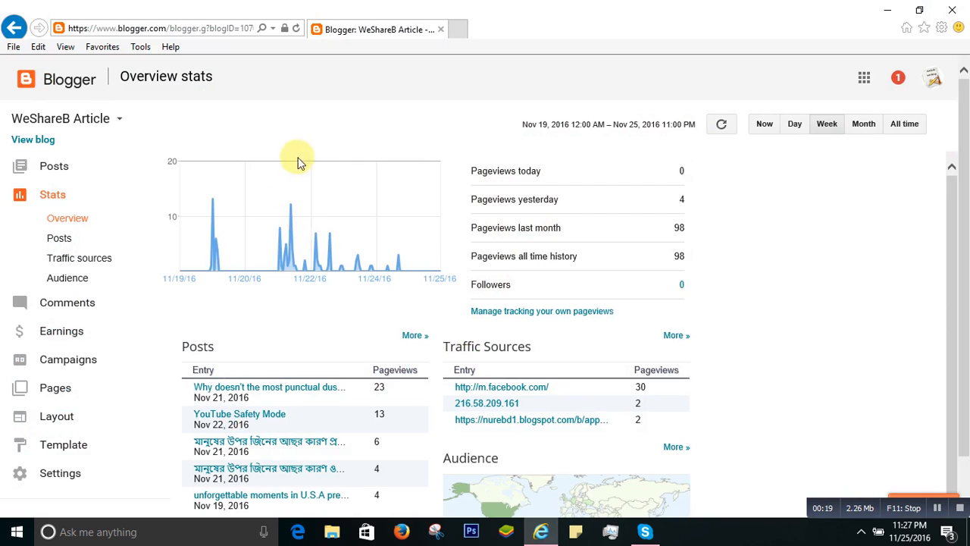
pyautogui.moveTo(42, 140)
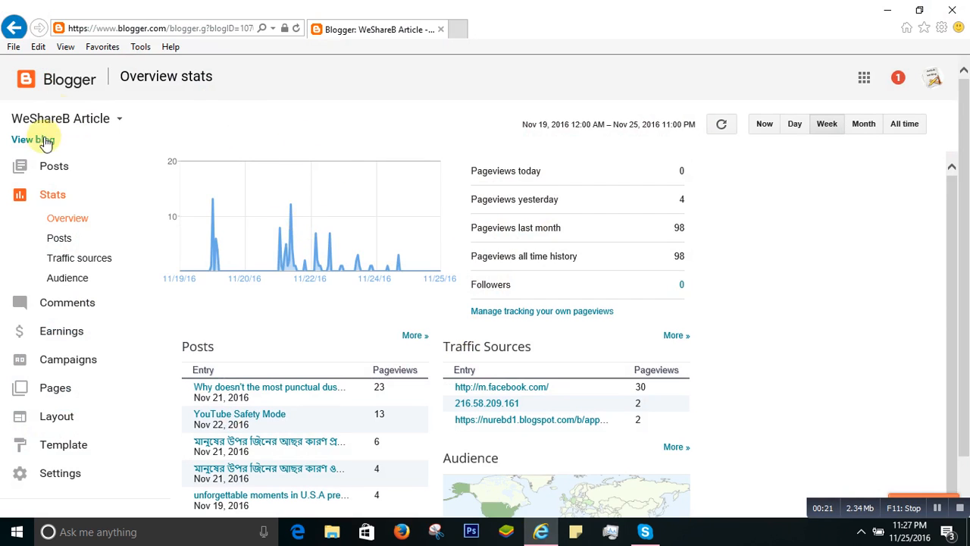
pyautogui.moveTo(592, 236)
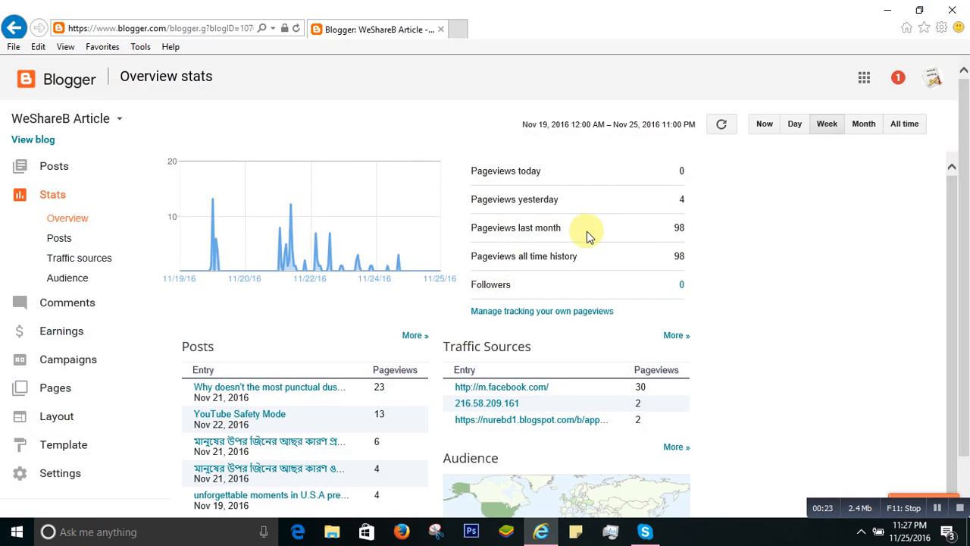
pyautogui.moveTo(234, 231)
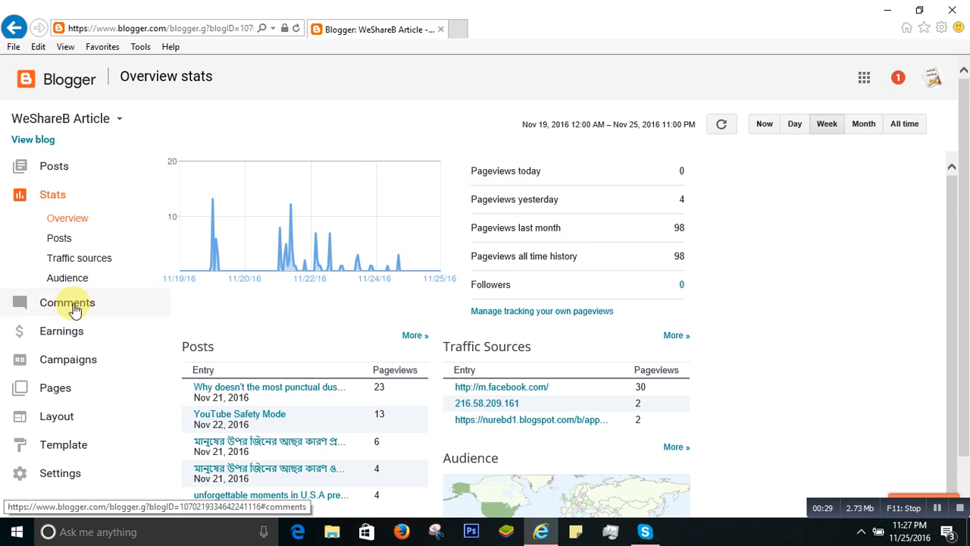
pyautogui.moveTo(59, 198)
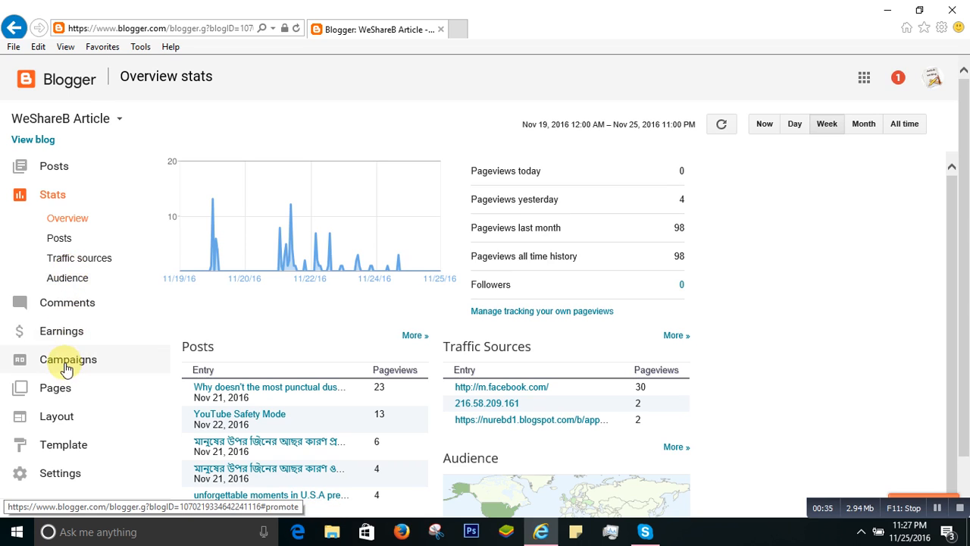
# Go to the Campaigns page of the WeShareB Article blog.
pyautogui.click(68, 358)
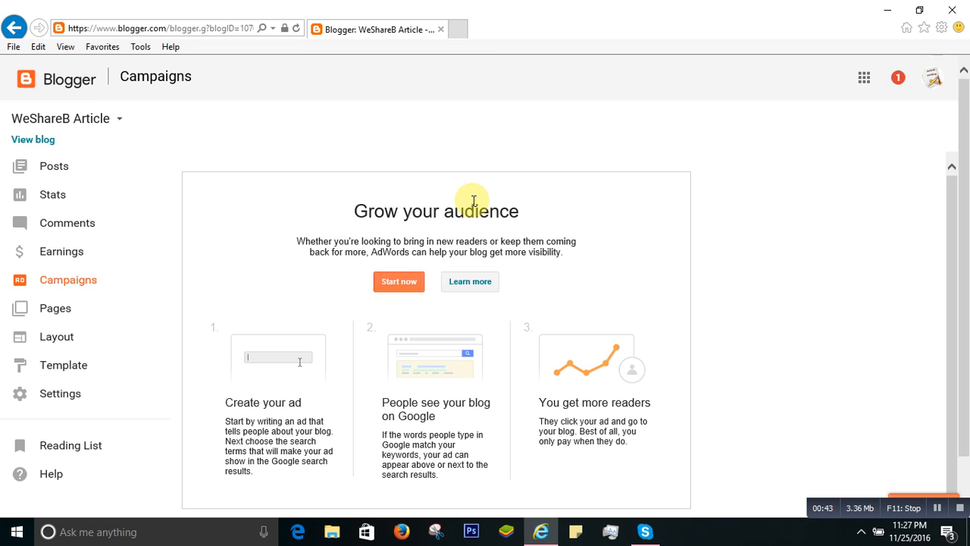
pyautogui.moveTo(485, 300)
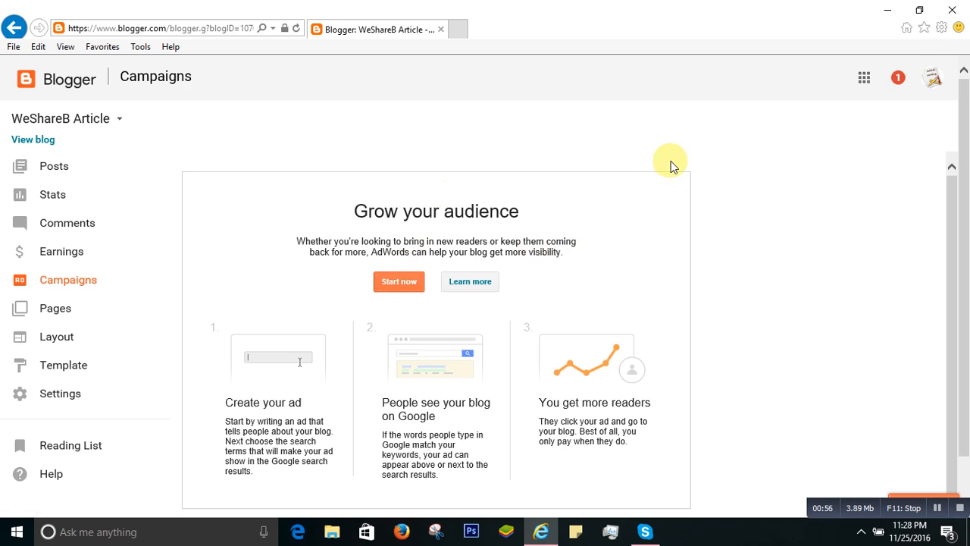
pyautogui.moveTo(527, 227)
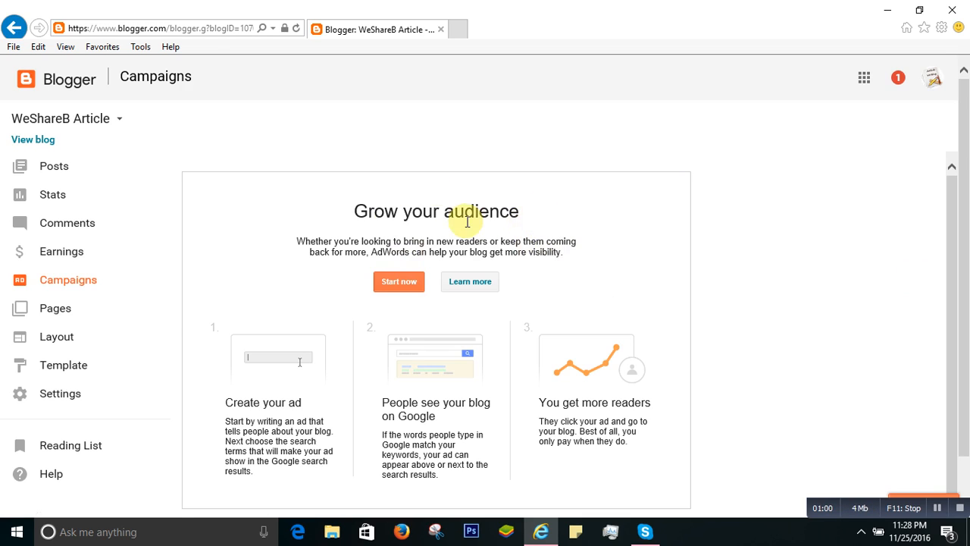
pyautogui.moveTo(400, 281)
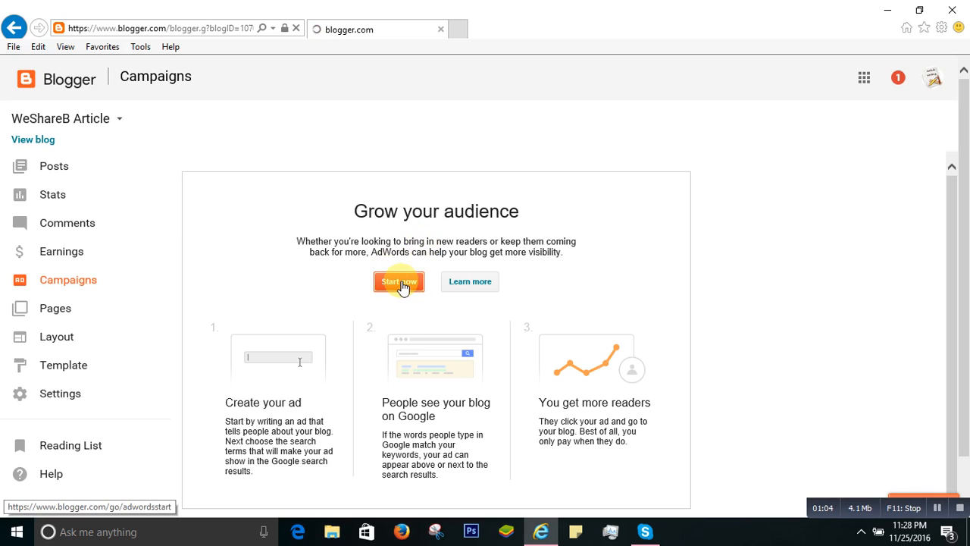
# Start an AdWords campaign from Blogger, landing on the AdWords welcome page with the account email.
pyautogui.click(399, 280)
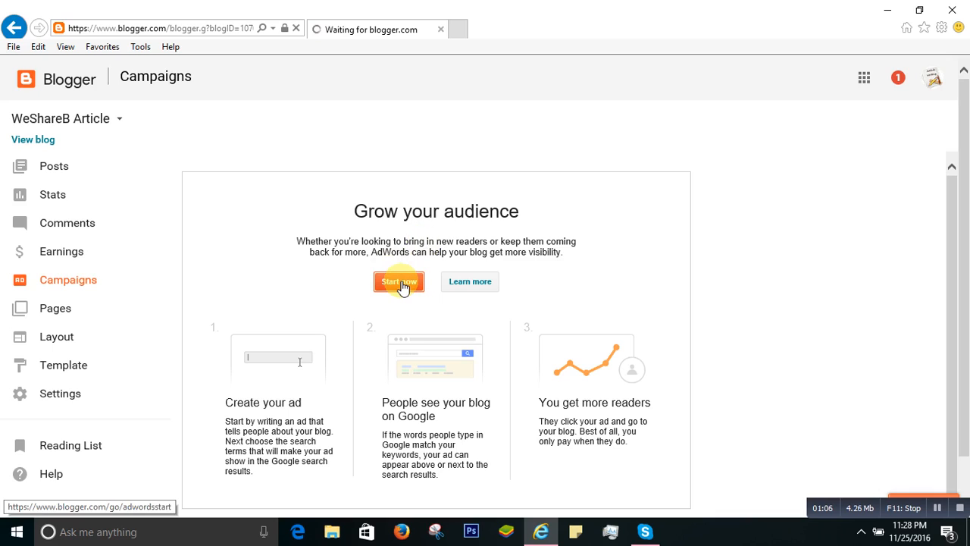
pyautogui.click(399, 281)
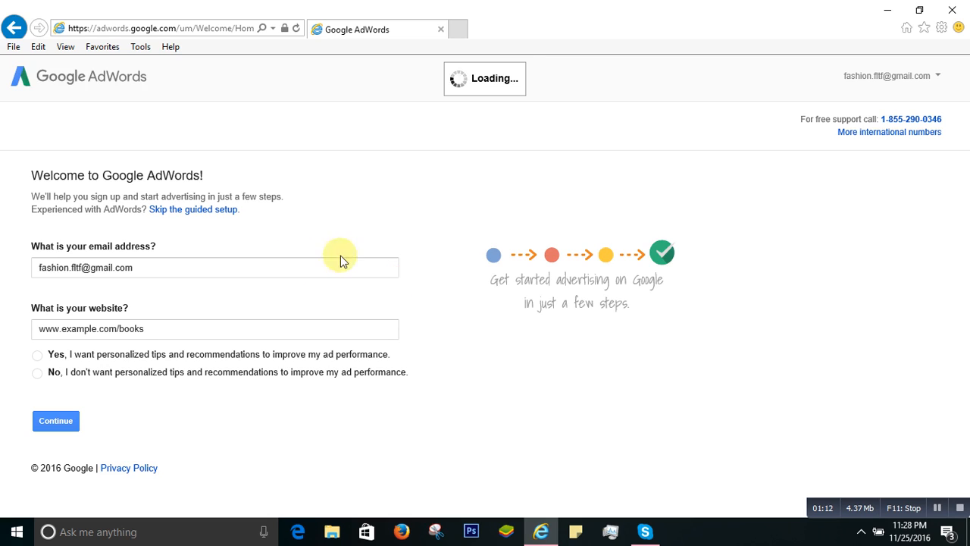
pyautogui.moveTo(139, 212)
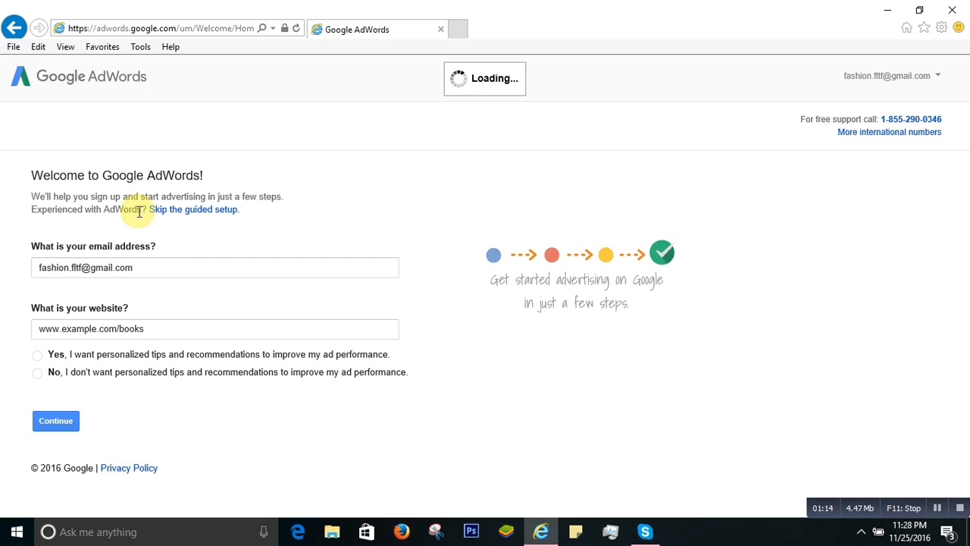
pyautogui.click(55, 422)
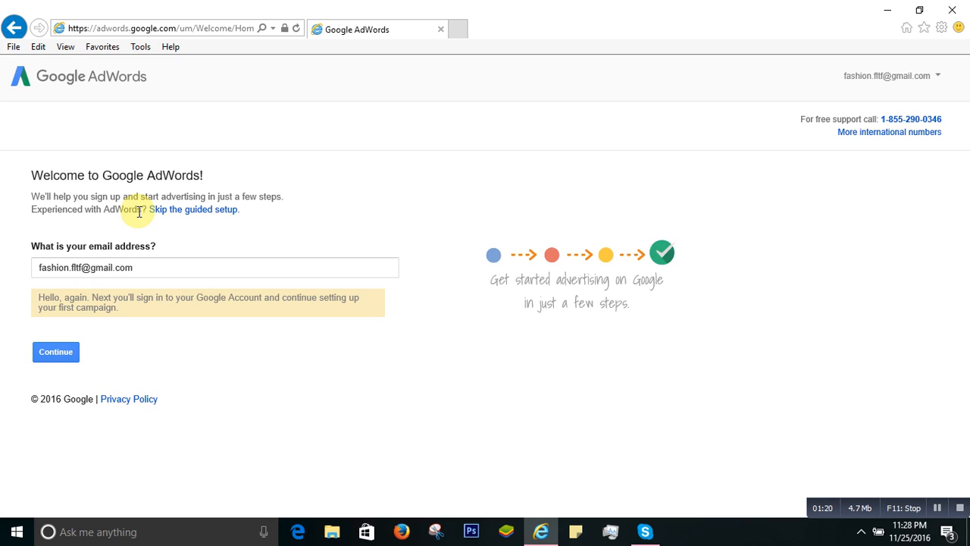
pyautogui.moveTo(655, 261)
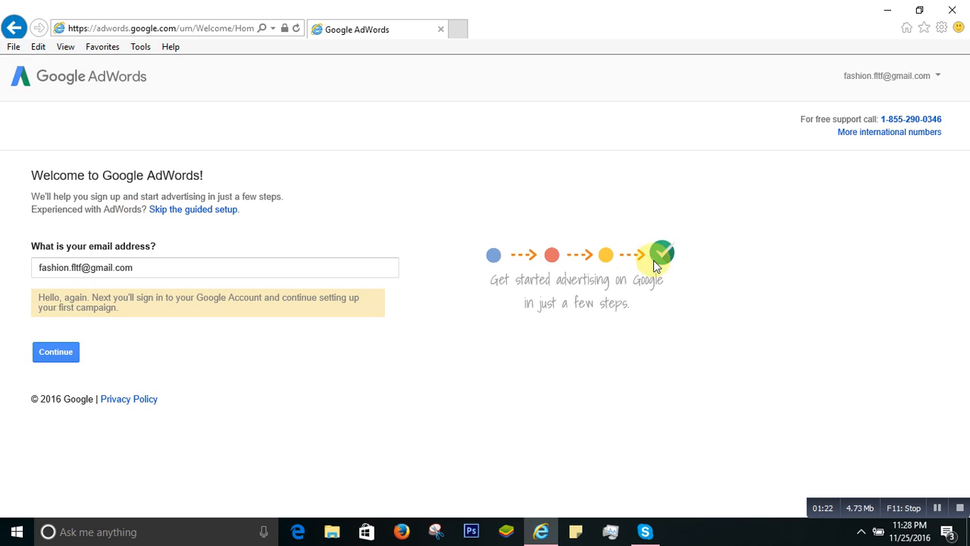
pyautogui.moveTo(892, 121)
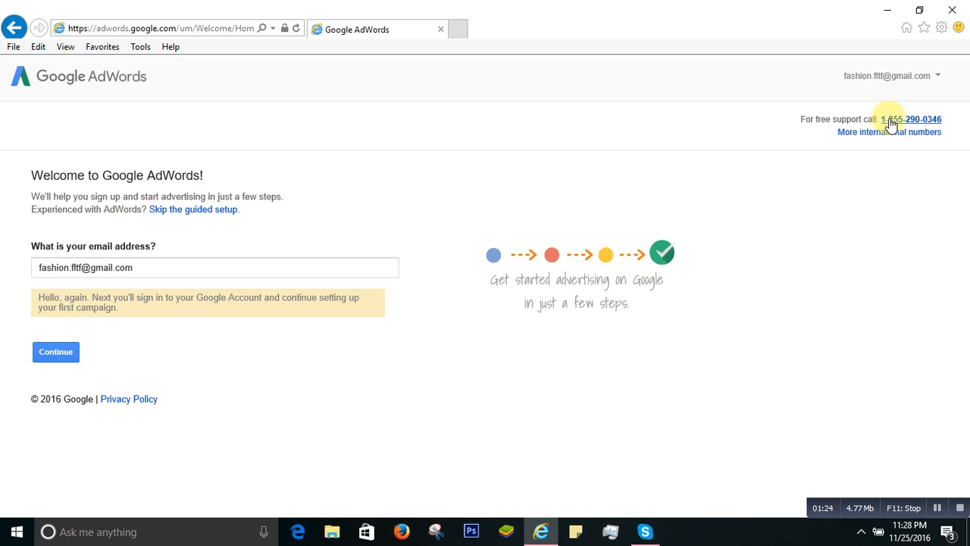
pyautogui.moveTo(910, 123)
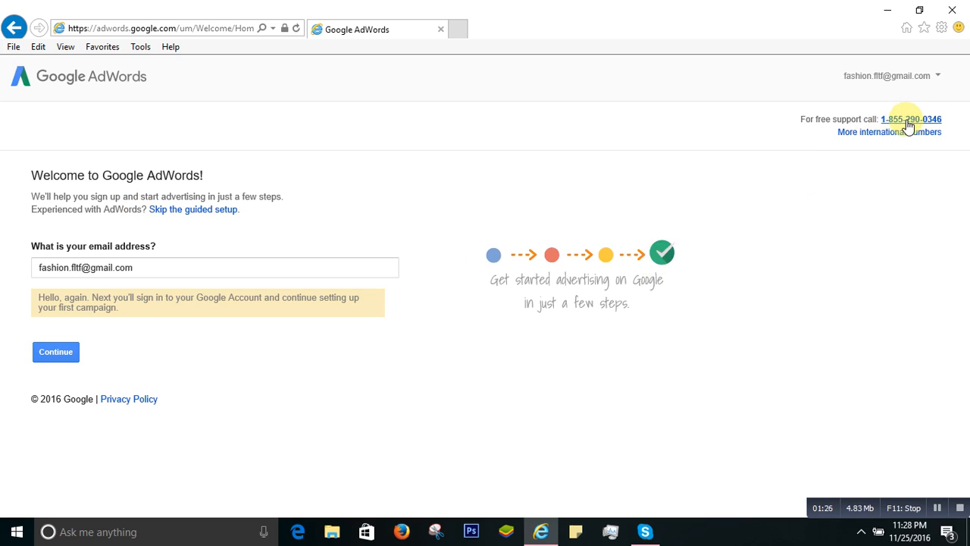
pyautogui.moveTo(908, 123)
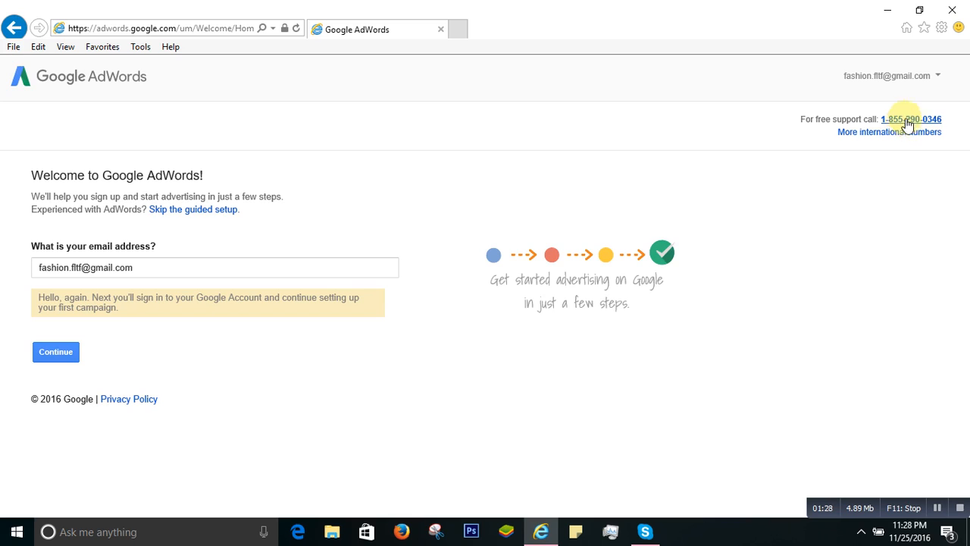
pyautogui.moveTo(890, 132)
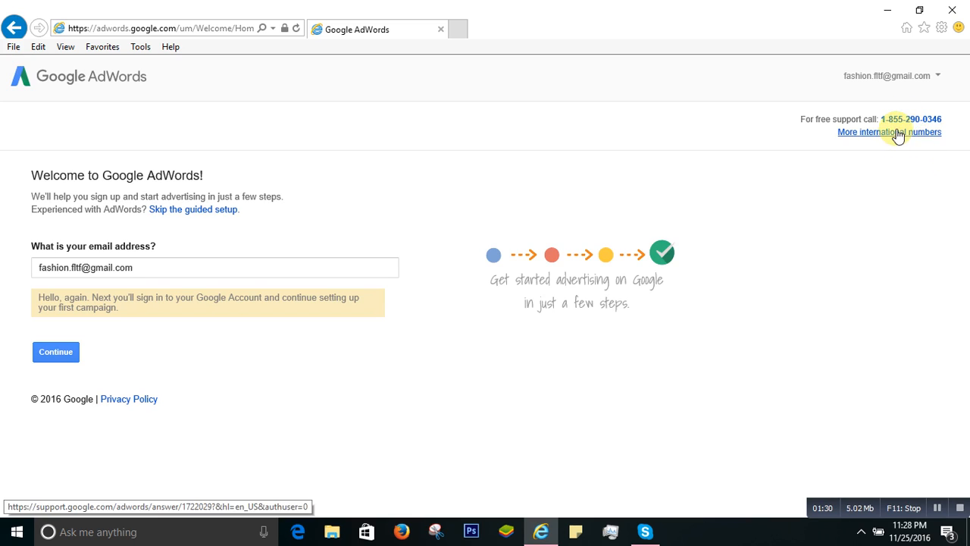
pyautogui.moveTo(901, 146)
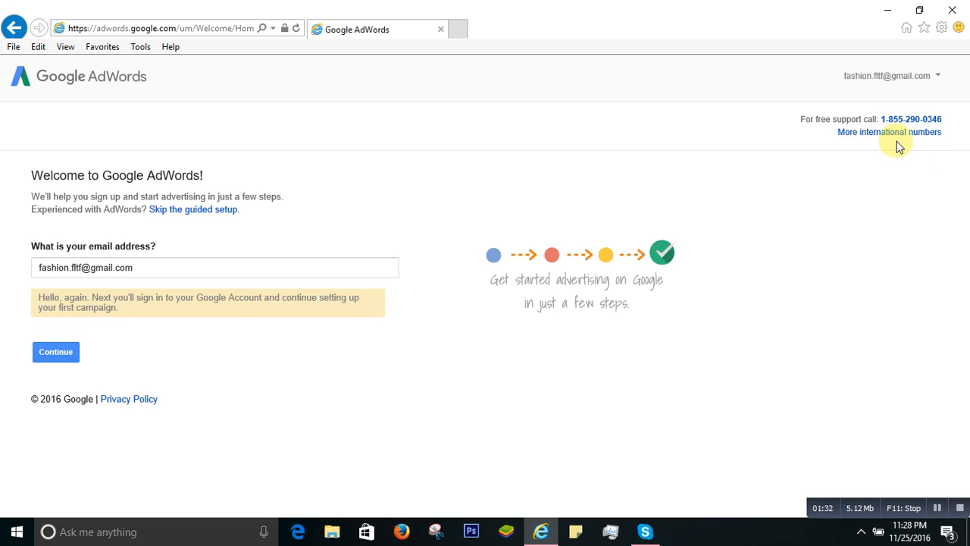
pyautogui.moveTo(443, 139)
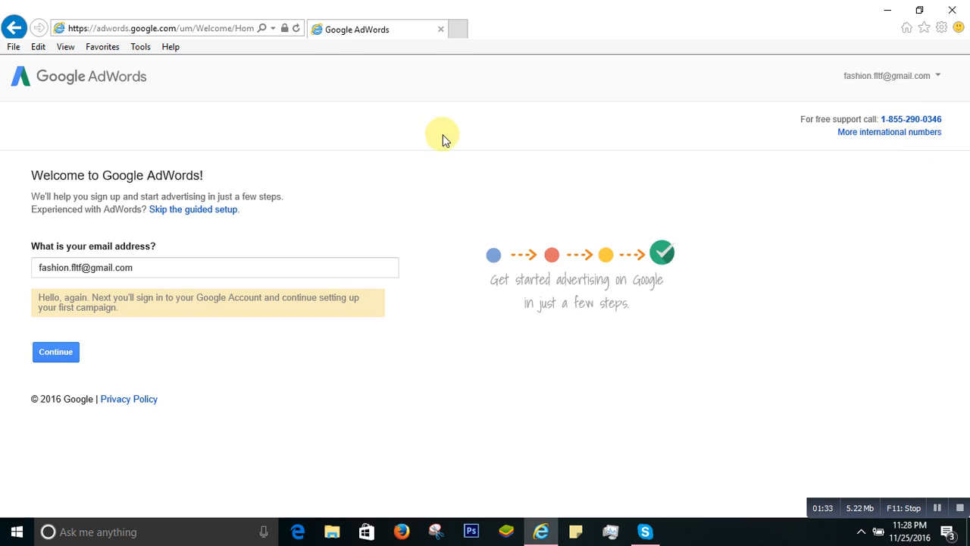
pyautogui.moveTo(150, 260)
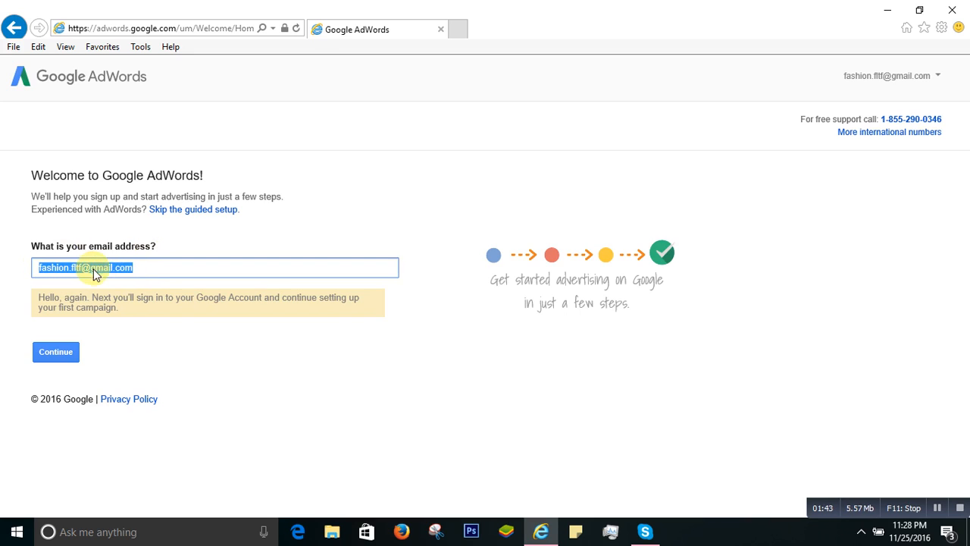
pyautogui.click(160, 267)
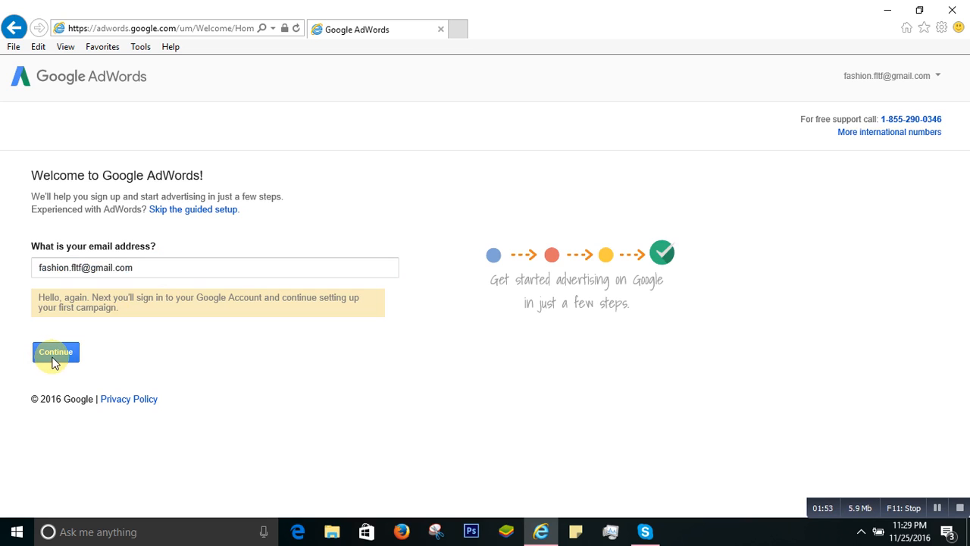
pyautogui.moveTo(55, 349)
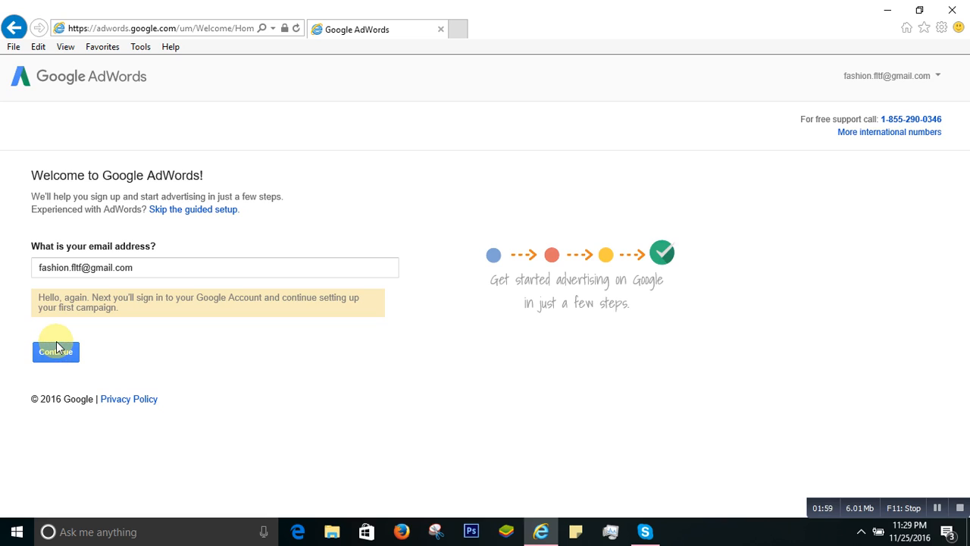
pyautogui.moveTo(84, 250)
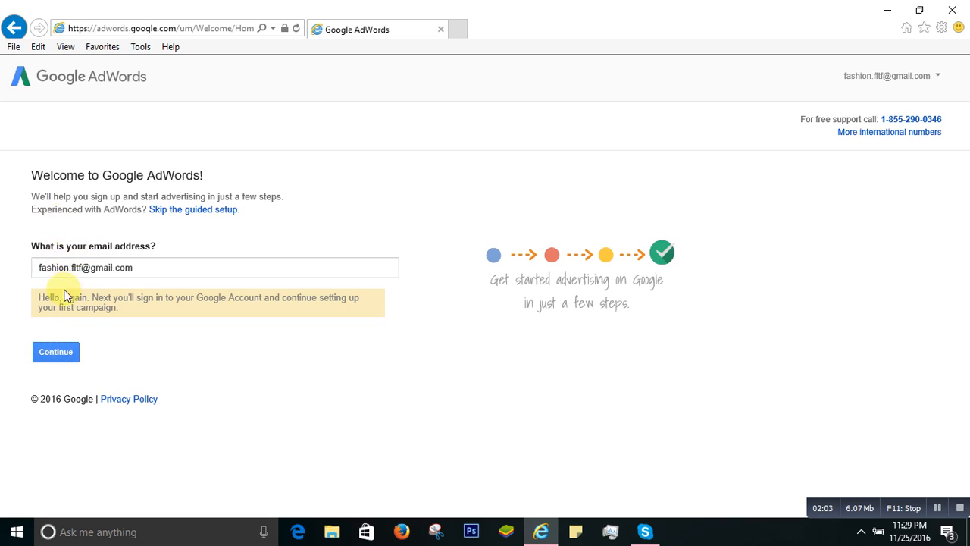
pyautogui.moveTo(151, 297)
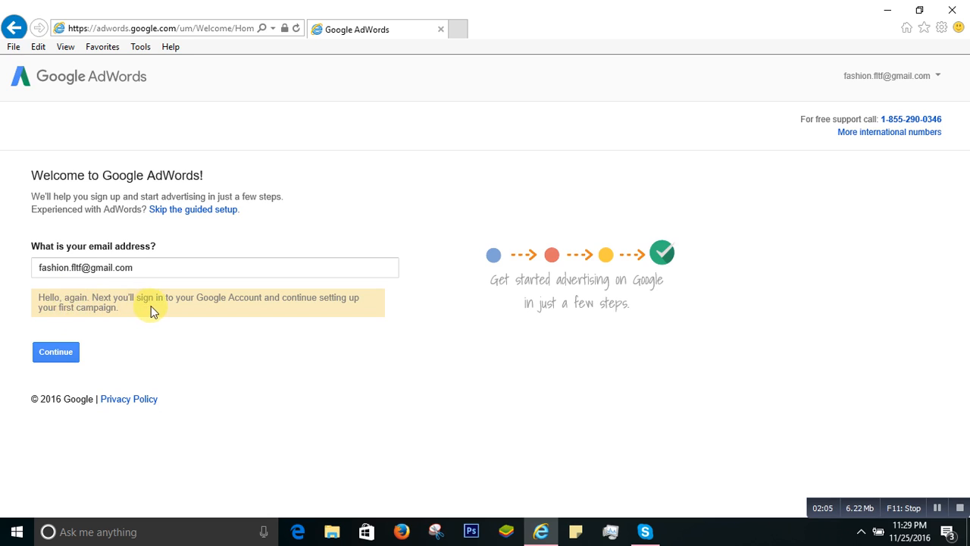
pyautogui.moveTo(330, 318)
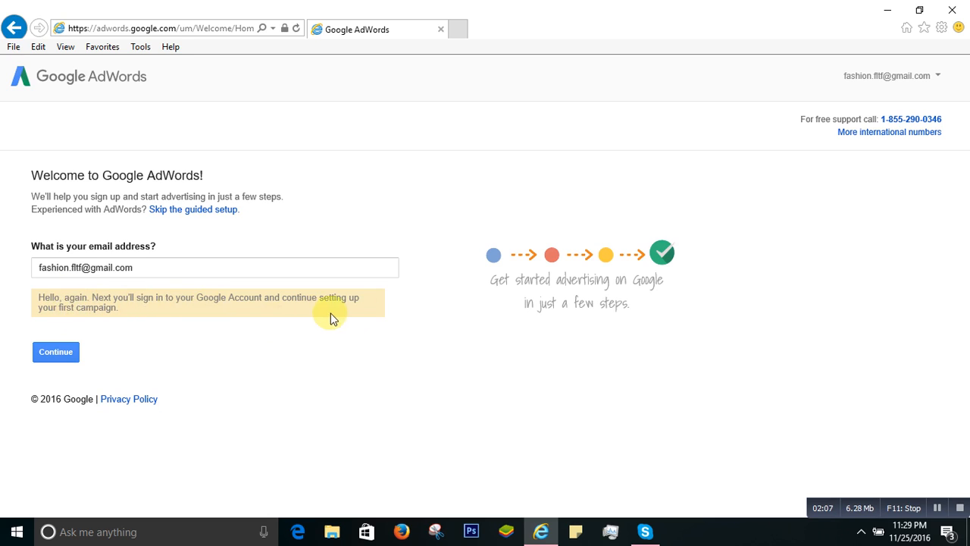
pyautogui.moveTo(76, 351)
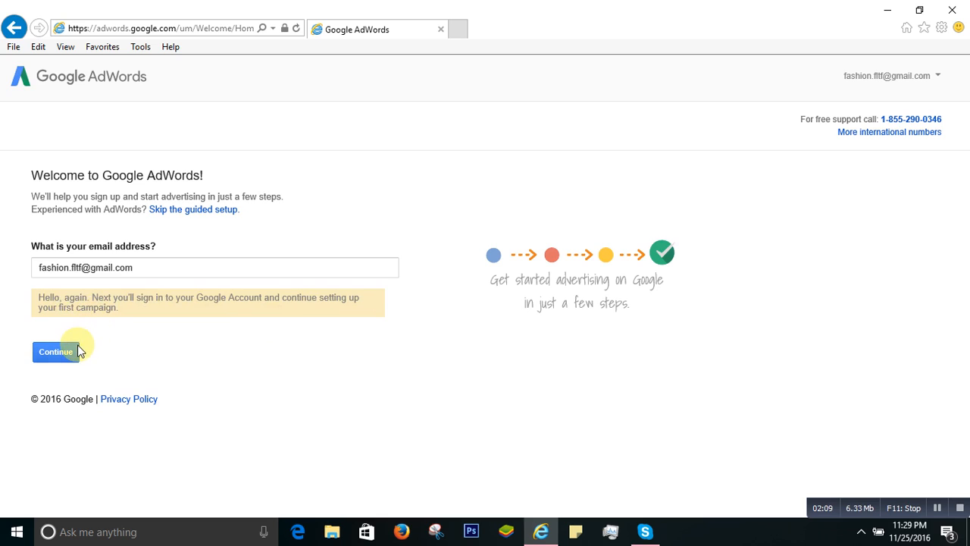
pyautogui.moveTo(109, 313)
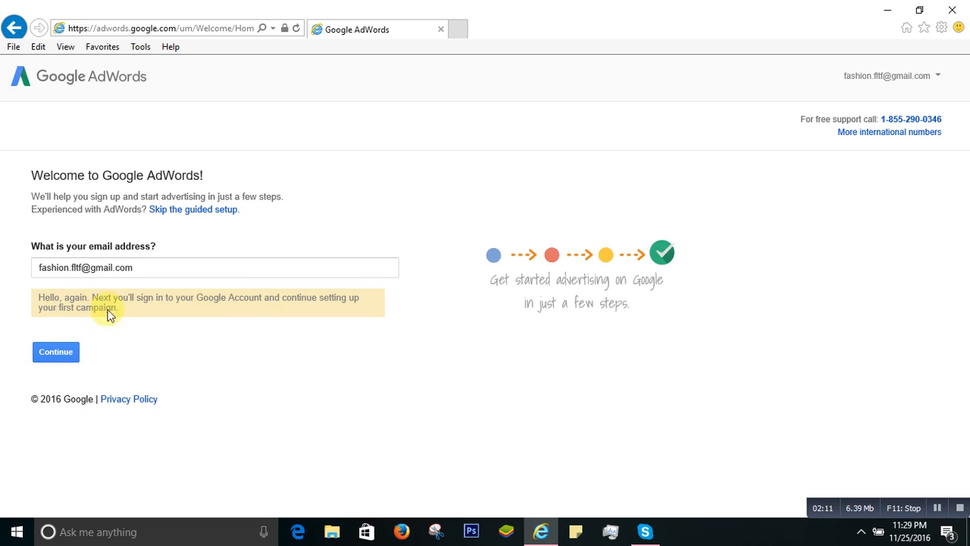
pyautogui.click(54, 352)
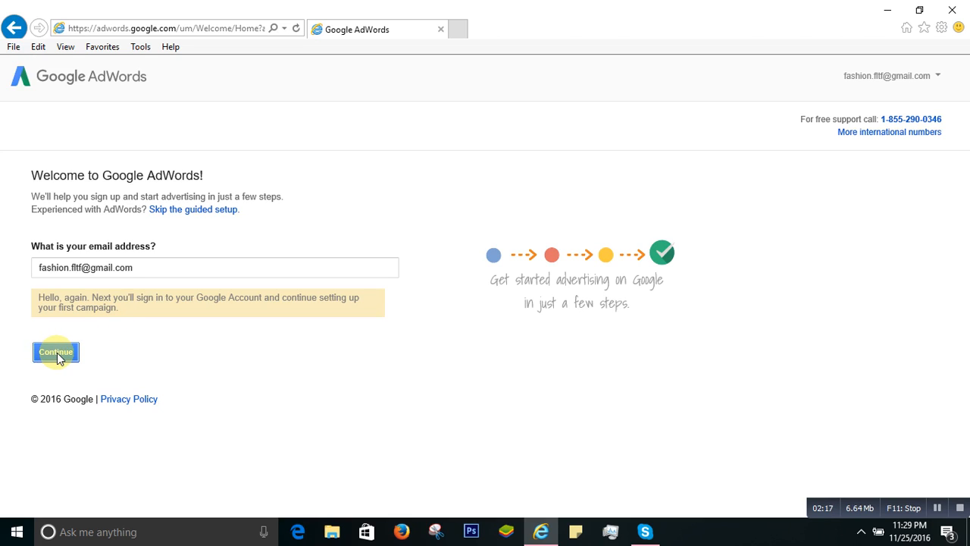
# Refresh after the new-version banner and submit the account email to continue setup.
pyautogui.click(54, 352)
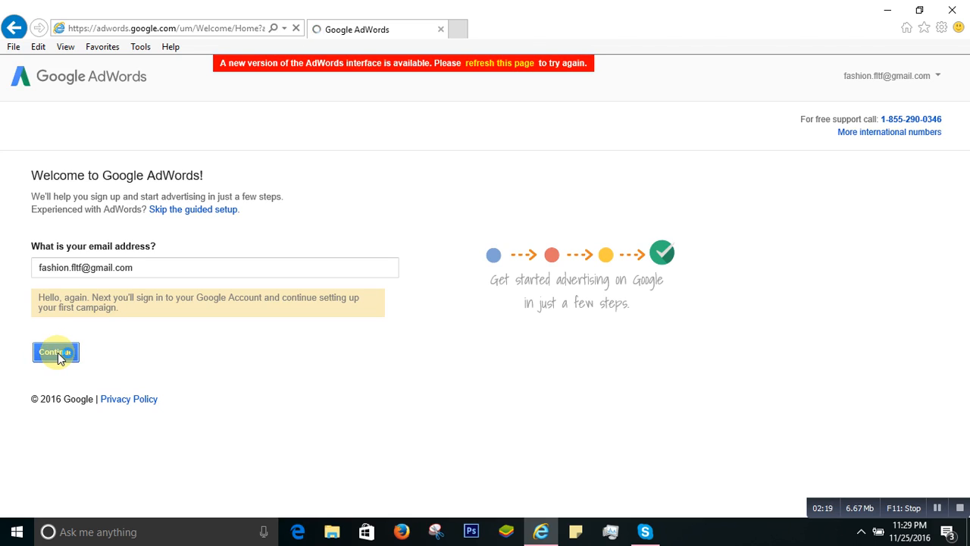
pyautogui.click(54, 352)
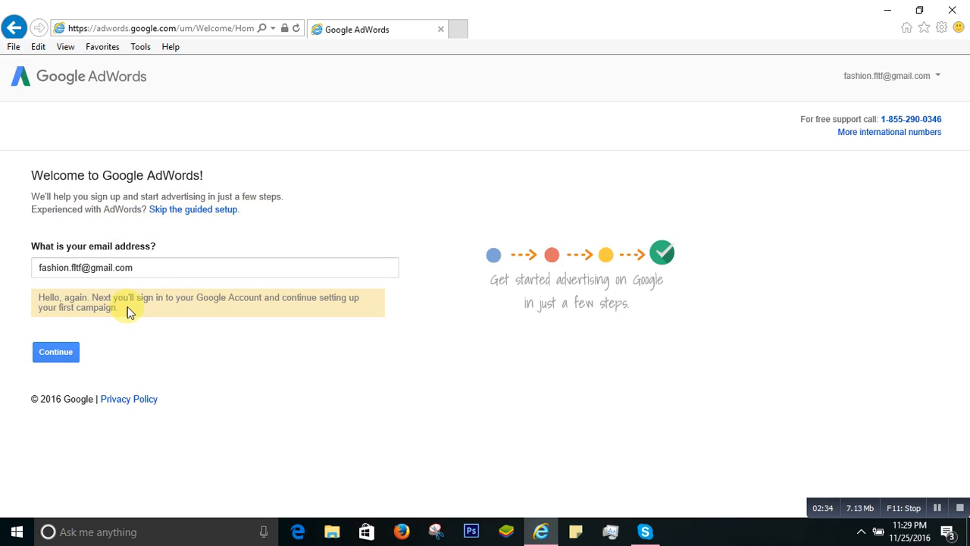
pyautogui.click(215, 267)
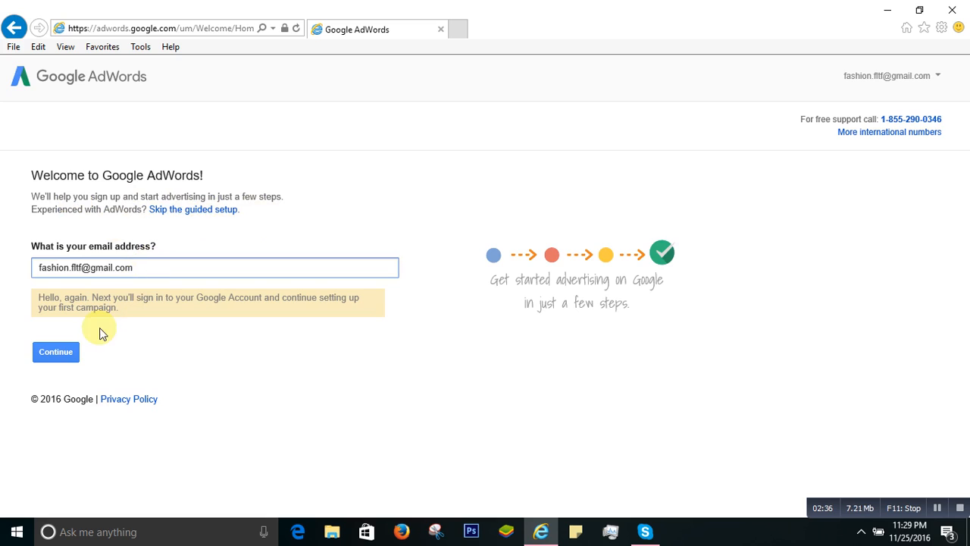
pyautogui.click(54, 351)
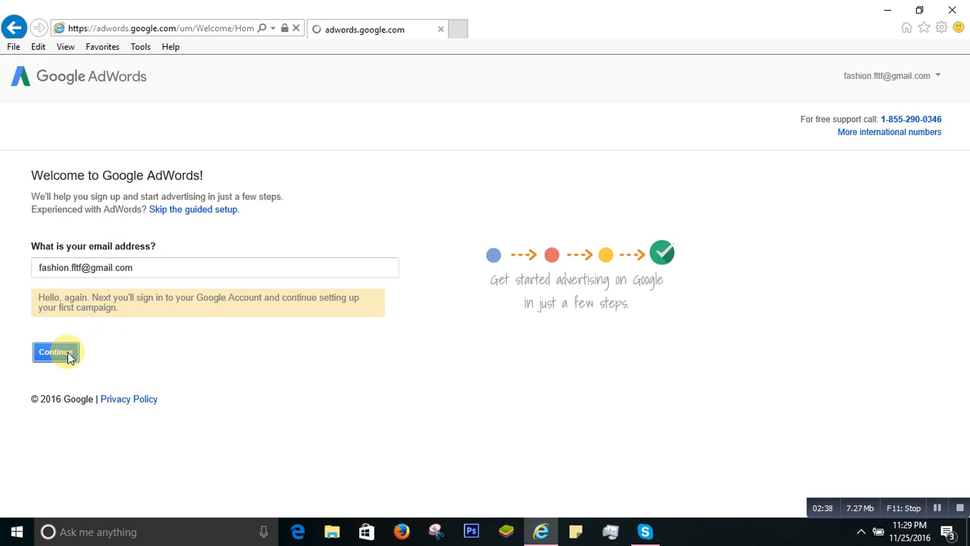
pyautogui.click(55, 351)
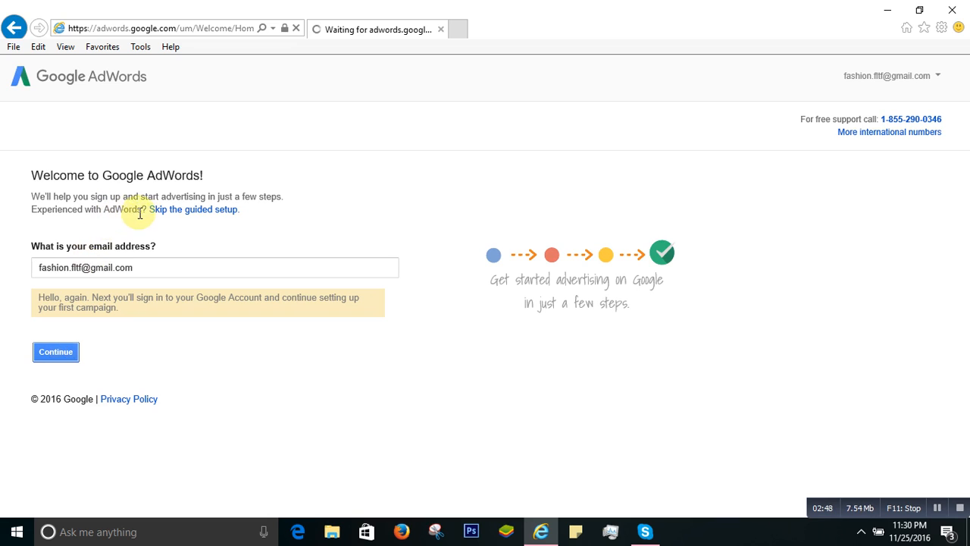
# Continue once more so the guided setup page loads with the customer ID.
pyautogui.click(54, 351)
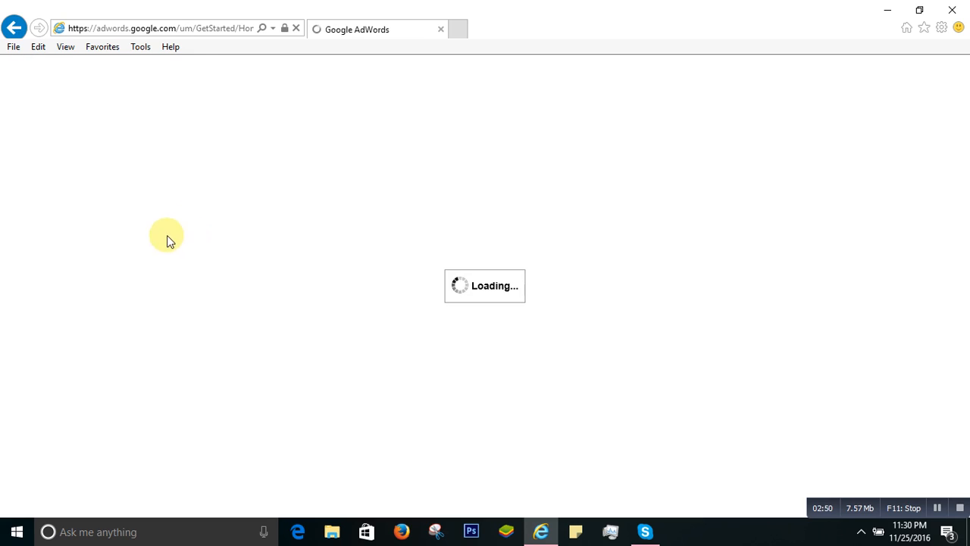
pyautogui.moveTo(203, 296)
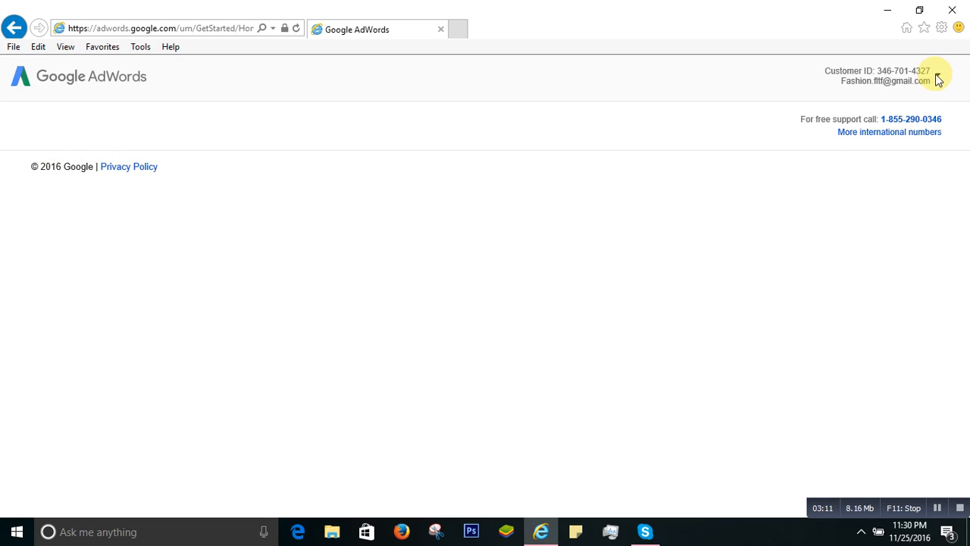
# Check the signed-in account details and review the first campaign's budget, audience, bid and ad settings.
pyautogui.click(939, 76)
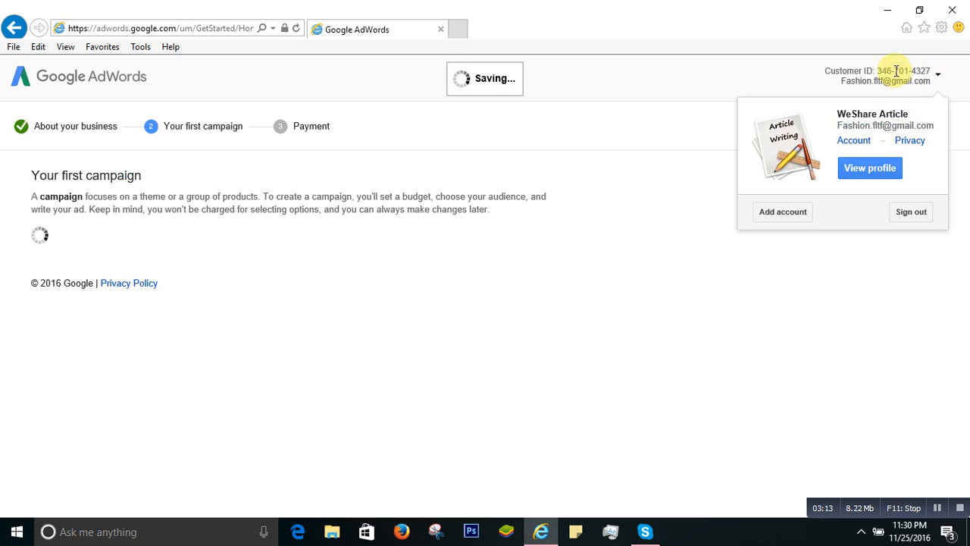
pyautogui.moveTo(667, 311)
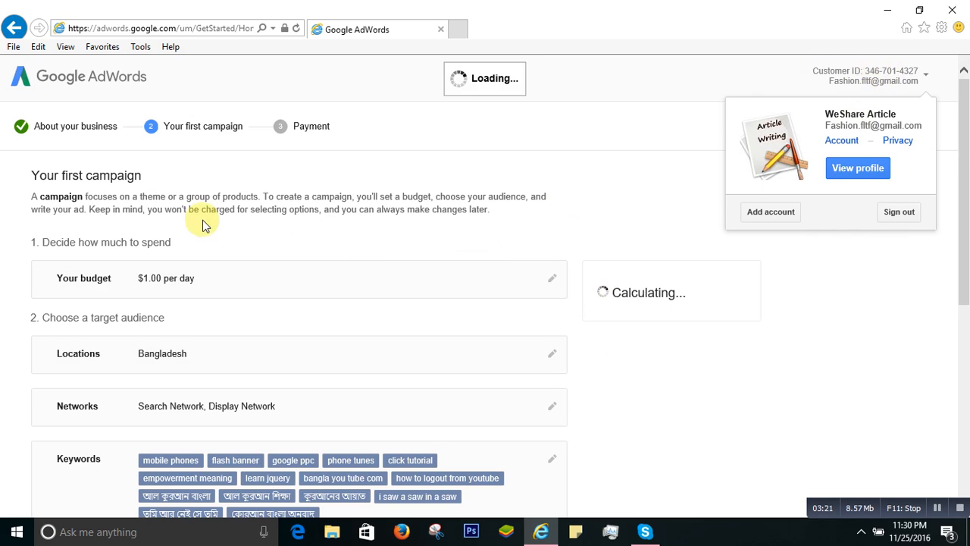
pyautogui.moveTo(250, 287)
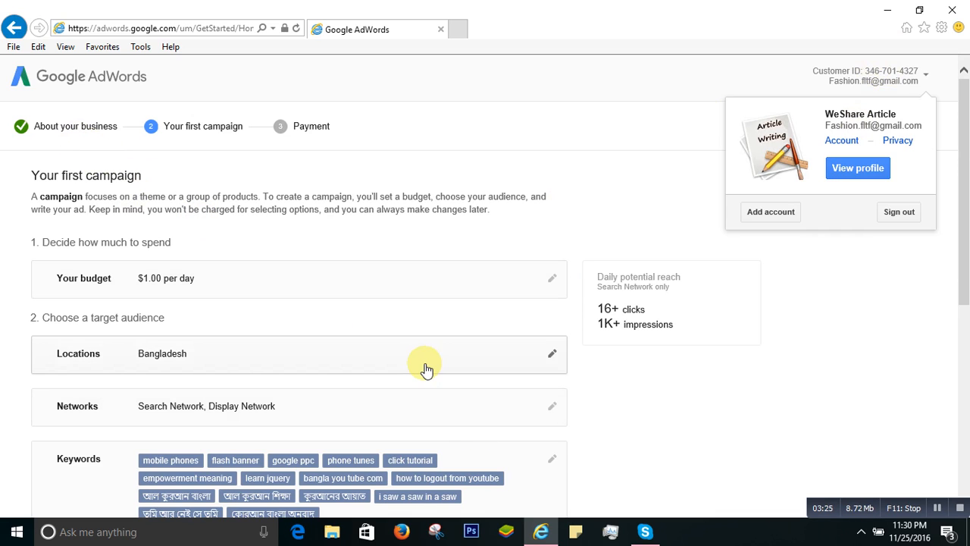
pyautogui.moveTo(555, 400)
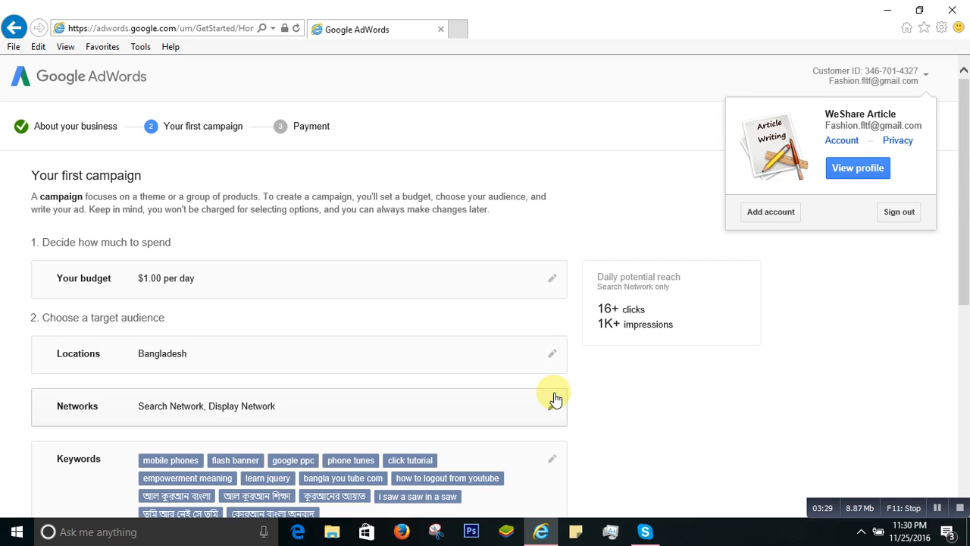
pyautogui.scroll(-3)
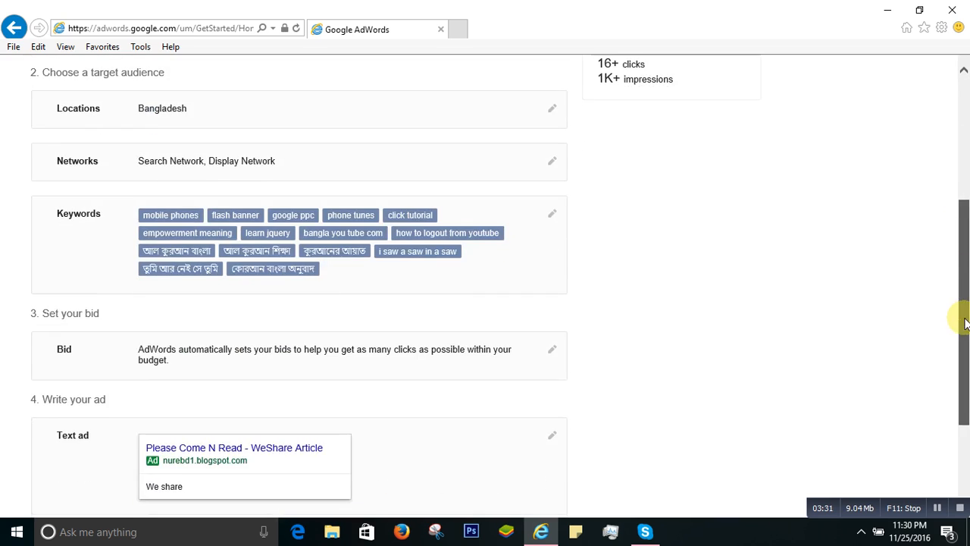
pyautogui.scroll(-3)
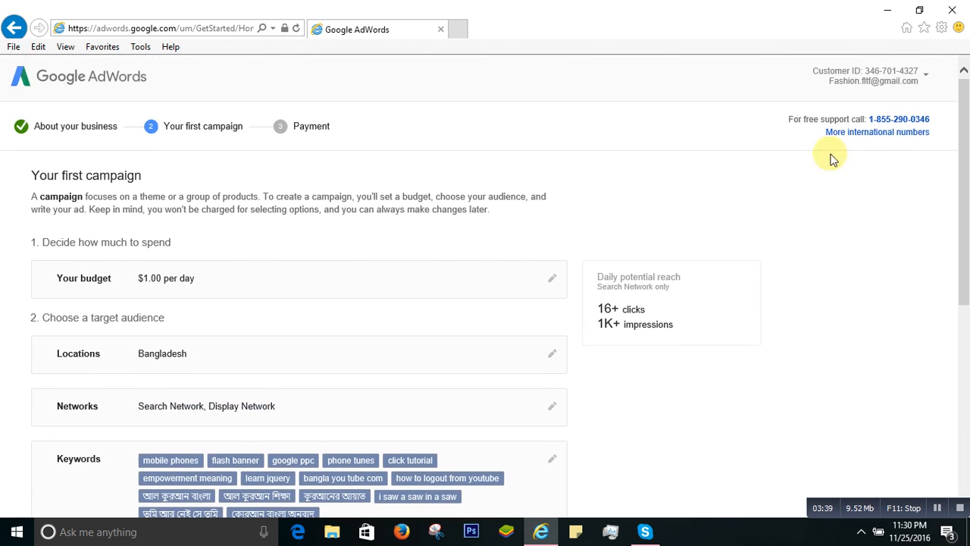
# Edit the daily budget, enter 1 USD per day and save it.
pyautogui.click(552, 279)
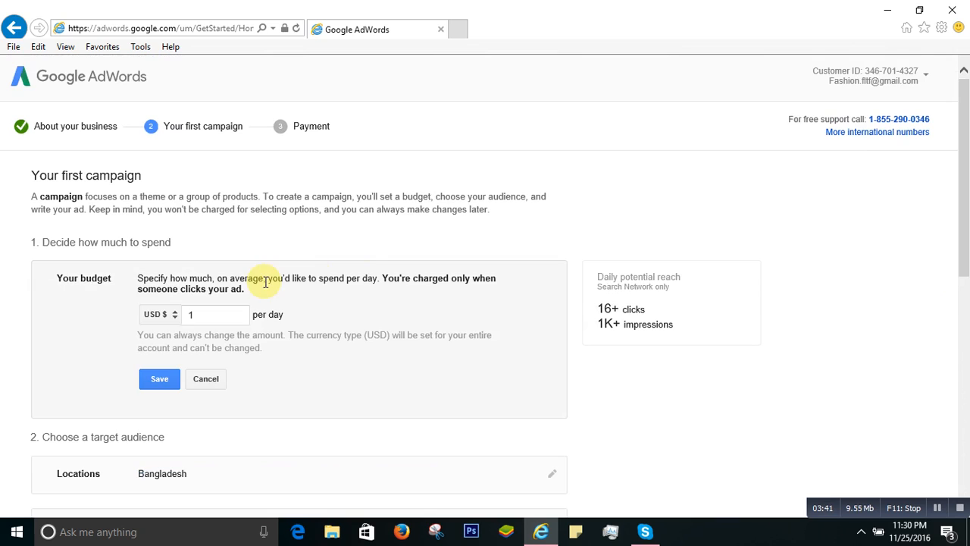
pyautogui.click(215, 314)
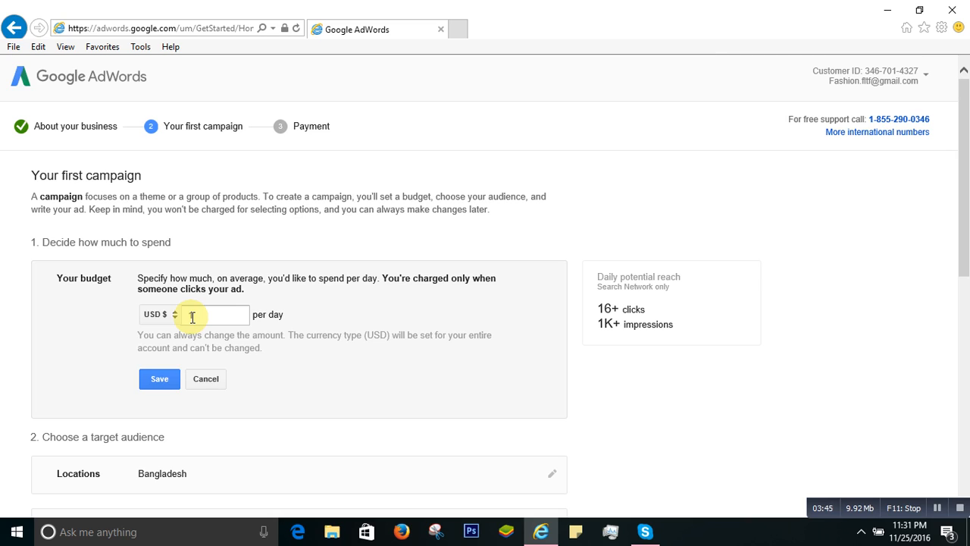
pyautogui.write('1')
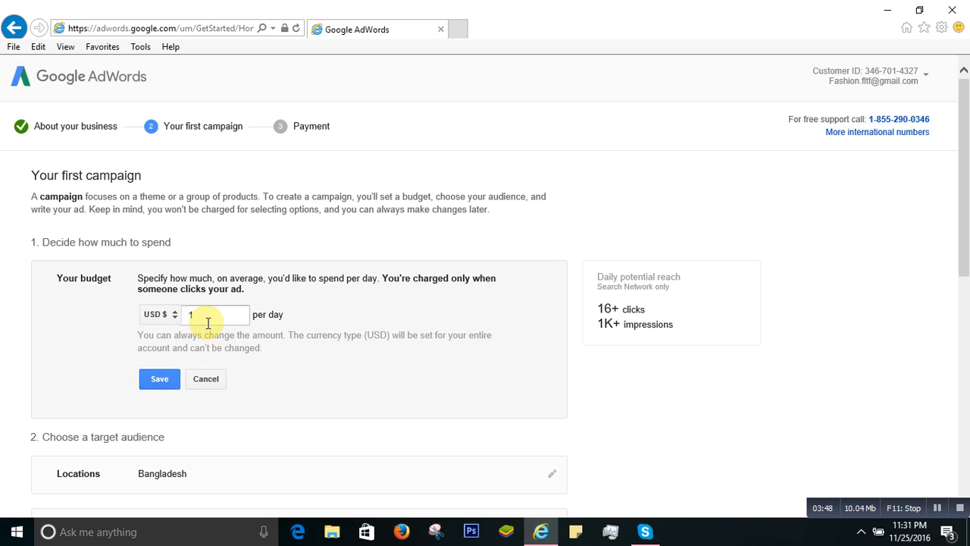
pyautogui.click(160, 379)
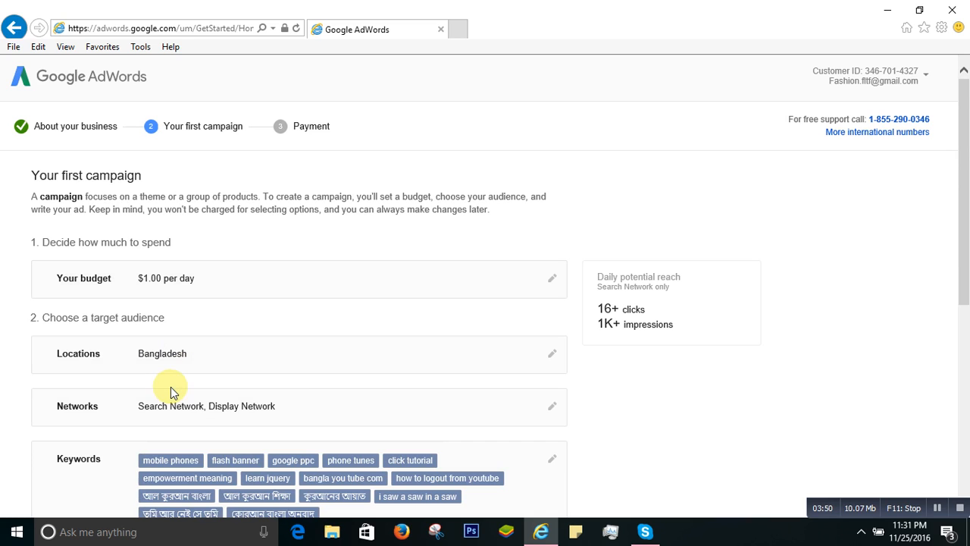
pyautogui.moveTo(315, 334)
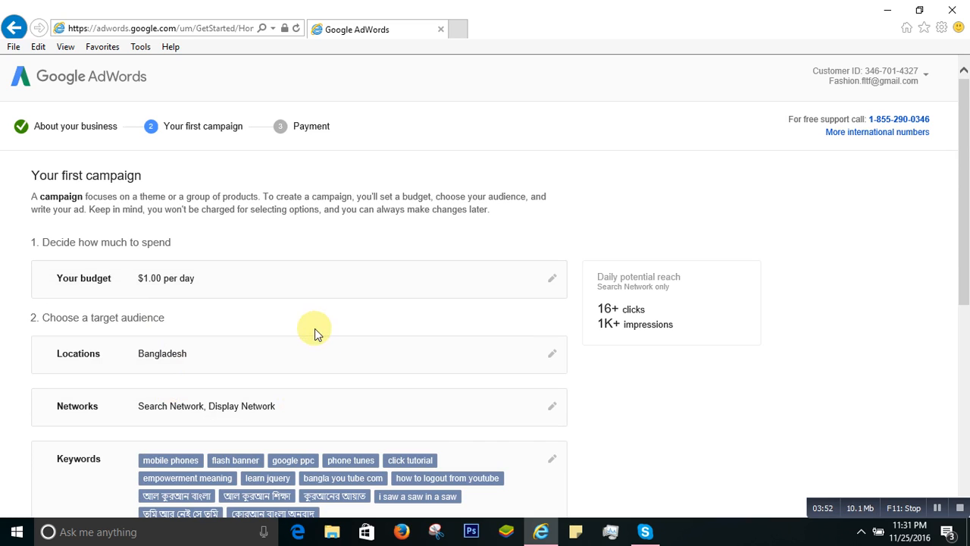
pyautogui.moveTo(591, 416)
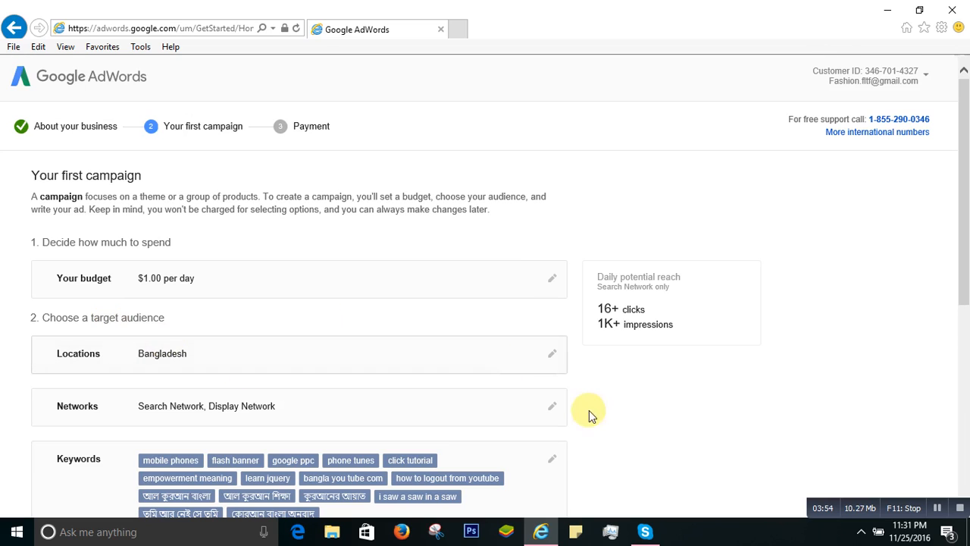
pyautogui.moveTo(161, 328)
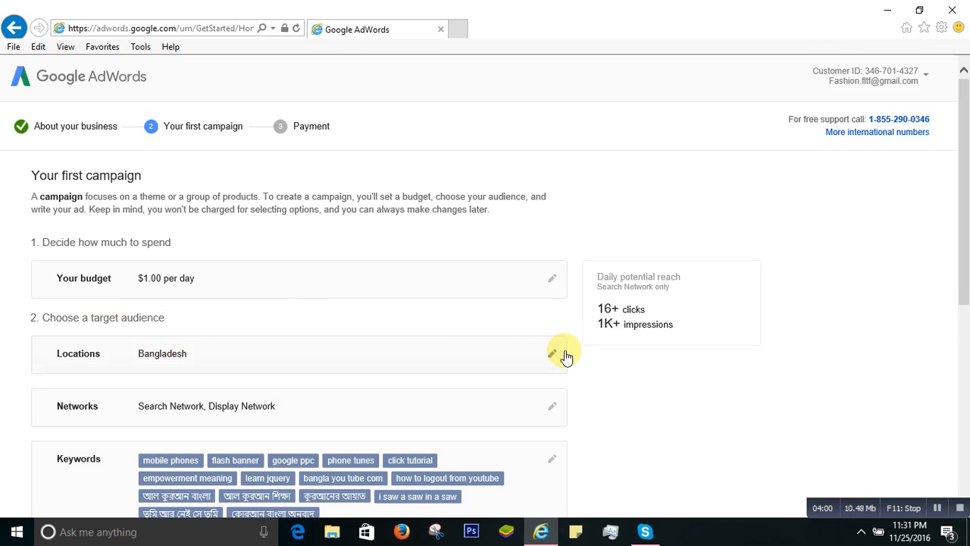
# Edit Locations, keep All countries and territories selected and save.
pyautogui.click(552, 355)
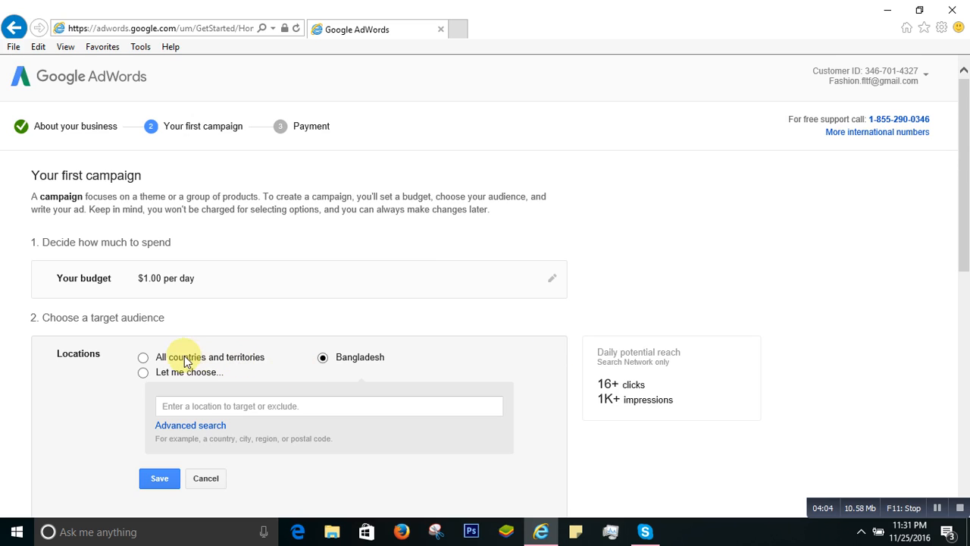
pyautogui.moveTo(362, 361)
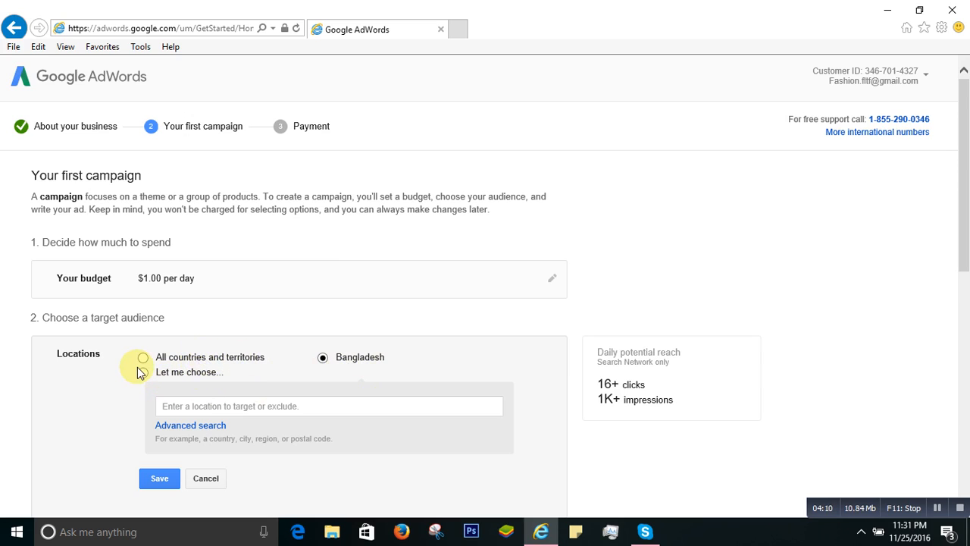
pyautogui.click(142, 358)
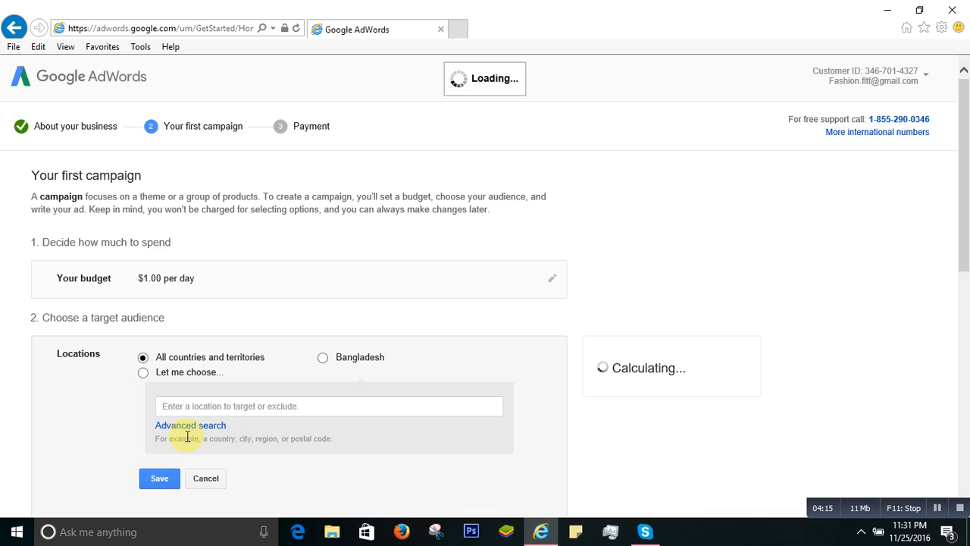
pyautogui.click(160, 480)
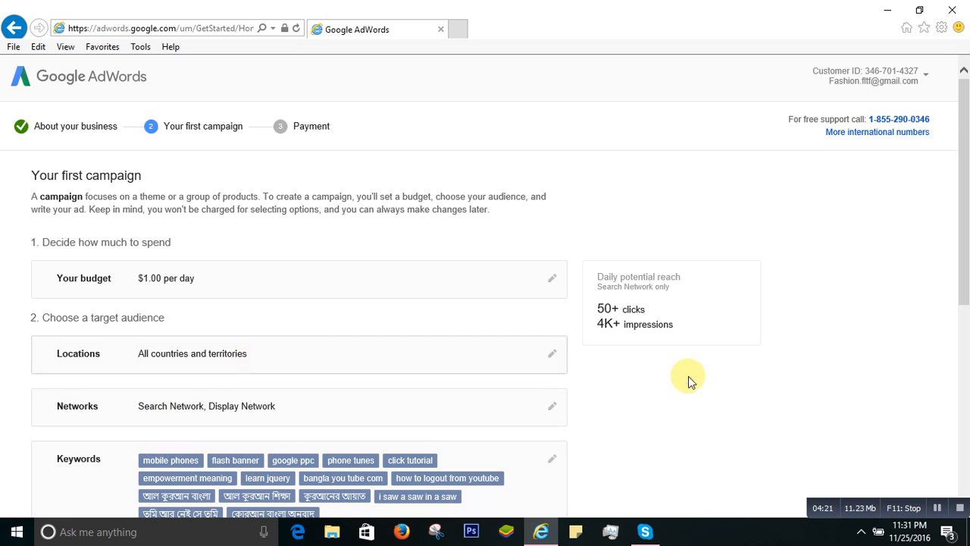
pyautogui.scroll(-3)
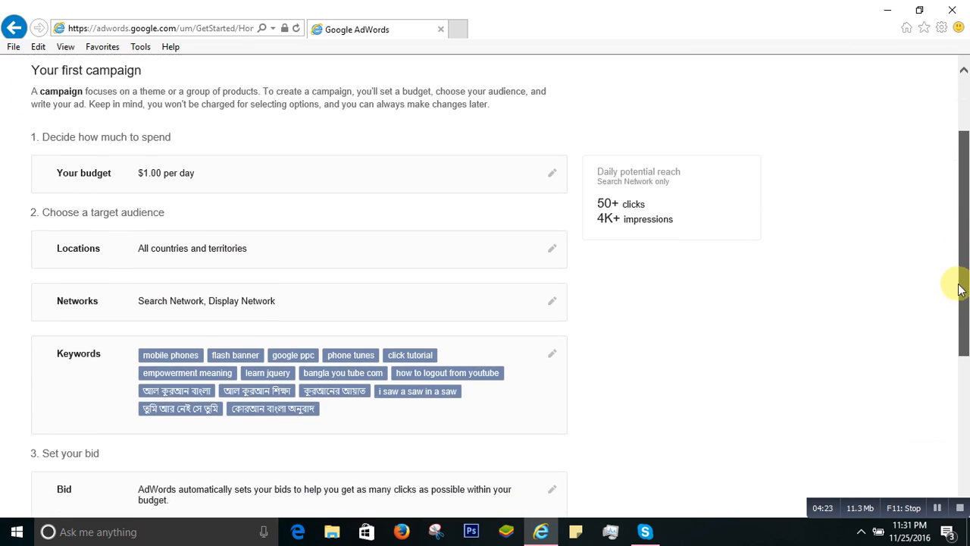
pyautogui.scroll(-3)
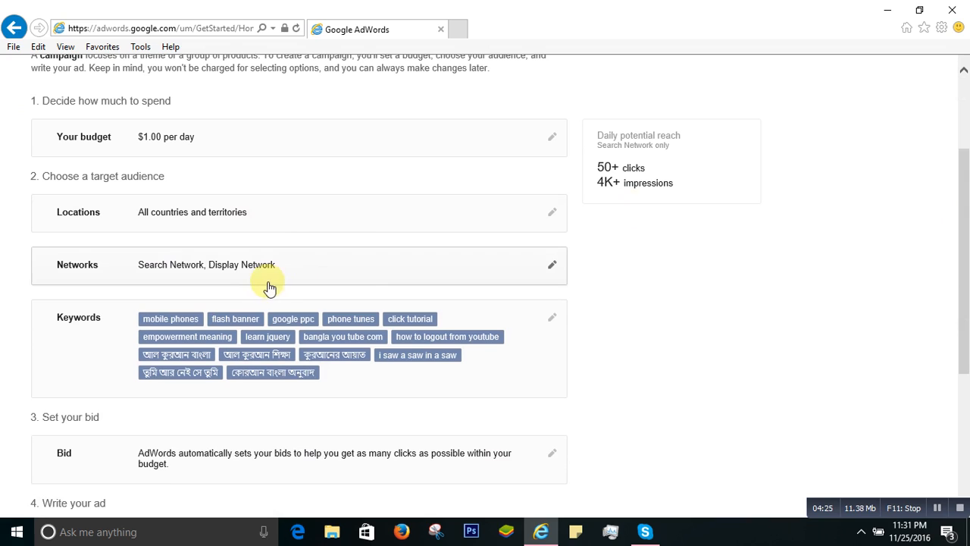
pyautogui.moveTo(564, 272)
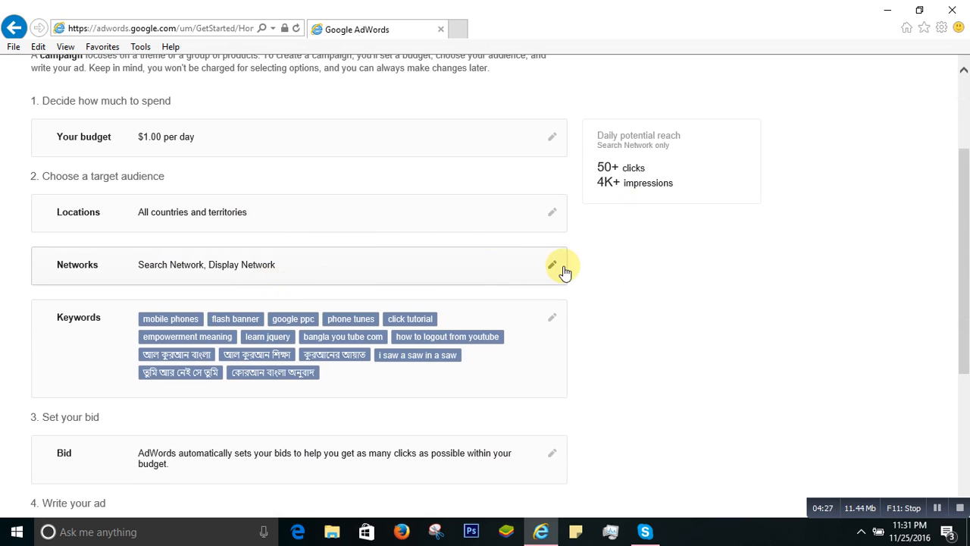
pyautogui.click(552, 264)
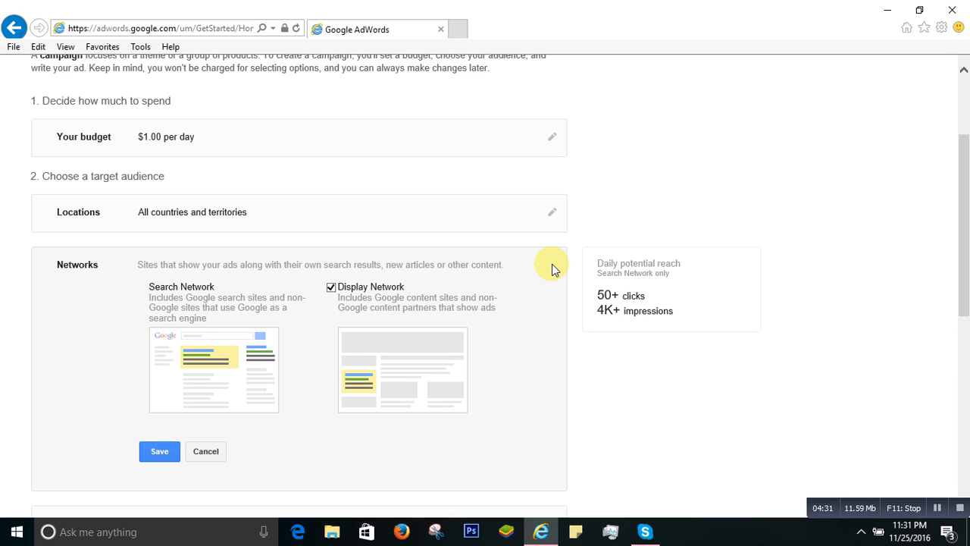
pyautogui.moveTo(287, 376)
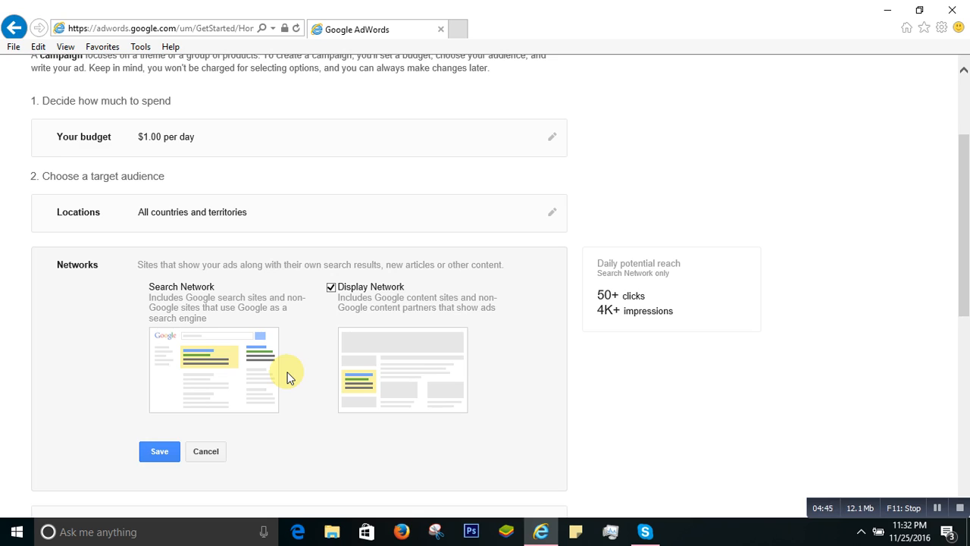
pyautogui.moveTo(154, 352)
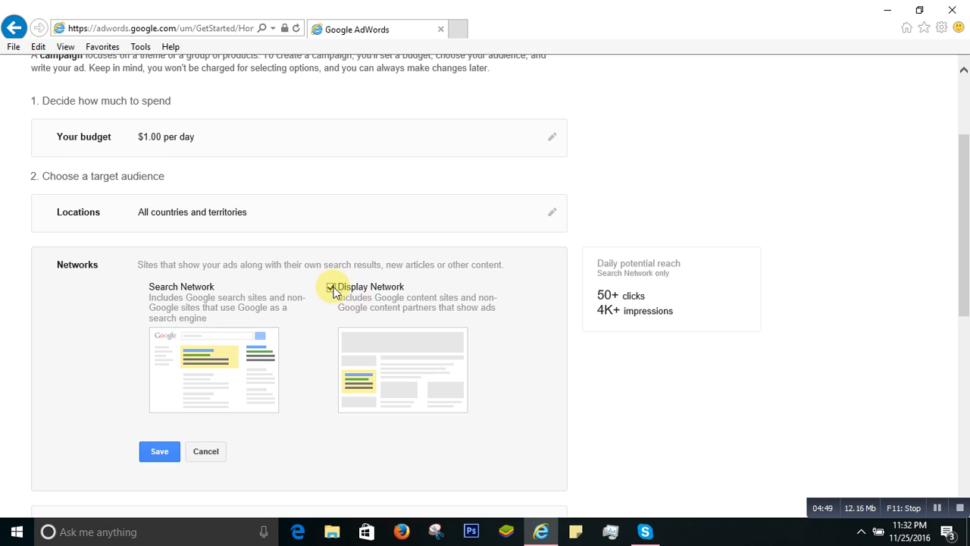
pyautogui.click(330, 288)
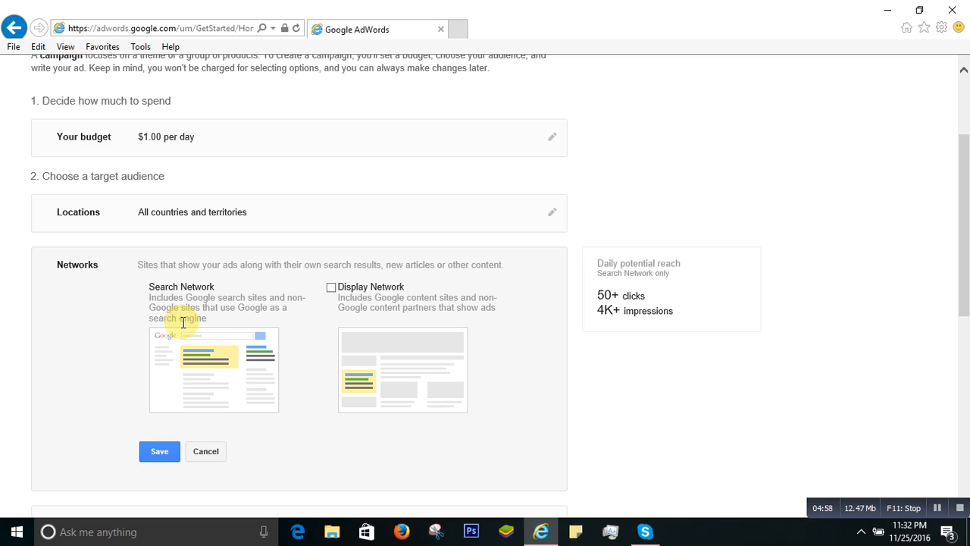
pyautogui.moveTo(175, 387)
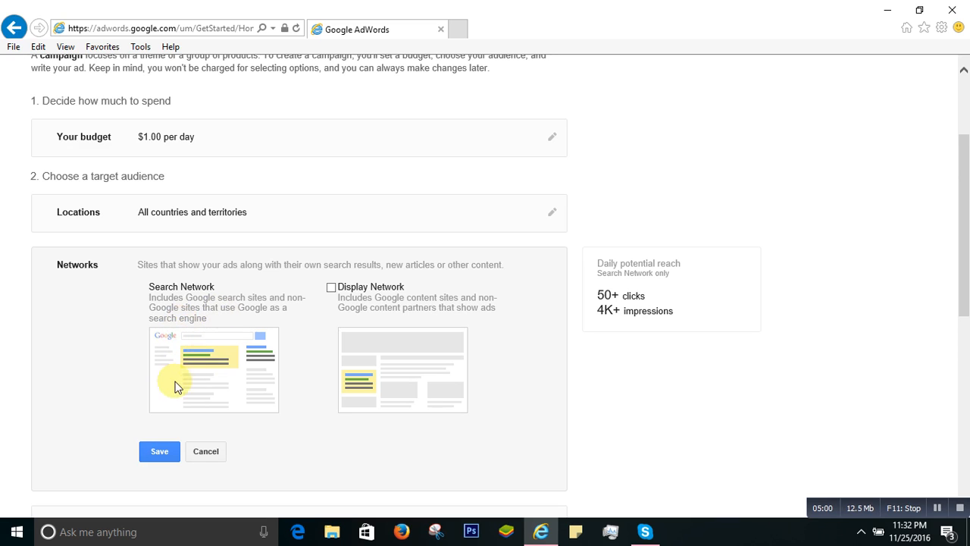
pyautogui.moveTo(182, 406)
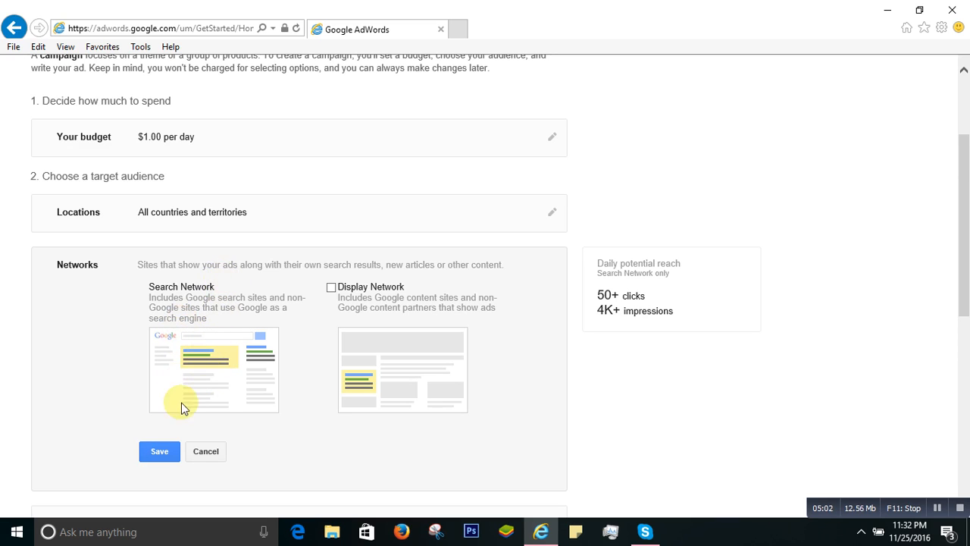
pyautogui.click(331, 288)
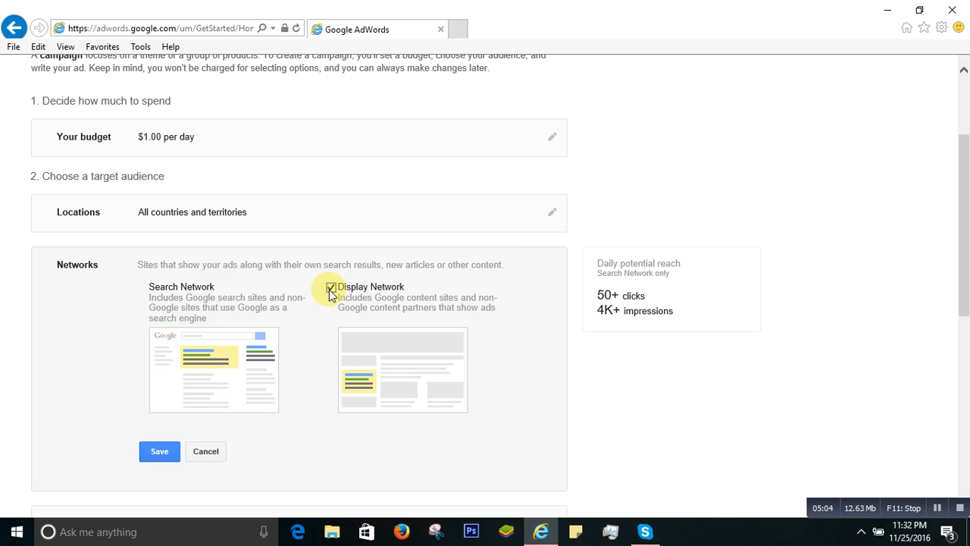
pyautogui.click(331, 287)
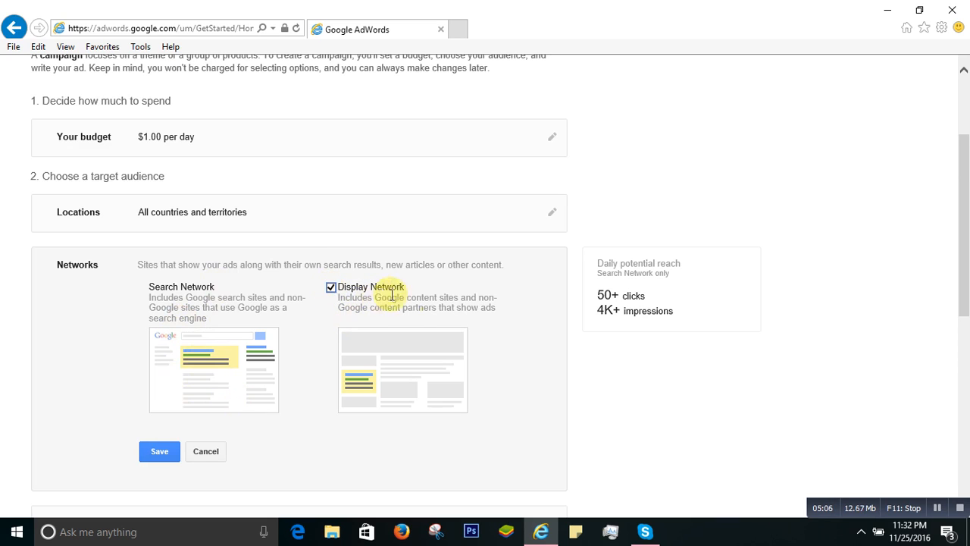
pyautogui.moveTo(409, 332)
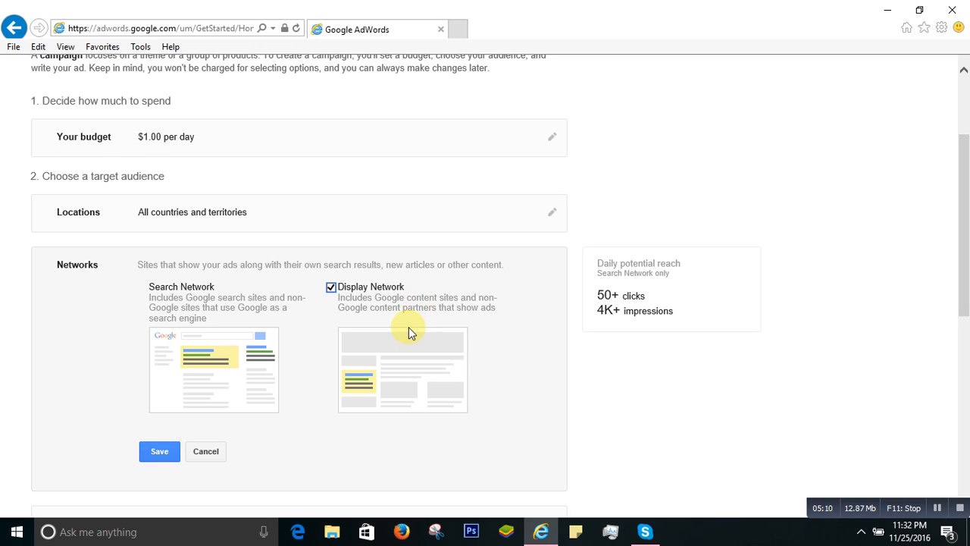
pyautogui.moveTo(267, 415)
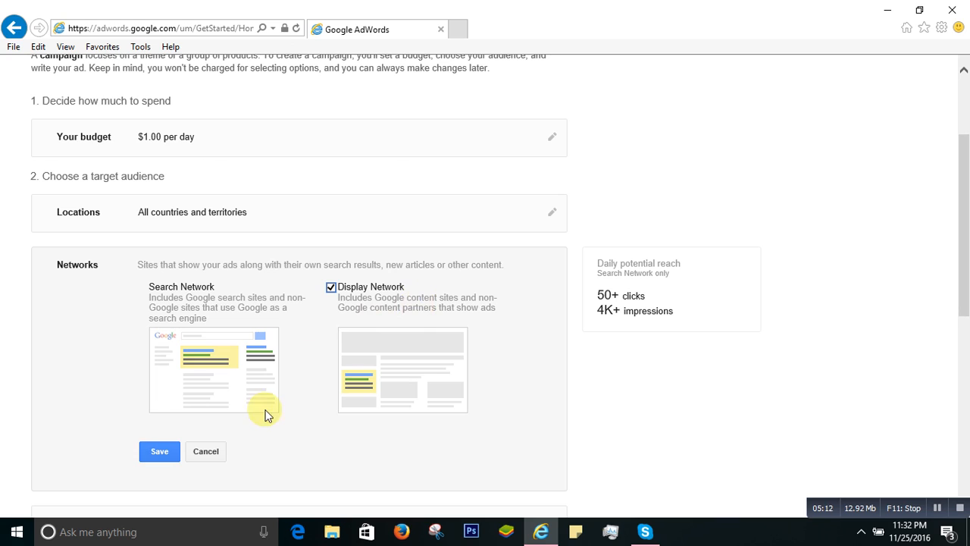
pyautogui.click(160, 452)
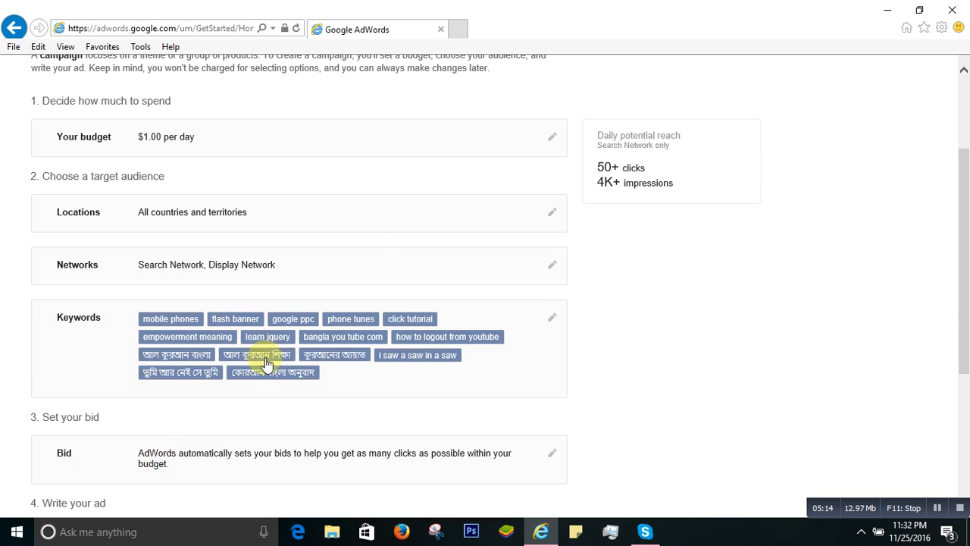
pyautogui.moveTo(523, 170)
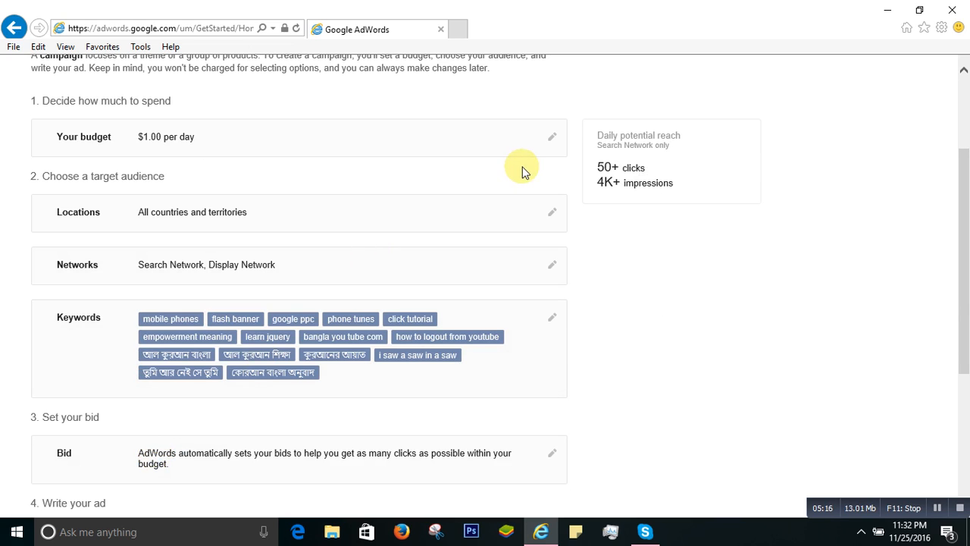
pyautogui.moveTo(140, 266)
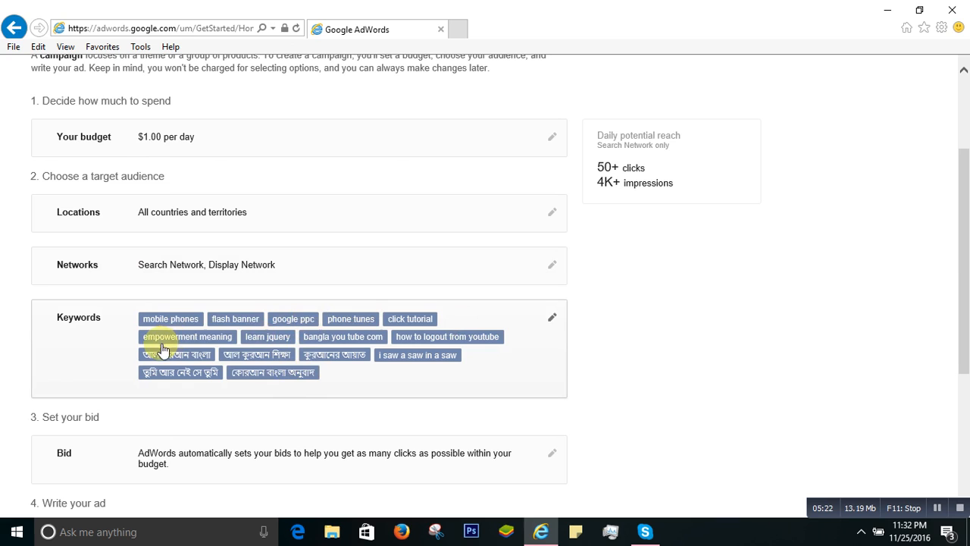
pyautogui.moveTo(385, 334)
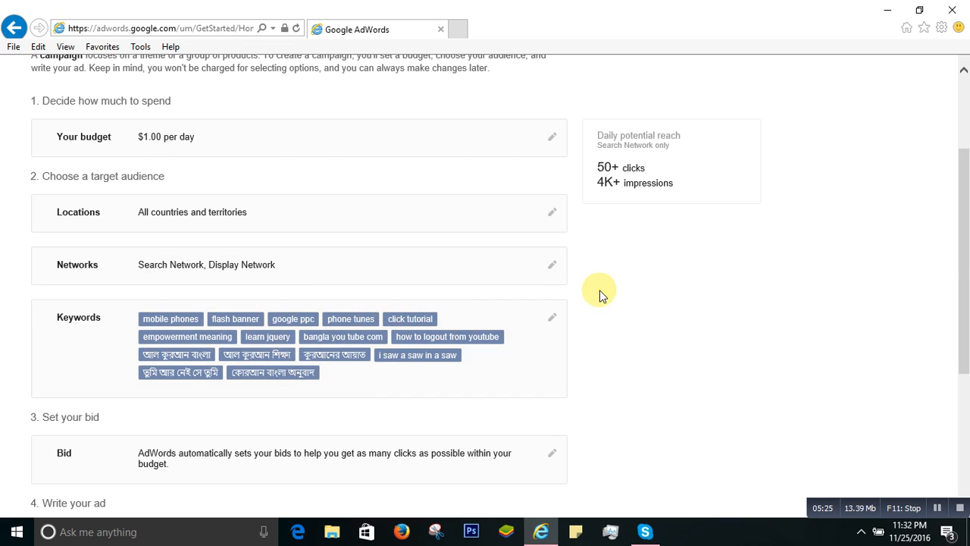
pyautogui.scroll(-3)
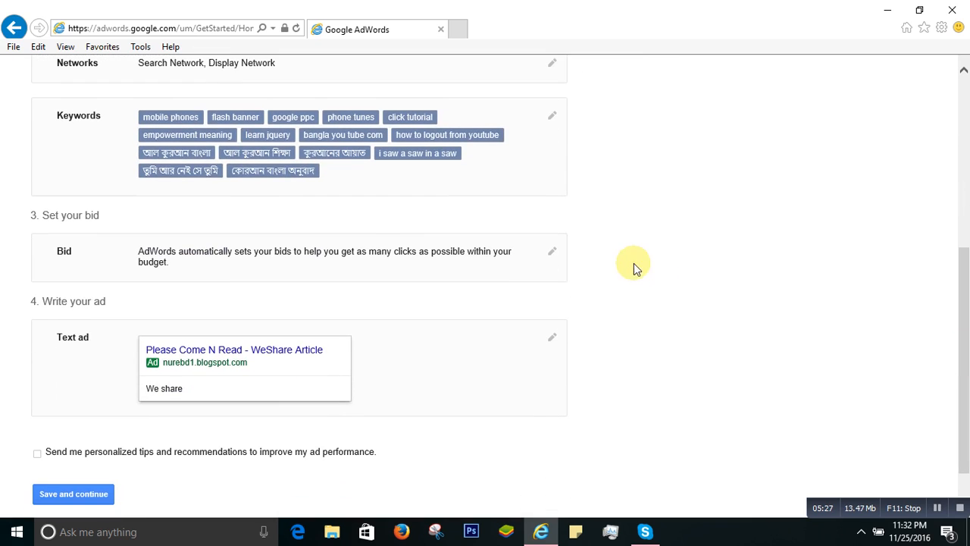
pyautogui.moveTo(197, 265)
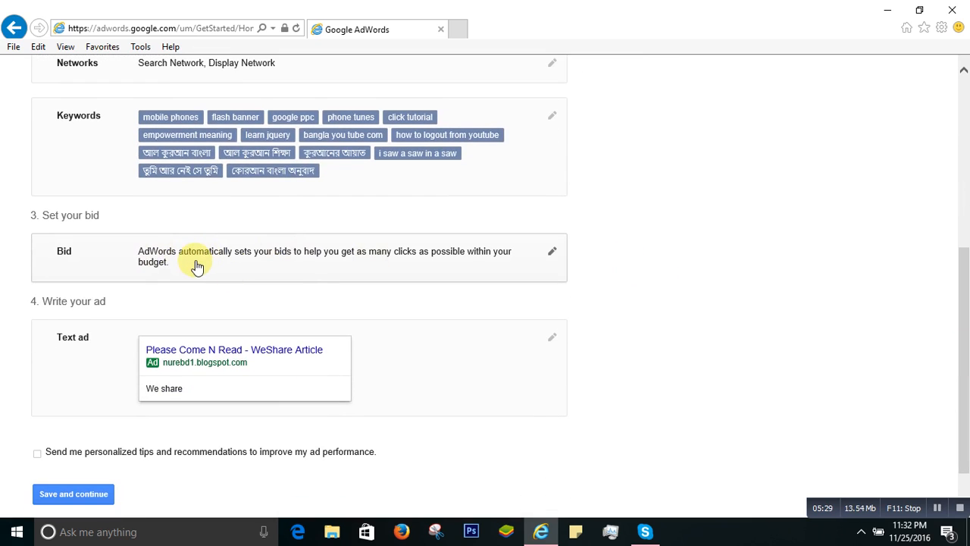
pyautogui.moveTo(476, 264)
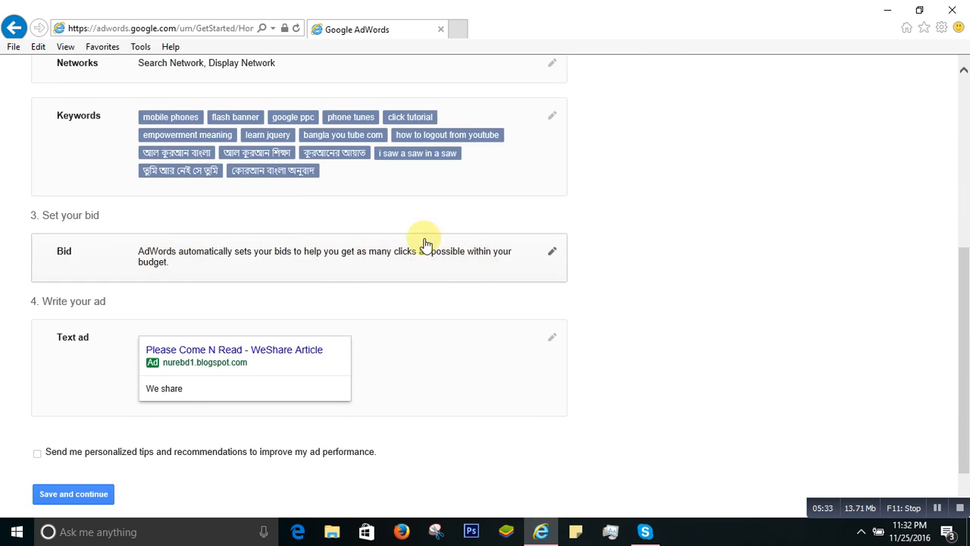
pyautogui.moveTo(180, 362)
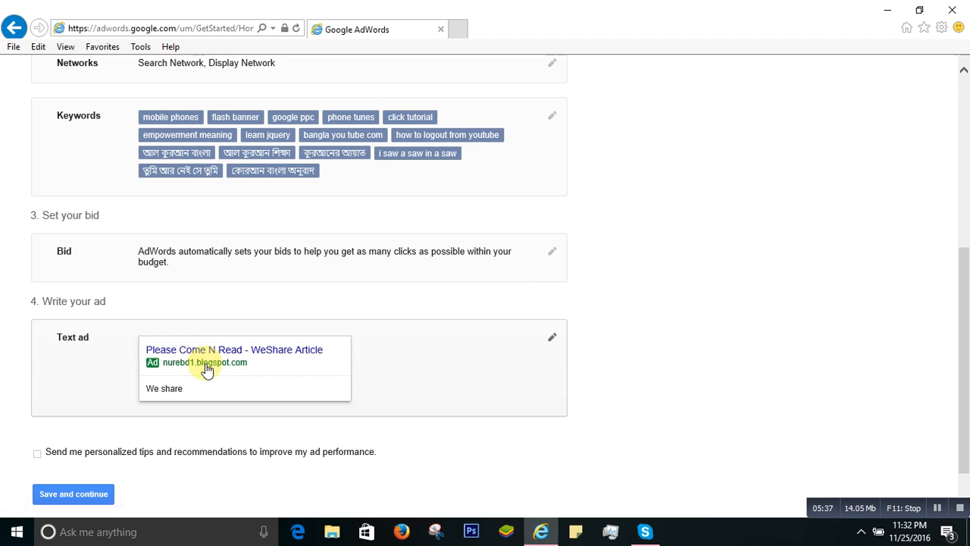
pyautogui.moveTo(303, 356)
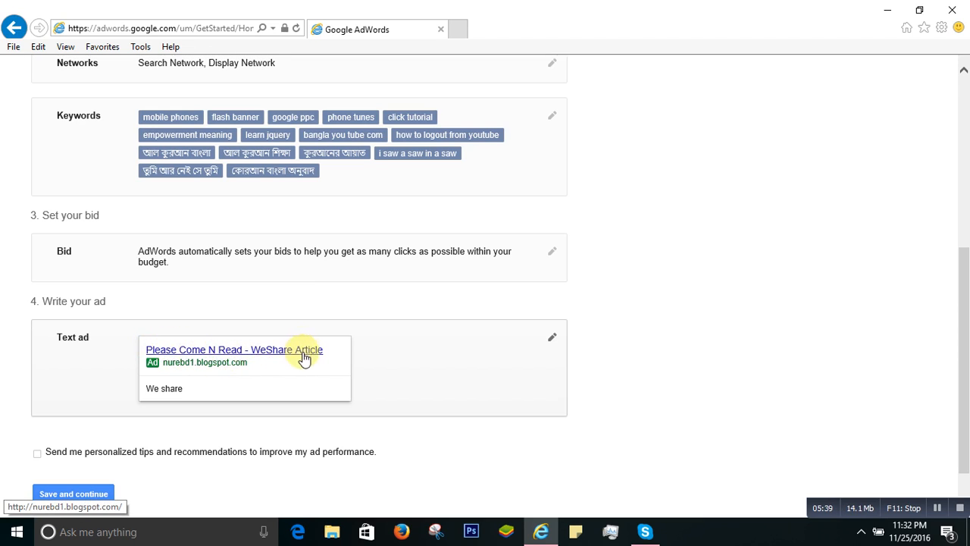
pyautogui.moveTo(167, 348)
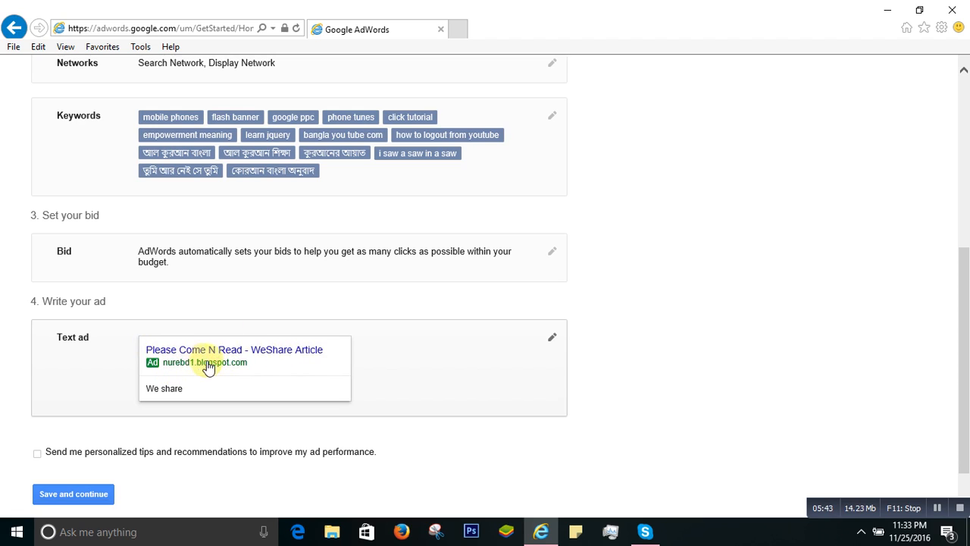
pyautogui.moveTo(198, 349)
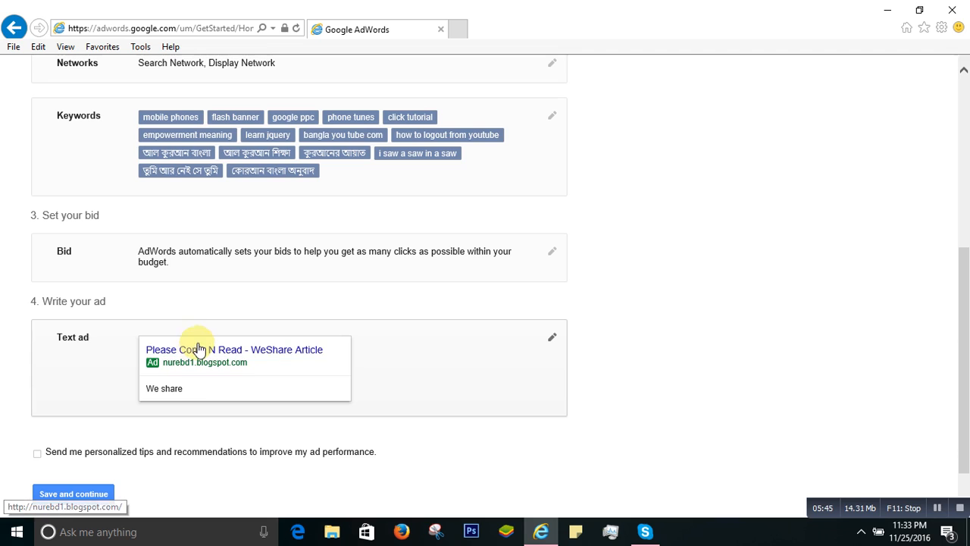
pyautogui.moveTo(209, 370)
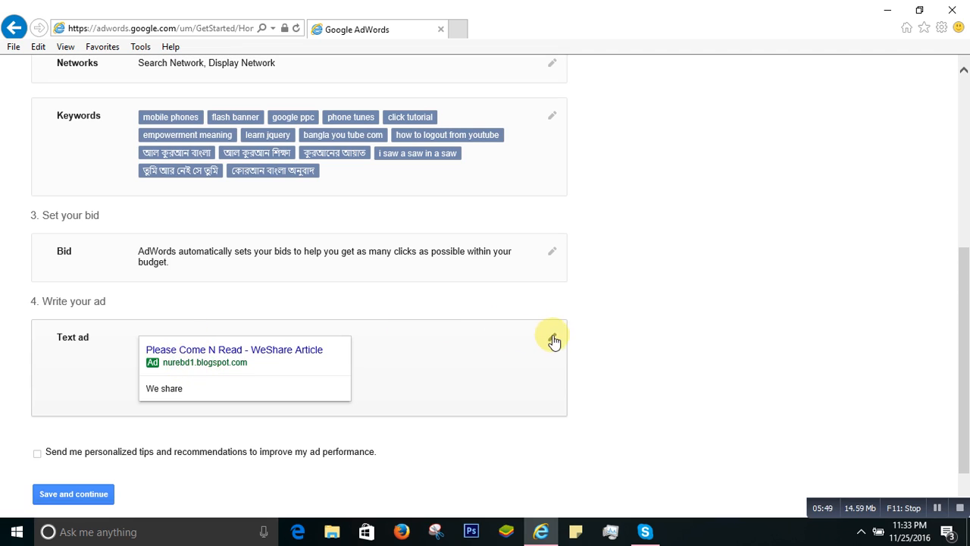
# Edit Headline 1 to read 'Please Visit' and save the text ad.
pyautogui.click(552, 337)
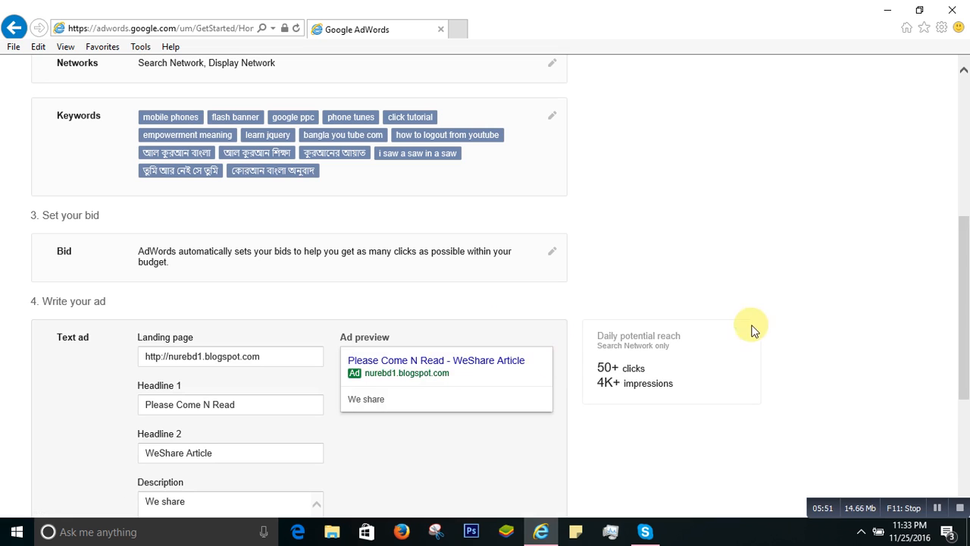
pyautogui.scroll(-3)
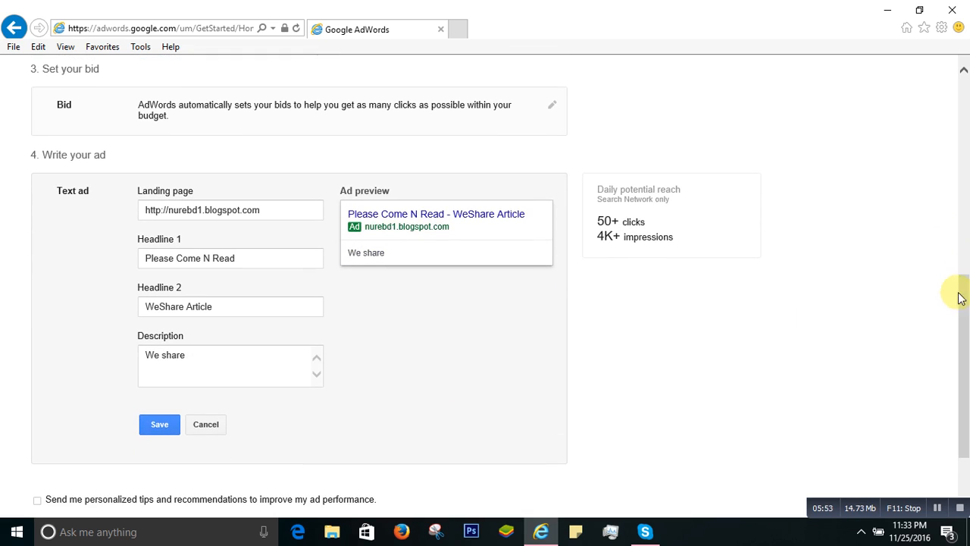
pyautogui.moveTo(257, 245)
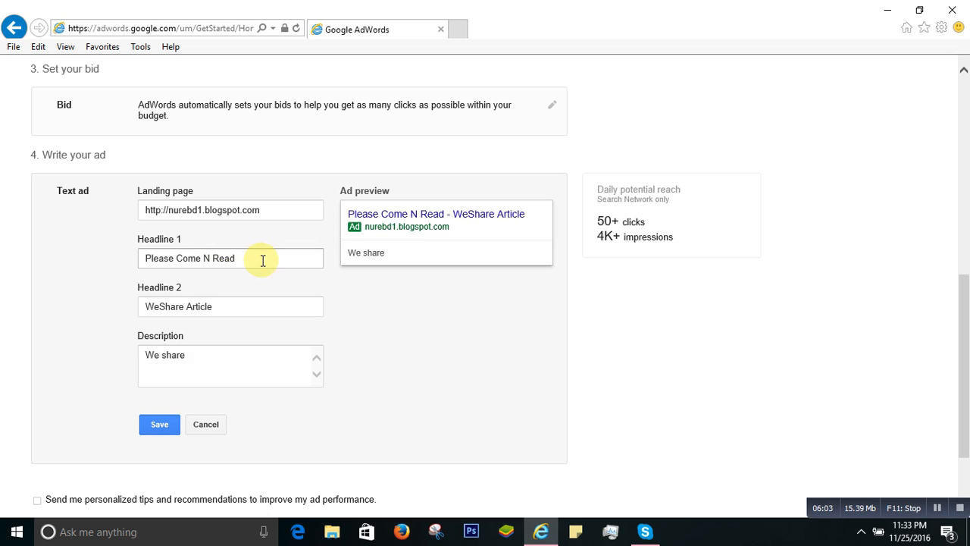
pyautogui.click(231, 257)
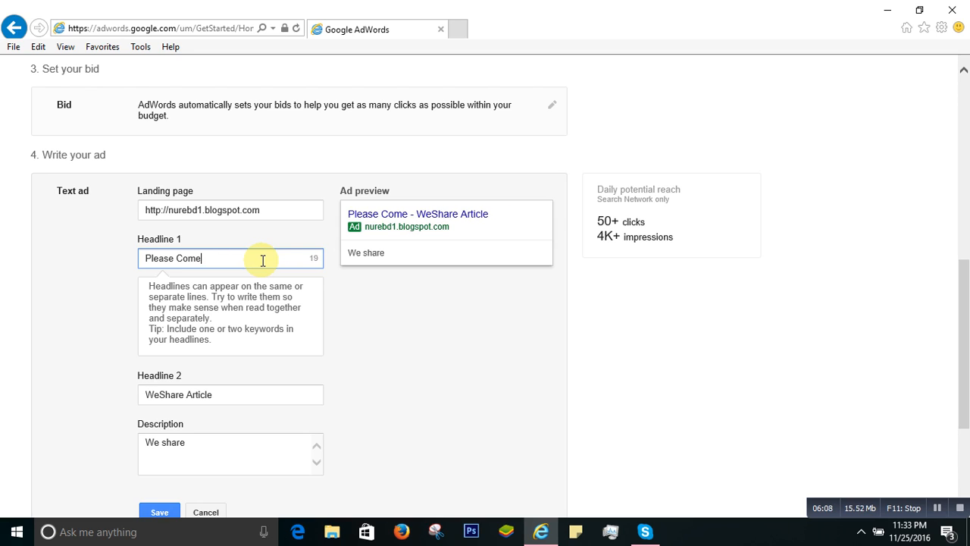
pyautogui.press('Backspace')
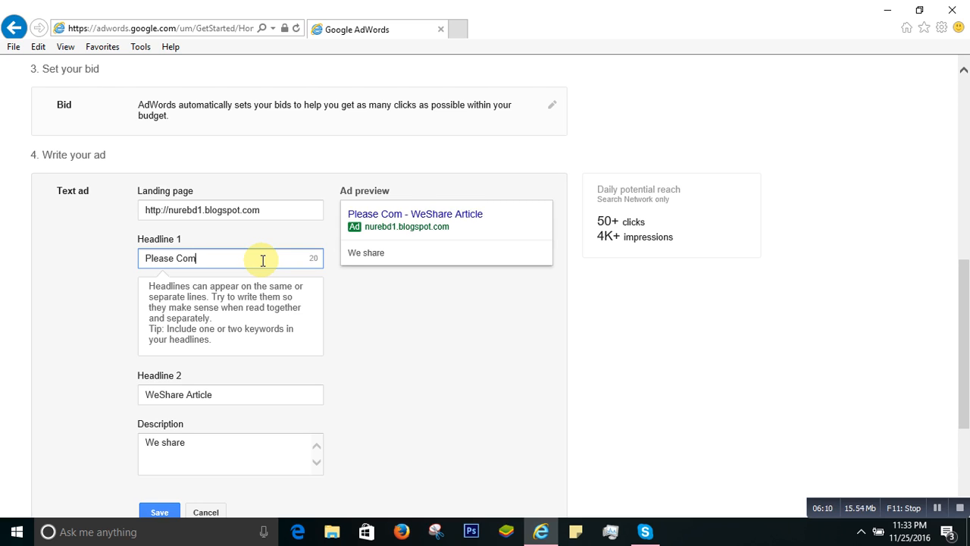
pyautogui.write('Please Visit')
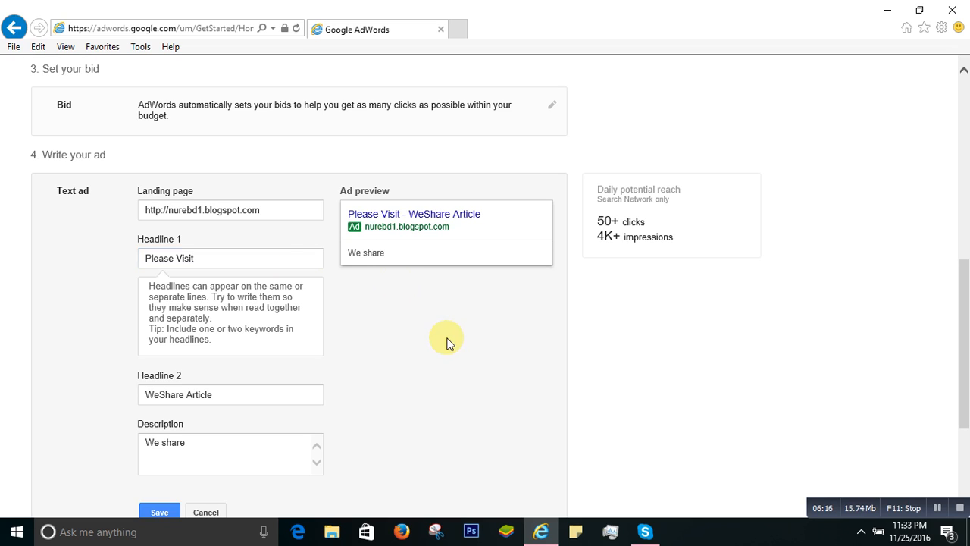
pyautogui.moveTo(697, 482)
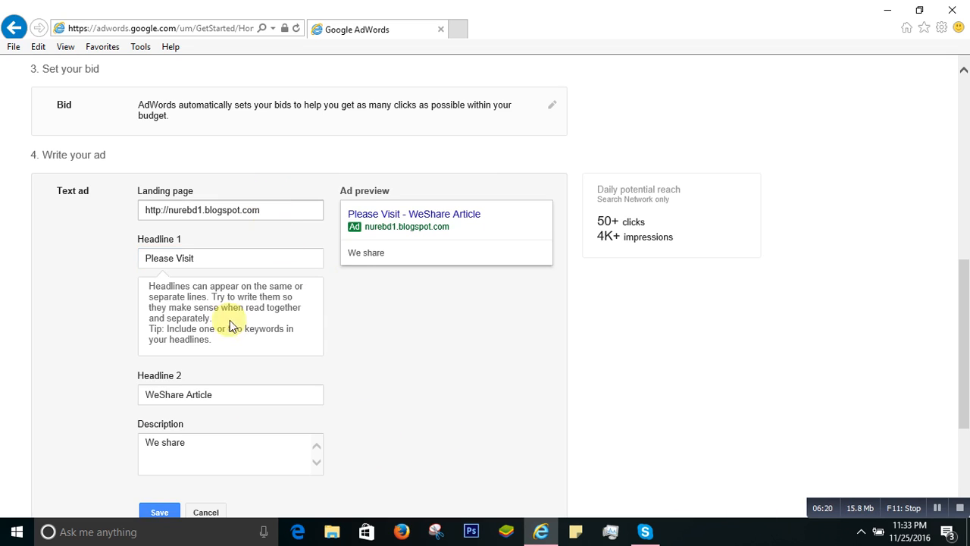
pyautogui.scroll(-3)
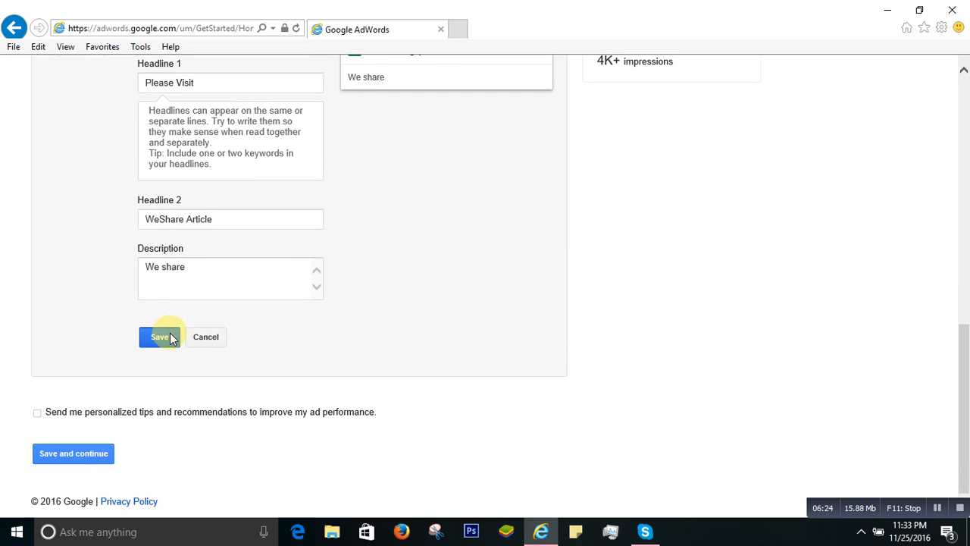
pyautogui.click(159, 336)
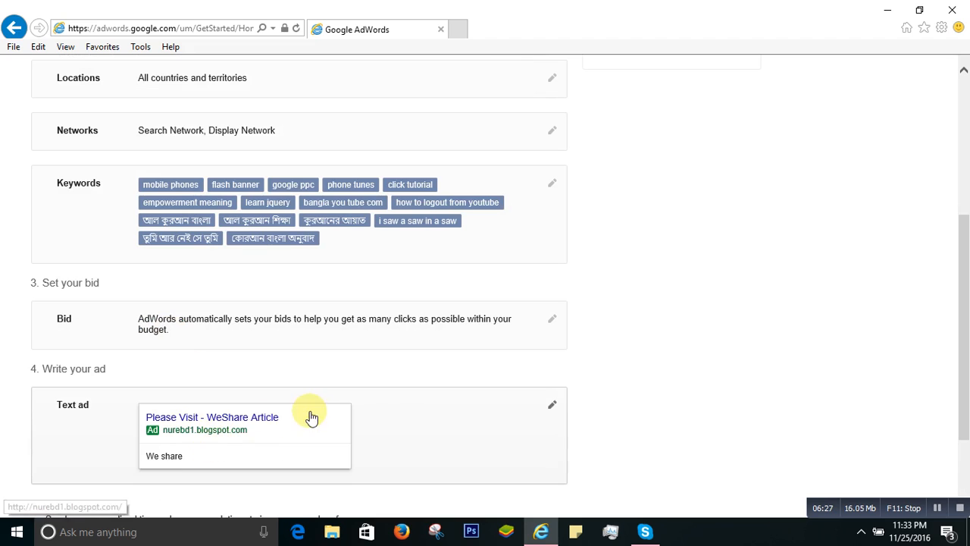
pyautogui.moveTo(452, 419)
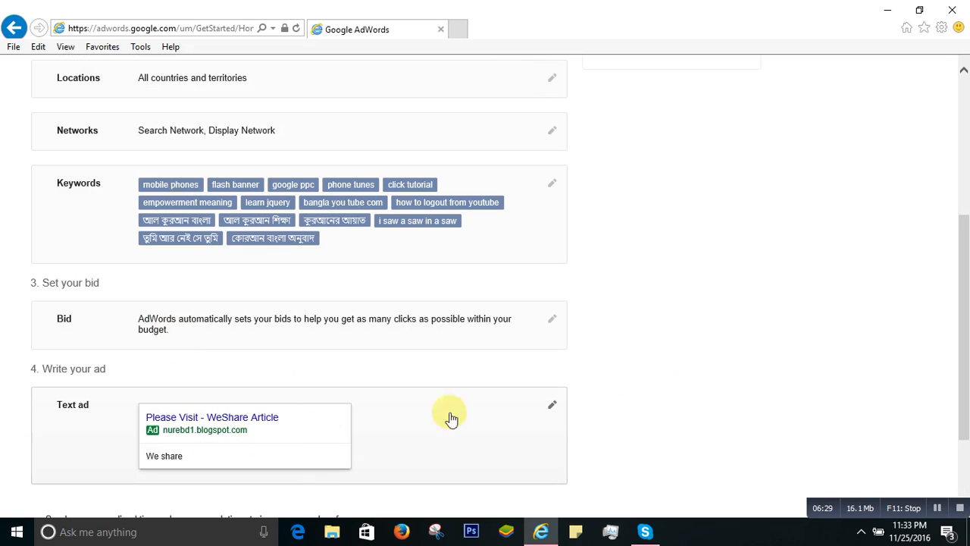
# Toggle the personalized tips checkbox back off, then save the campaign and continue to payment.
pyautogui.scroll(-3)
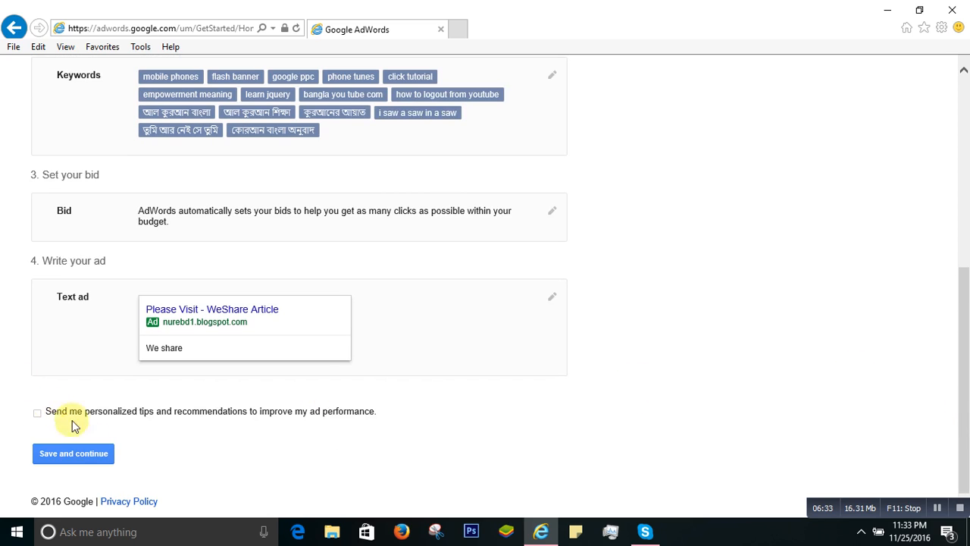
pyautogui.click(73, 454)
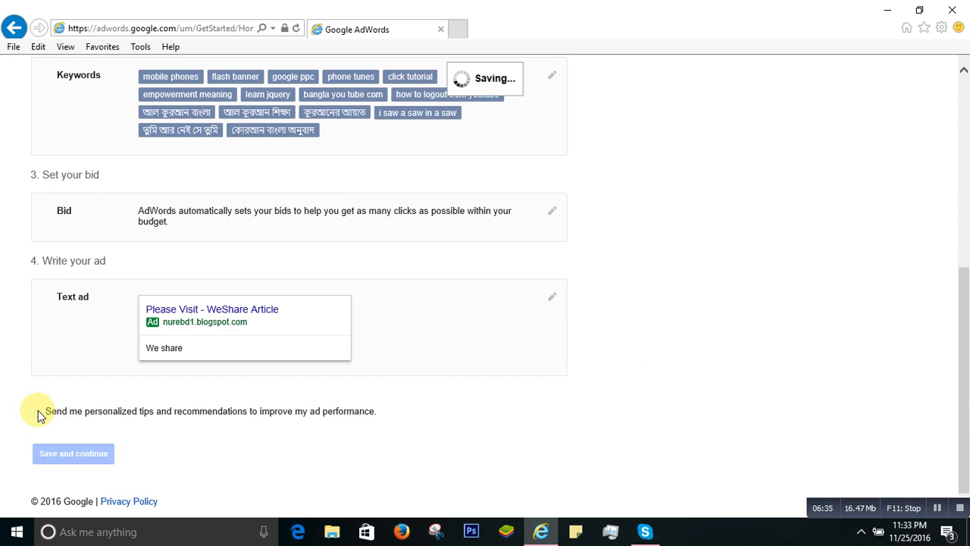
pyautogui.click(37, 412)
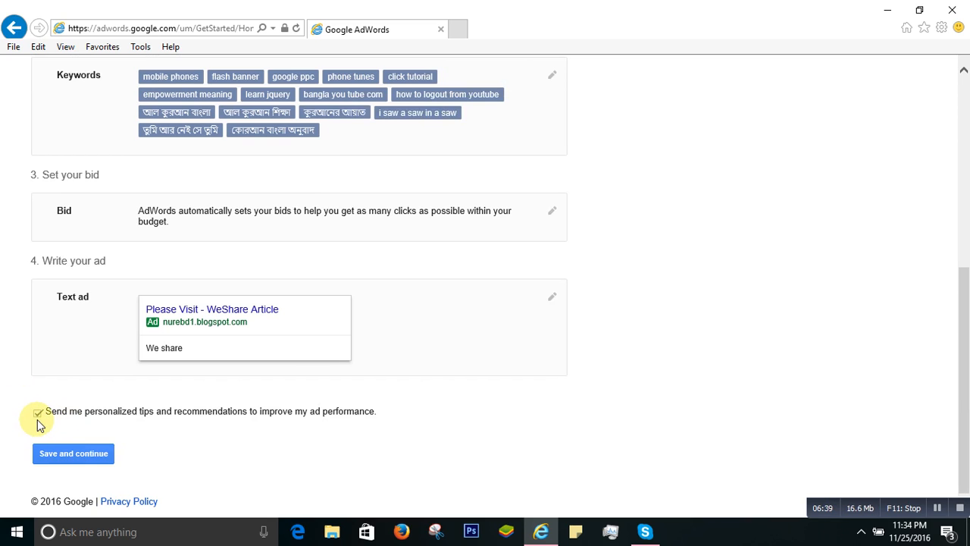
pyautogui.click(37, 412)
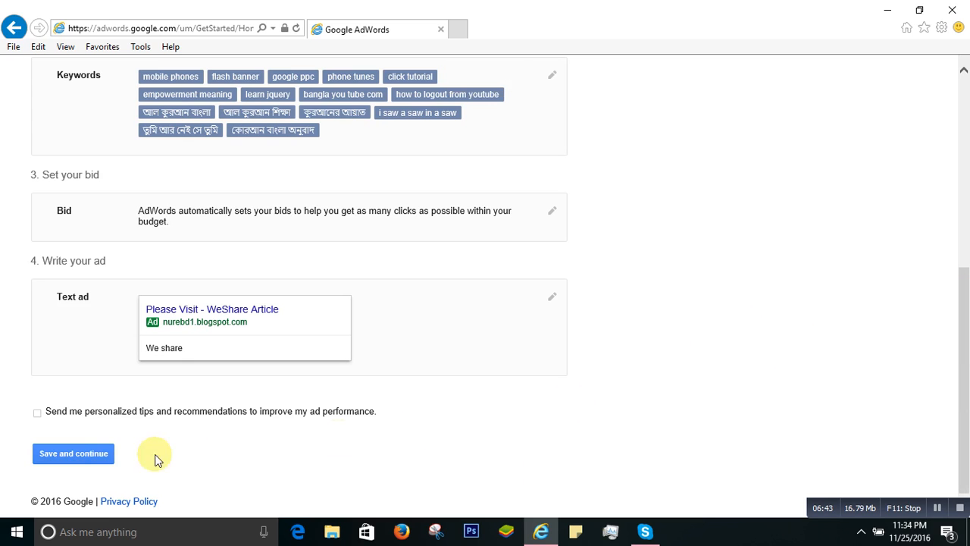
pyautogui.click(72, 453)
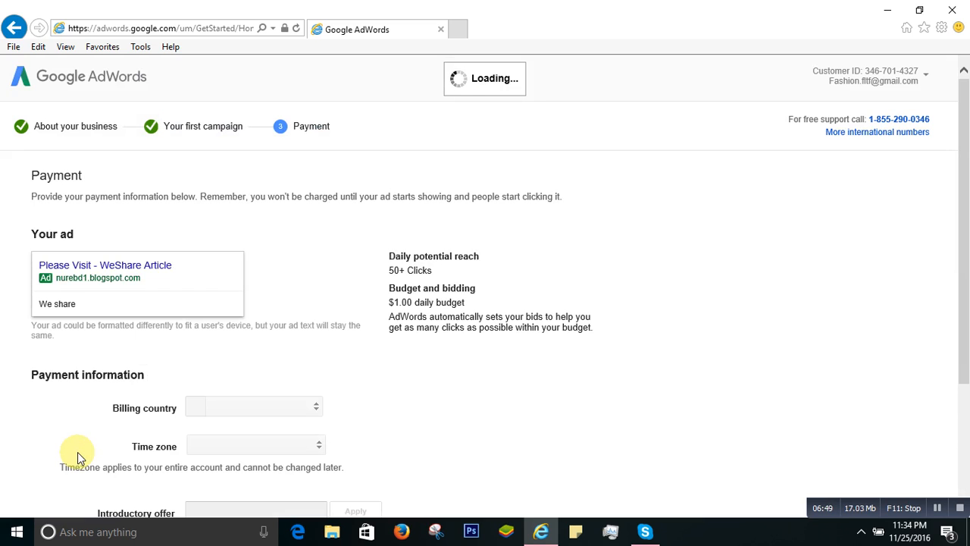
pyautogui.moveTo(318, 163)
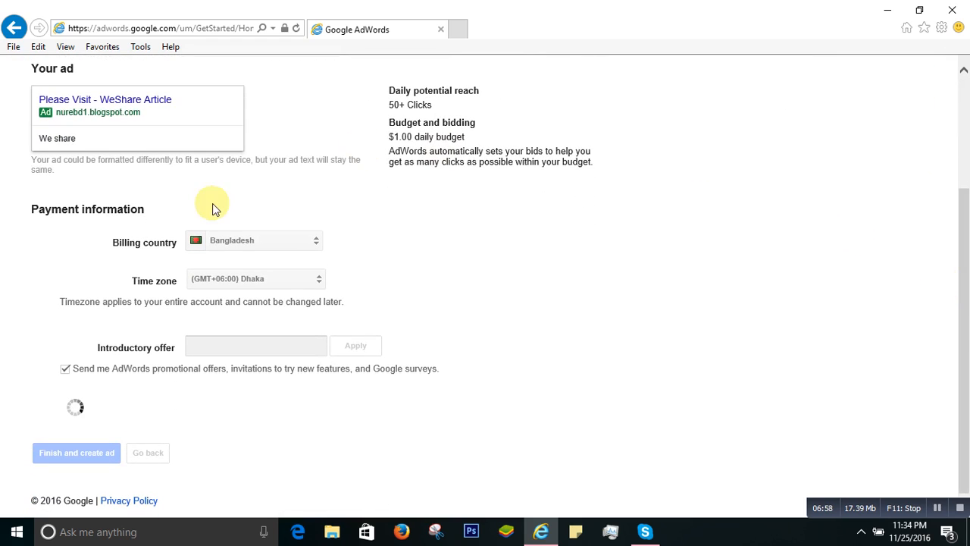
pyautogui.moveTo(94, 207)
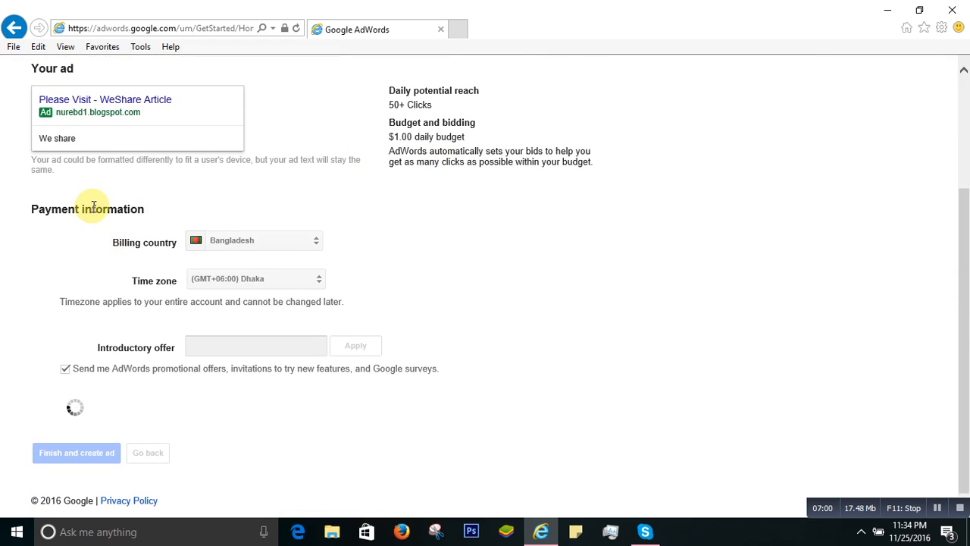
pyautogui.moveTo(285, 250)
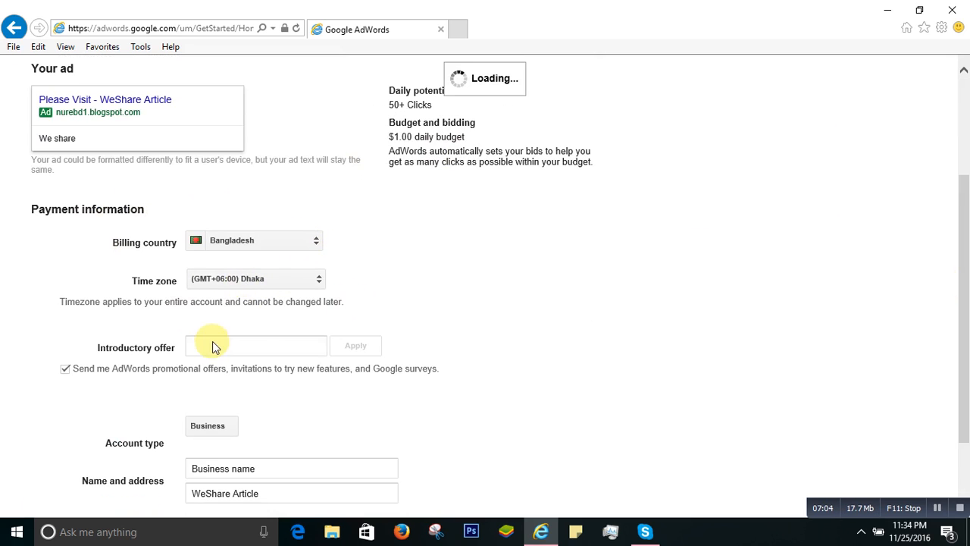
# Place the cursor in the Introductory offer box of the Payment information section.
pyautogui.click(255, 345)
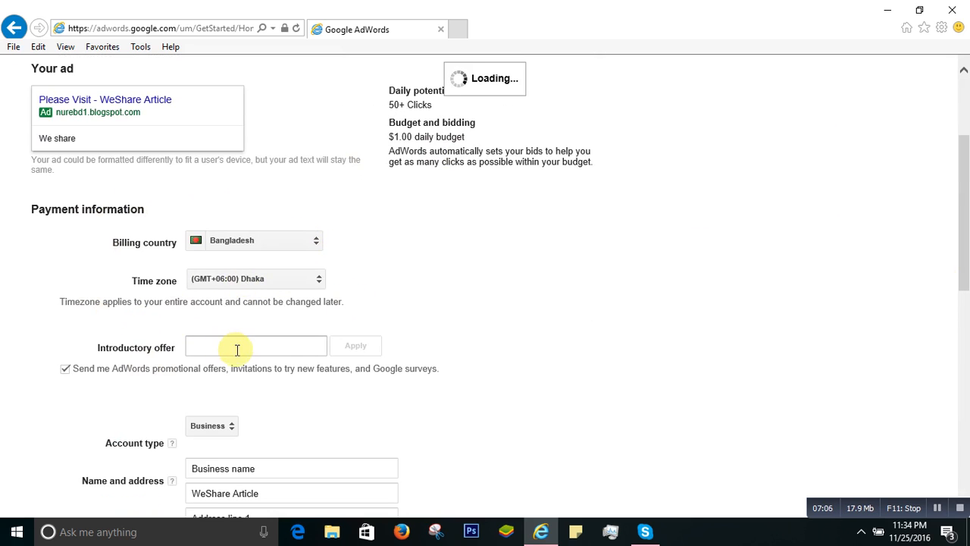
pyautogui.click(255, 346)
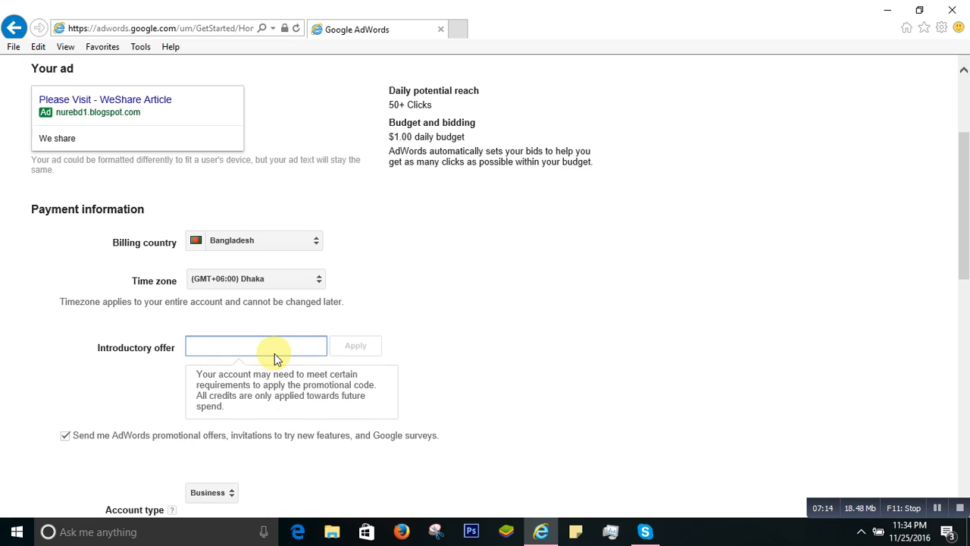
pyautogui.click(255, 345)
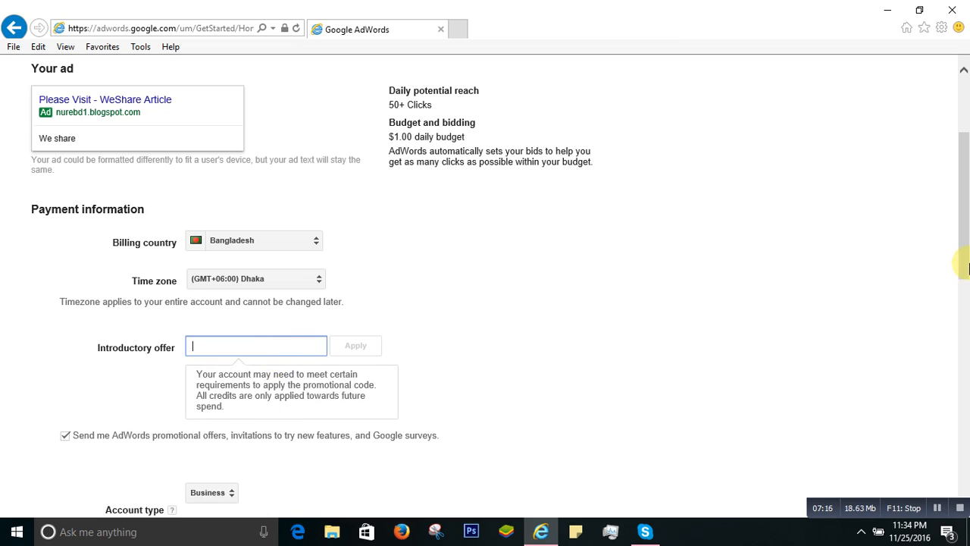
# Enter '10% discount' as the introductory offer, replacing the mistyped text.
pyautogui.scroll(-3)
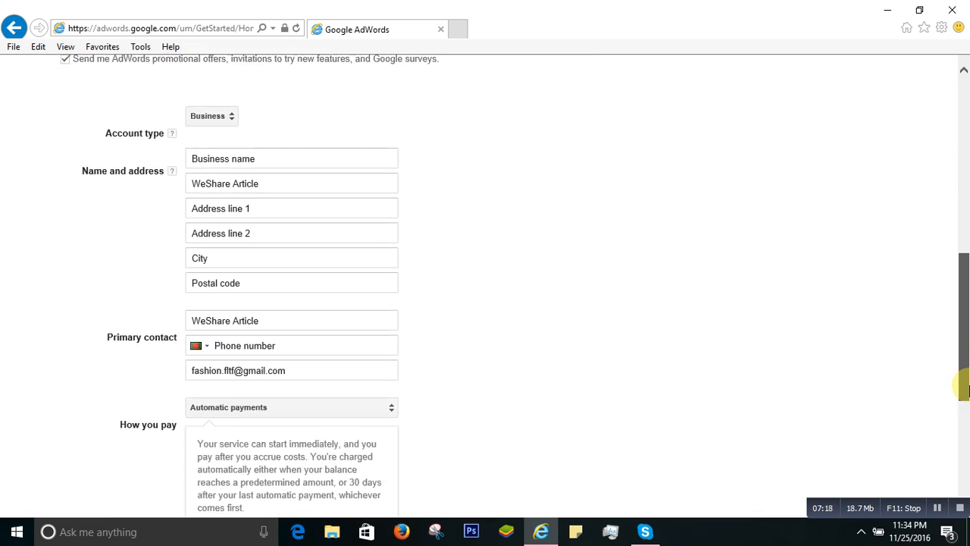
pyautogui.scroll(-3)
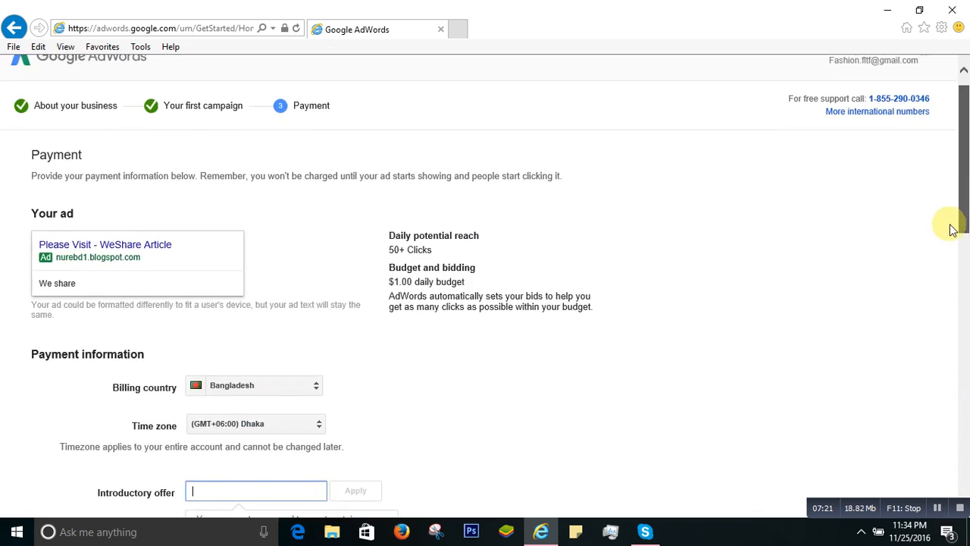
pyautogui.scroll(-3)
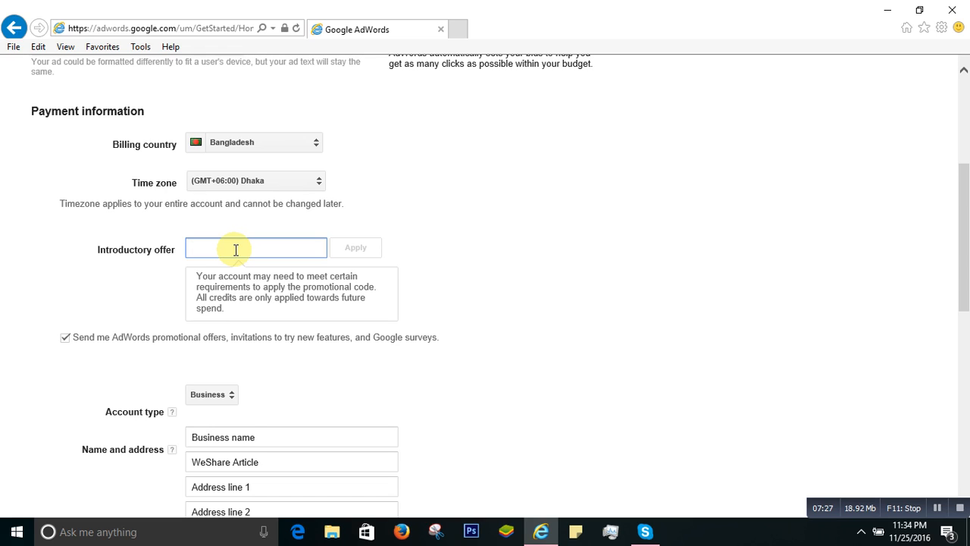
pyautogui.write('ple')
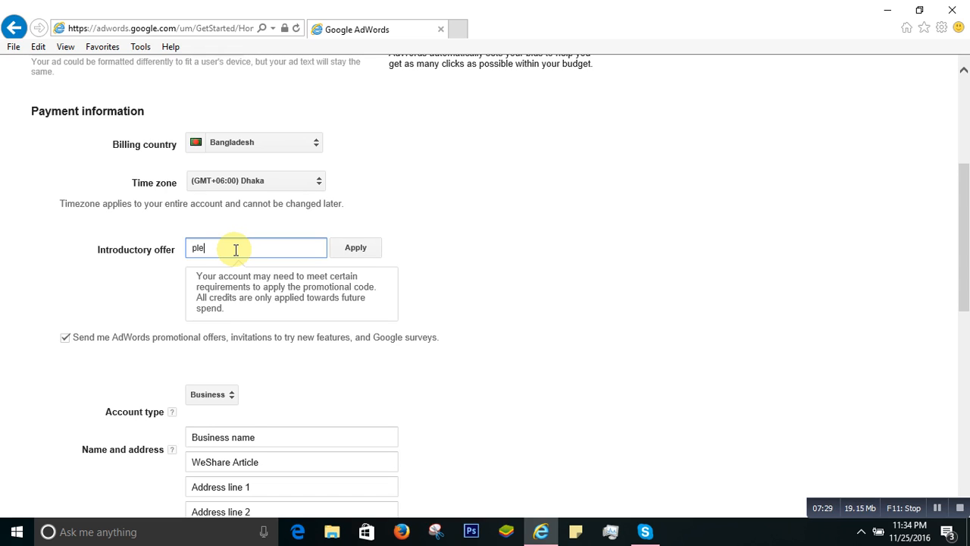
pyautogui.press('ctrl+a')
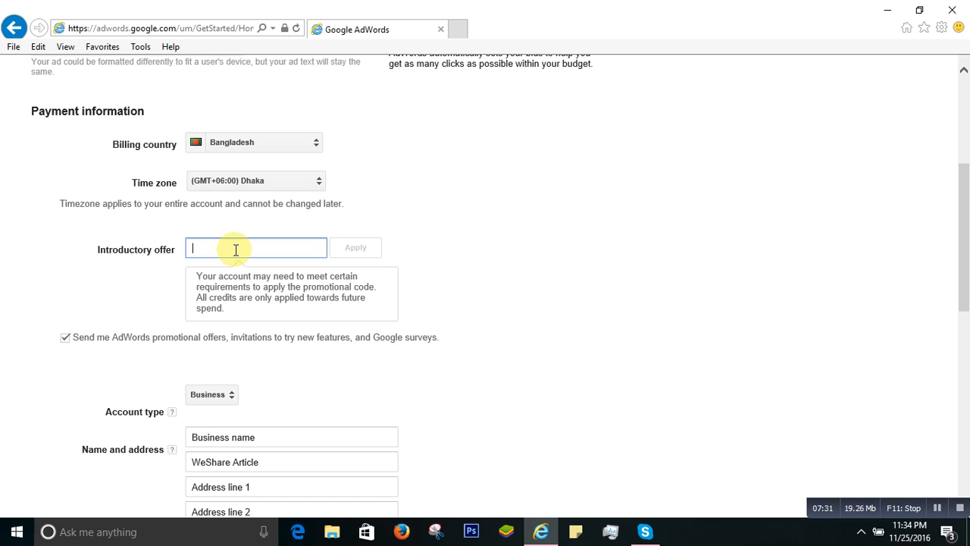
pyautogui.write('10%')
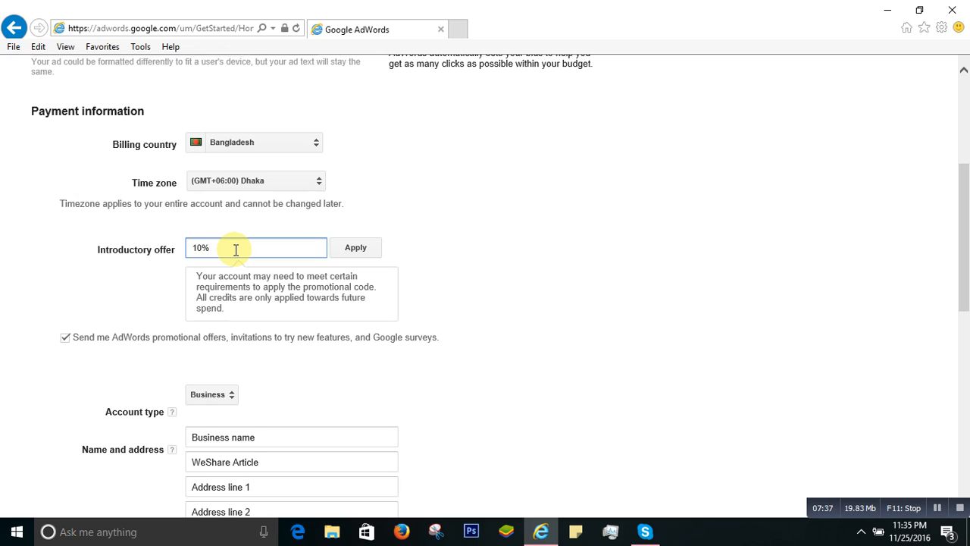
pyautogui.write('d')
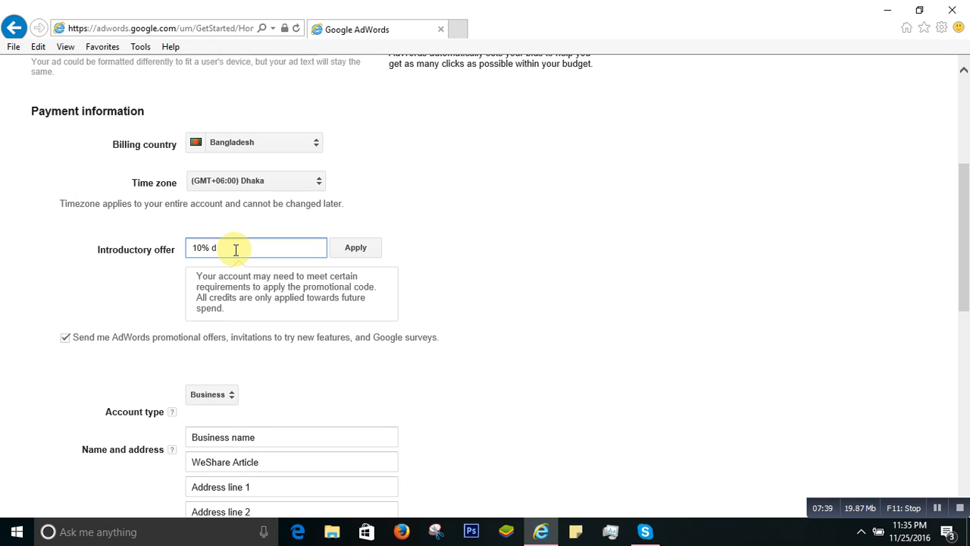
pyautogui.write('iss')
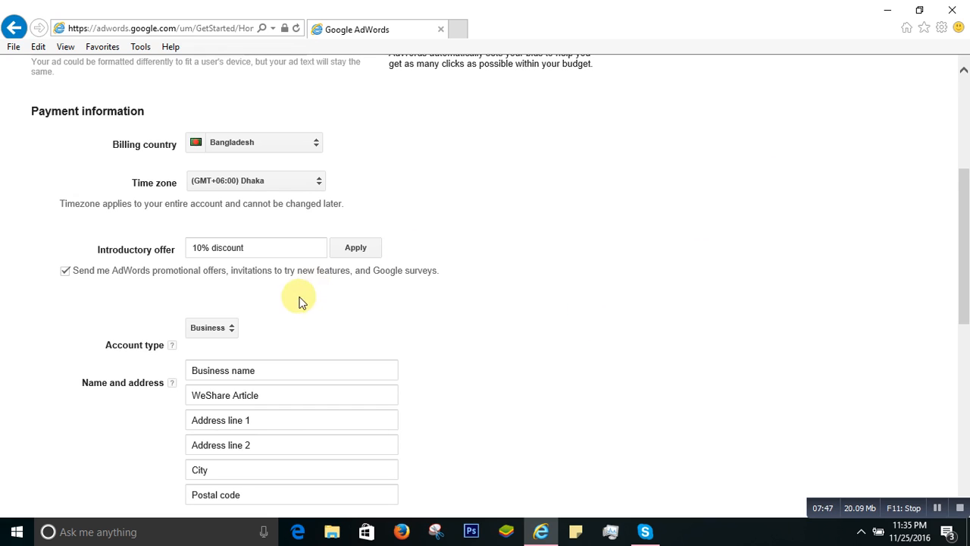
pyautogui.scroll(-3)
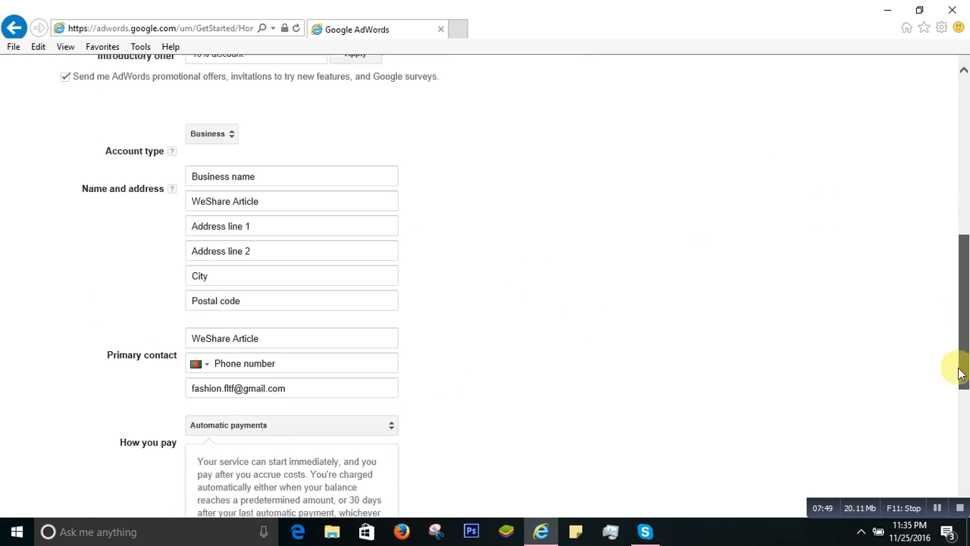
# Bring the Payment method section into view and focus the empty Card number field.
pyautogui.scroll(-3)
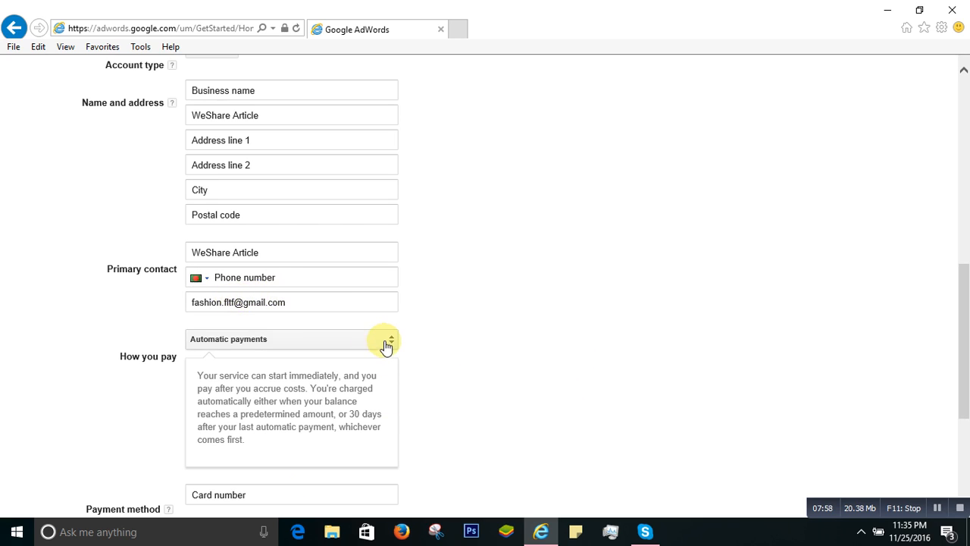
pyautogui.moveTo(785, 347)
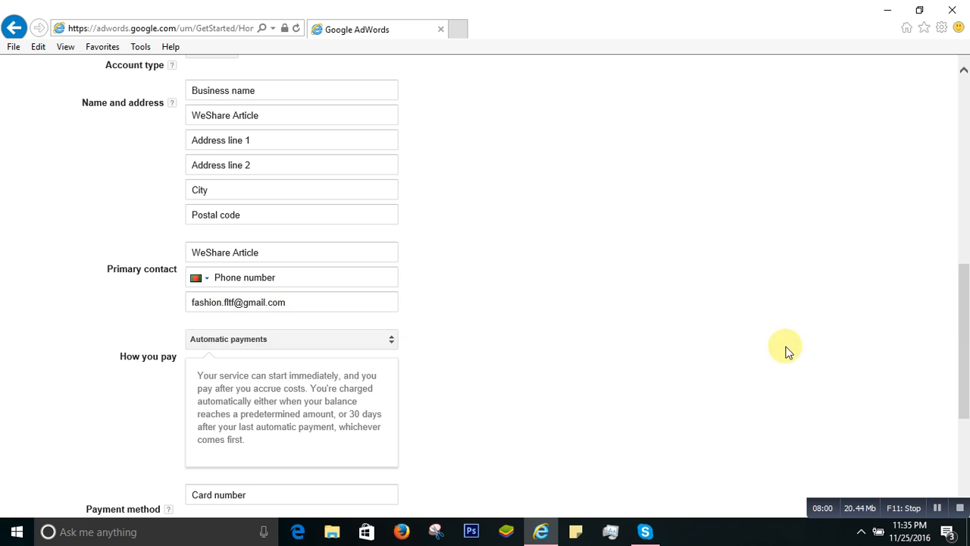
pyautogui.scroll(-3)
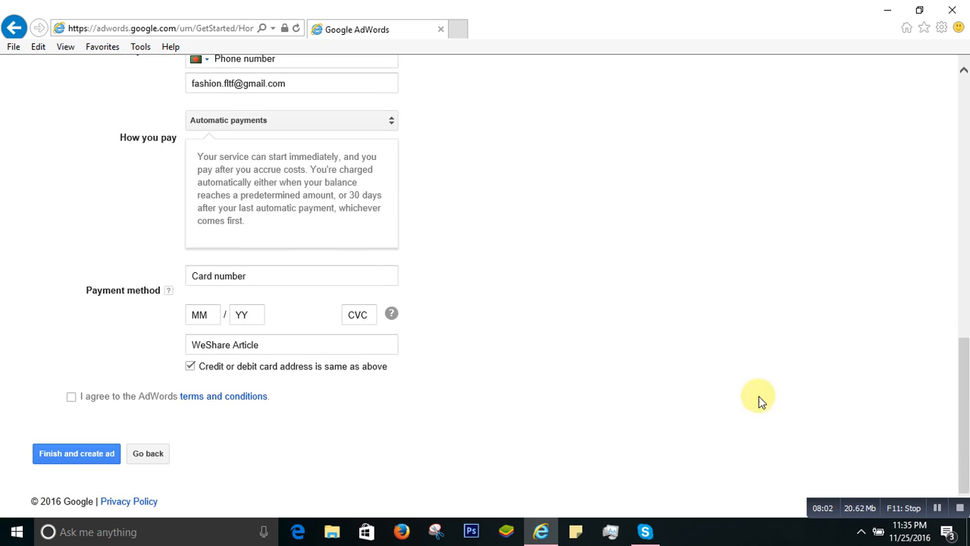
pyautogui.click(265, 276)
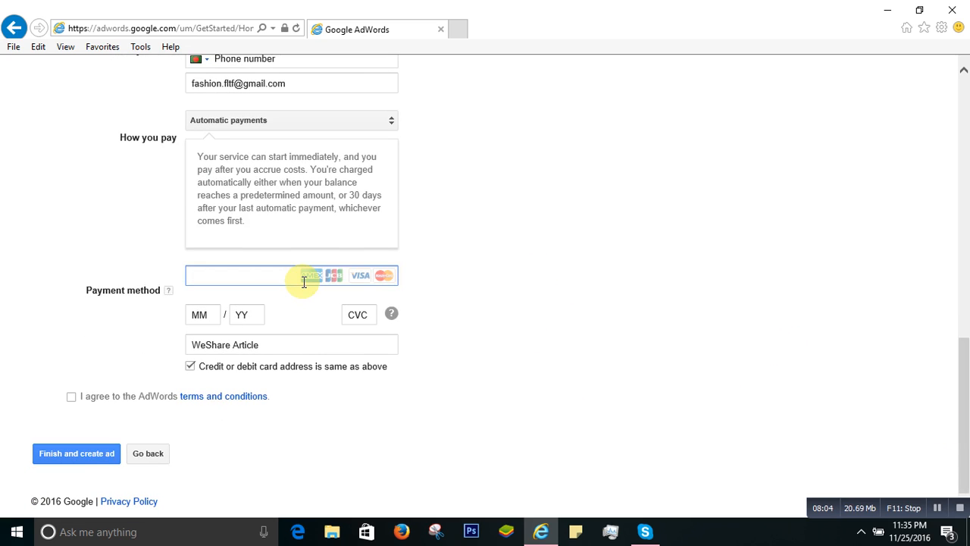
# Accept the AdWords terms and conditions while the card number remains empty.
pyautogui.click(243, 276)
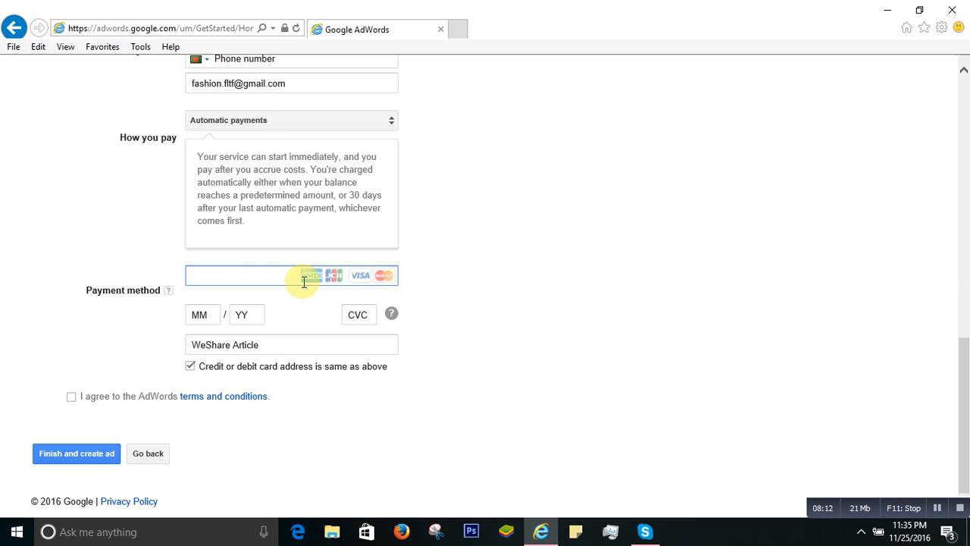
pyautogui.click(240, 276)
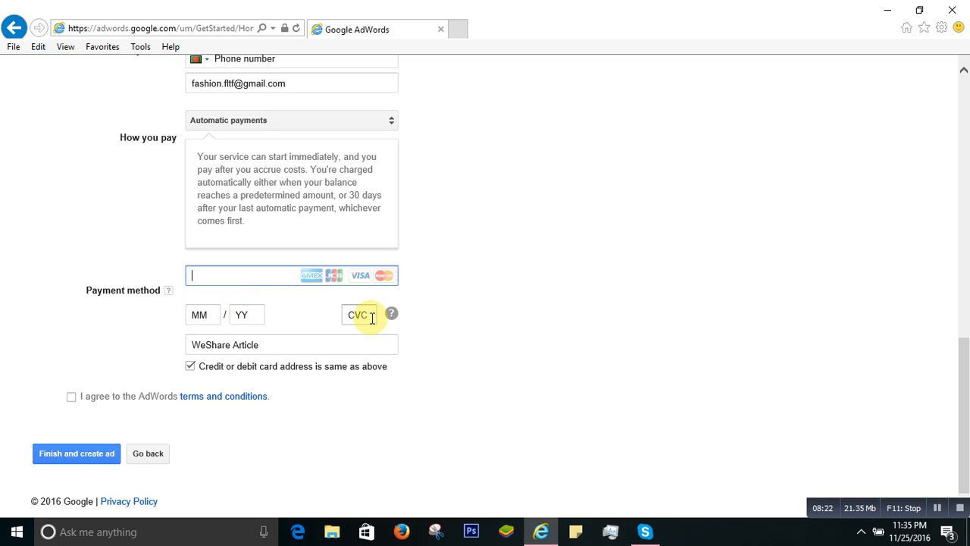
pyautogui.moveTo(315, 337)
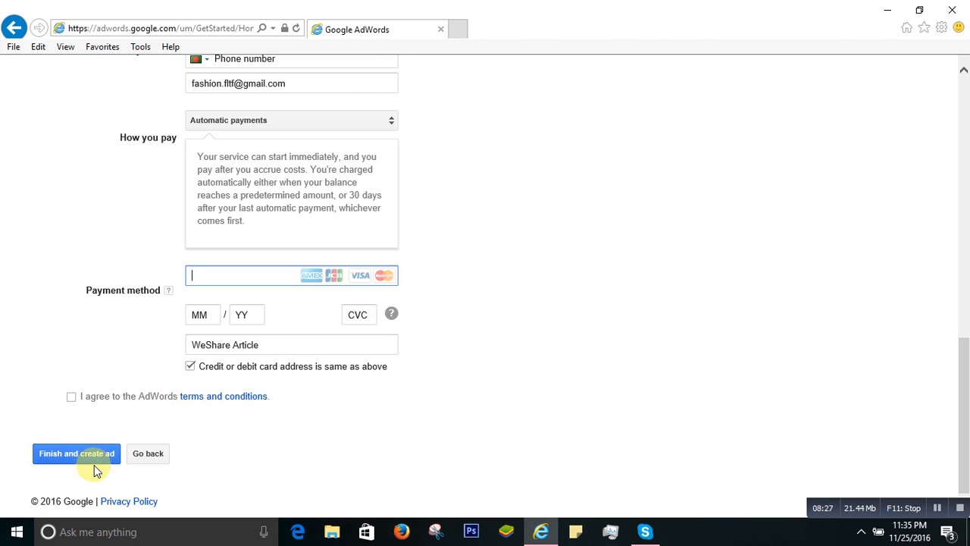
pyautogui.moveTo(112, 432)
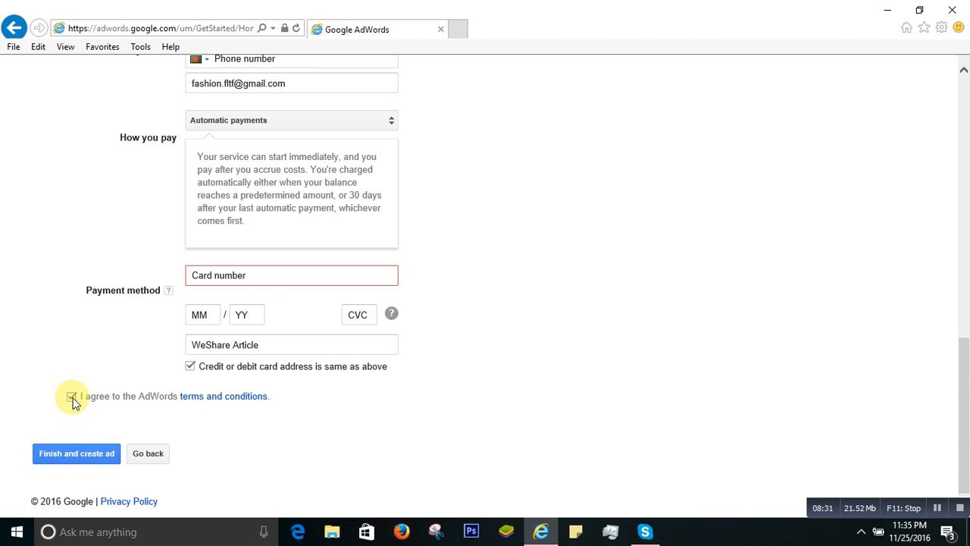
pyautogui.click(71, 395)
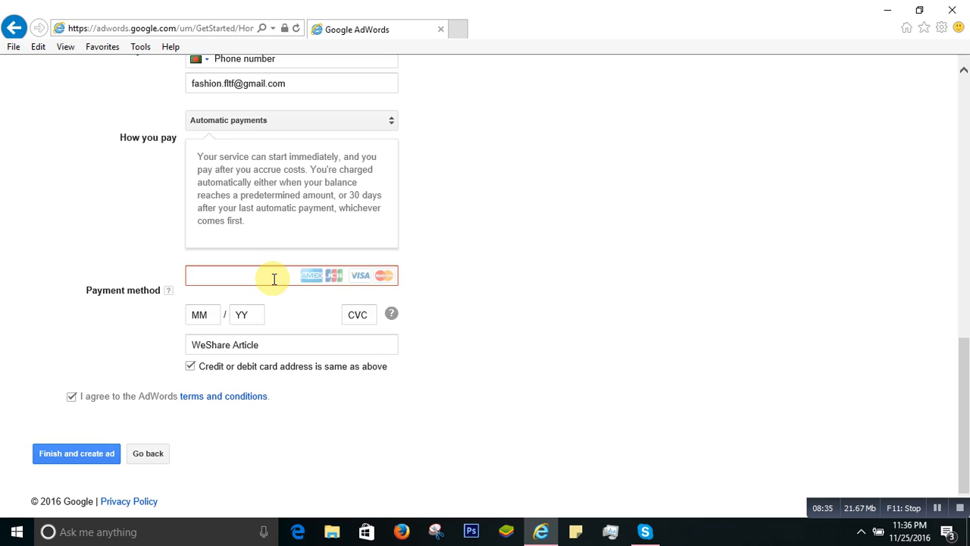
# Enter the 16-digit Visa card number in the Card number field.
pyautogui.click(227, 276)
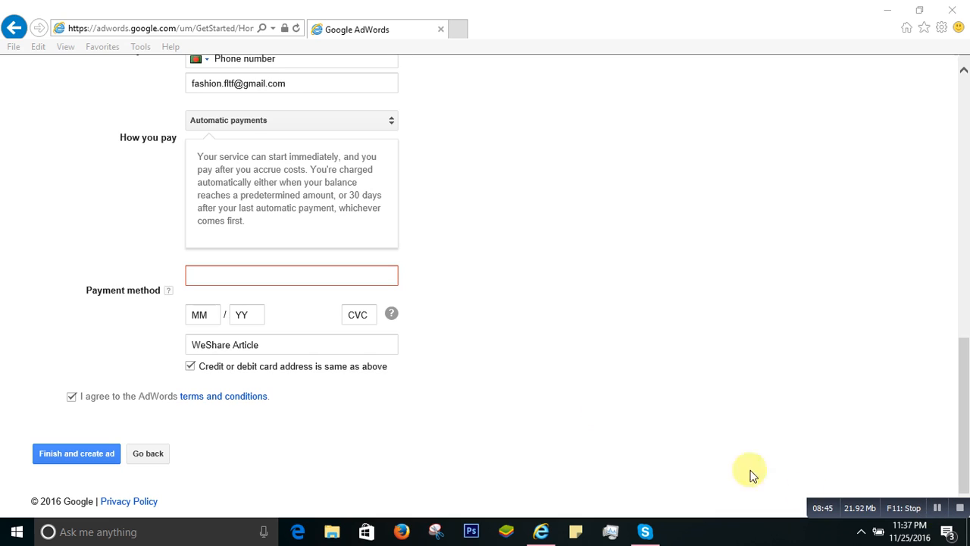
pyautogui.click(292, 275)
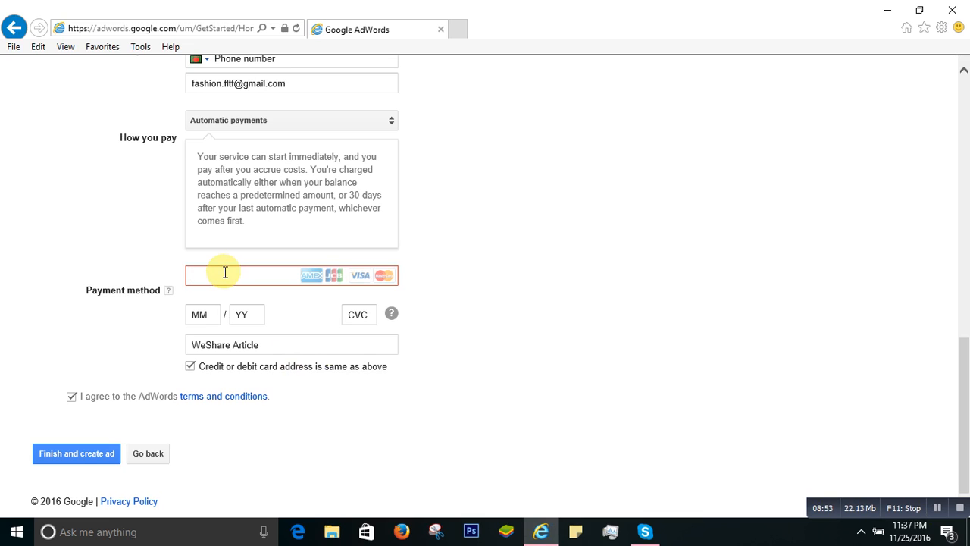
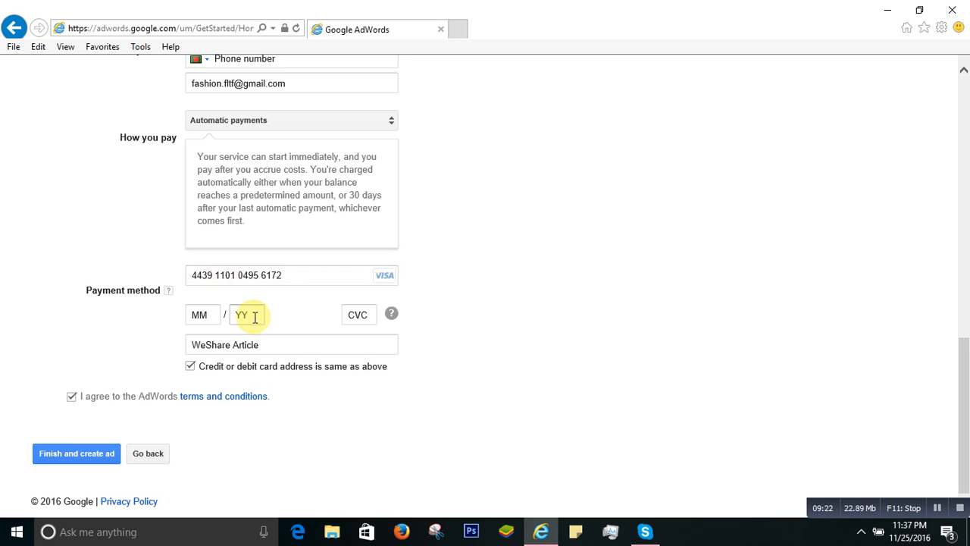
# Set the card expiry date to 11/17.
pyautogui.click(203, 313)
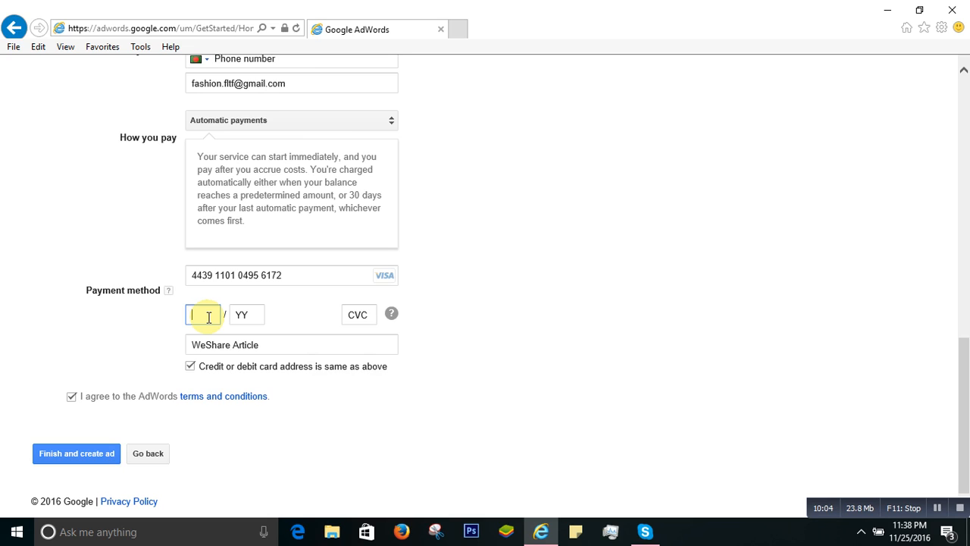
pyautogui.write('11')
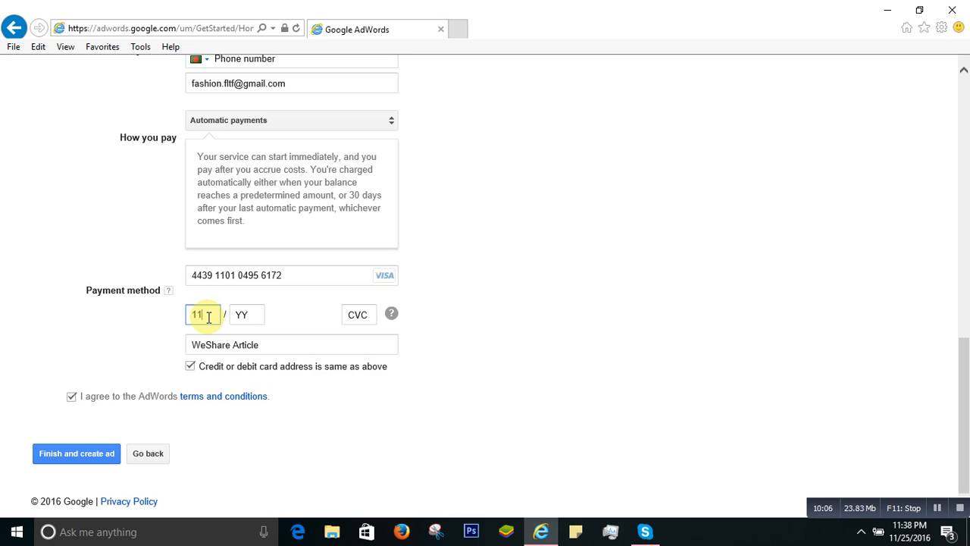
pyautogui.click(246, 314)
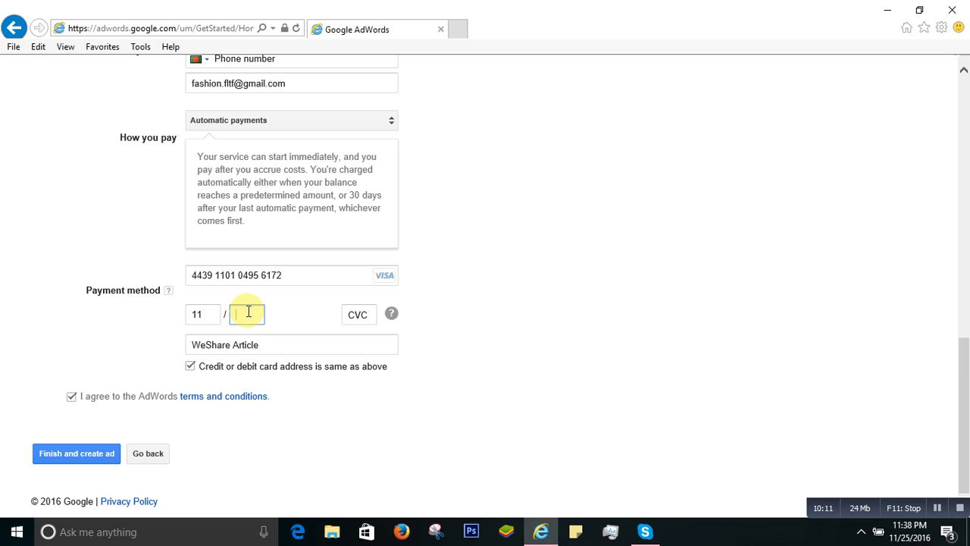
pyautogui.write('1')
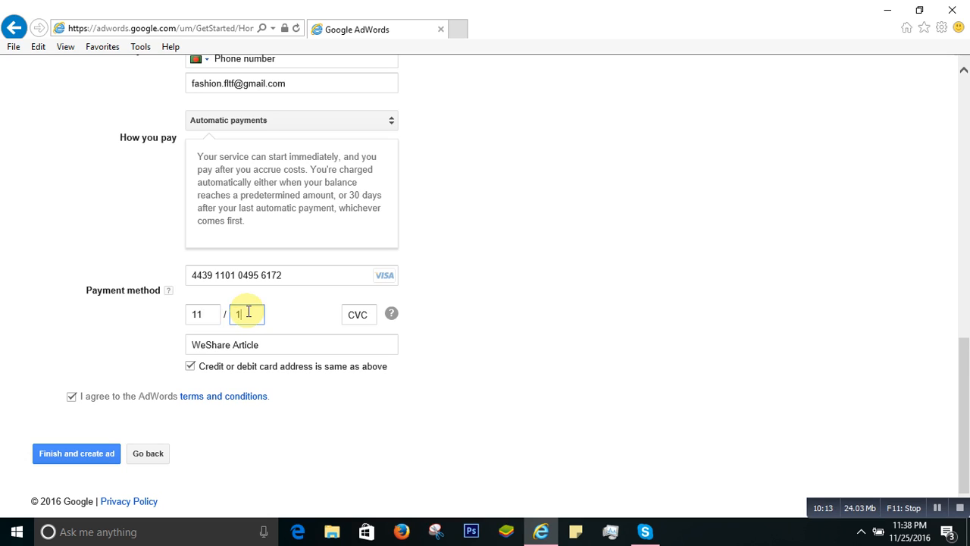
pyautogui.write('7')
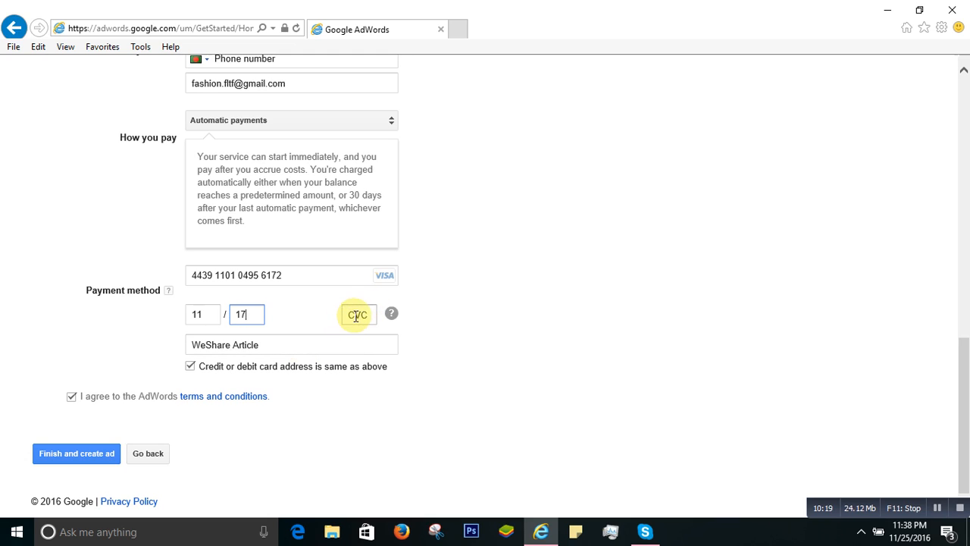
pyautogui.click(357, 313)
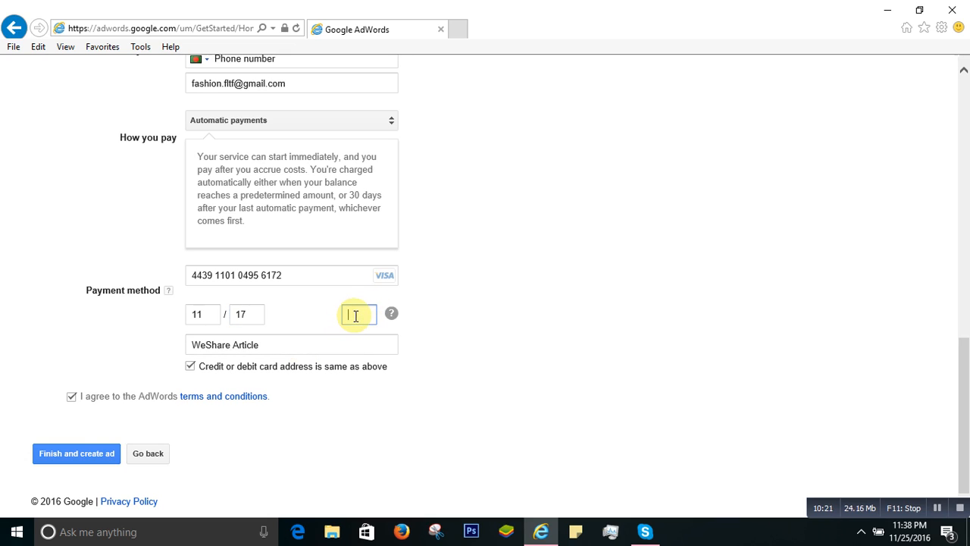
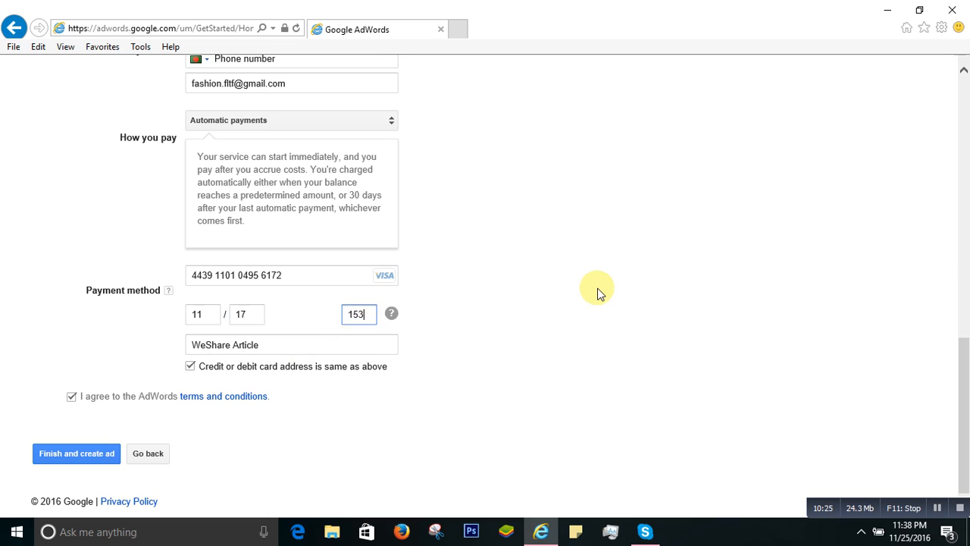
pyautogui.moveTo(963, 372)
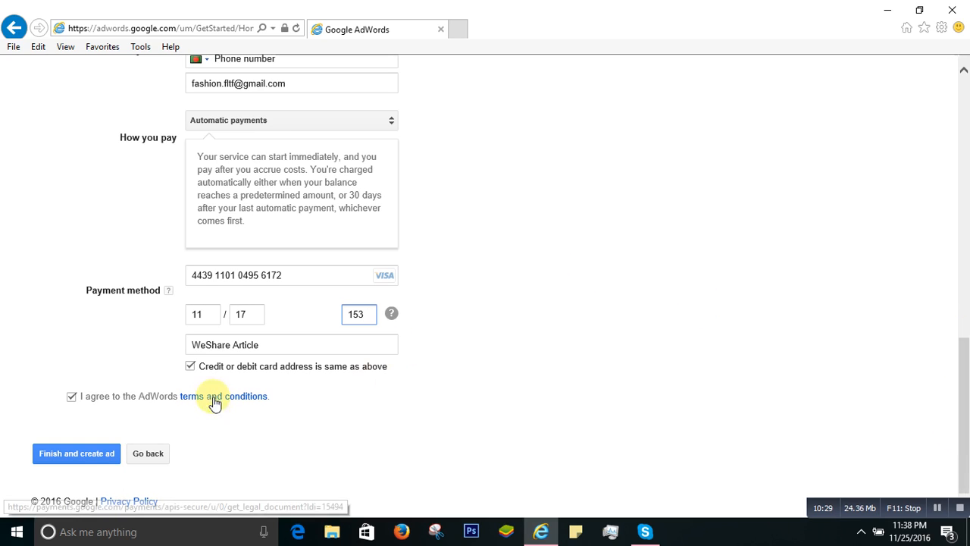
# Submit with 'Finish and create ad' and get required-field errors for business name, address, city, postal code and phone.
pyautogui.click(75, 453)
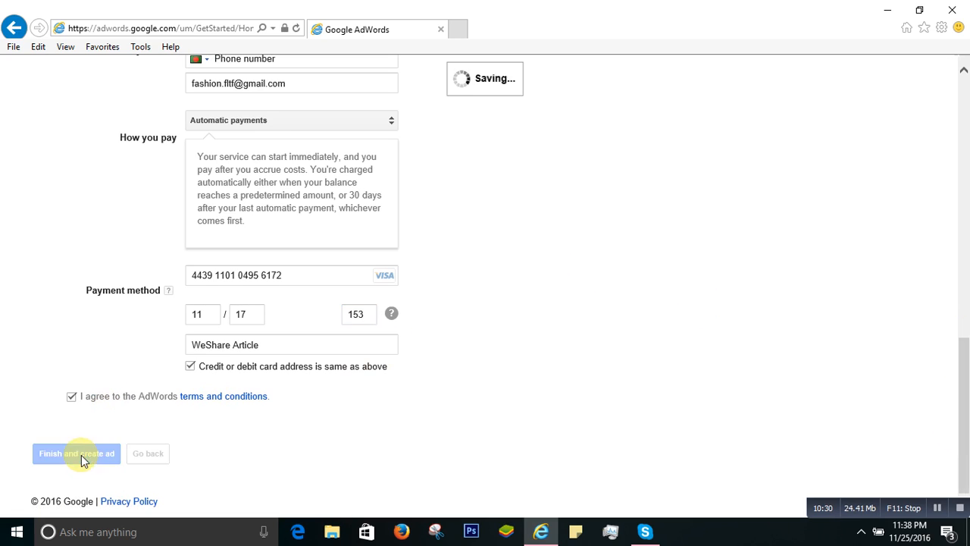
pyautogui.click(75, 453)
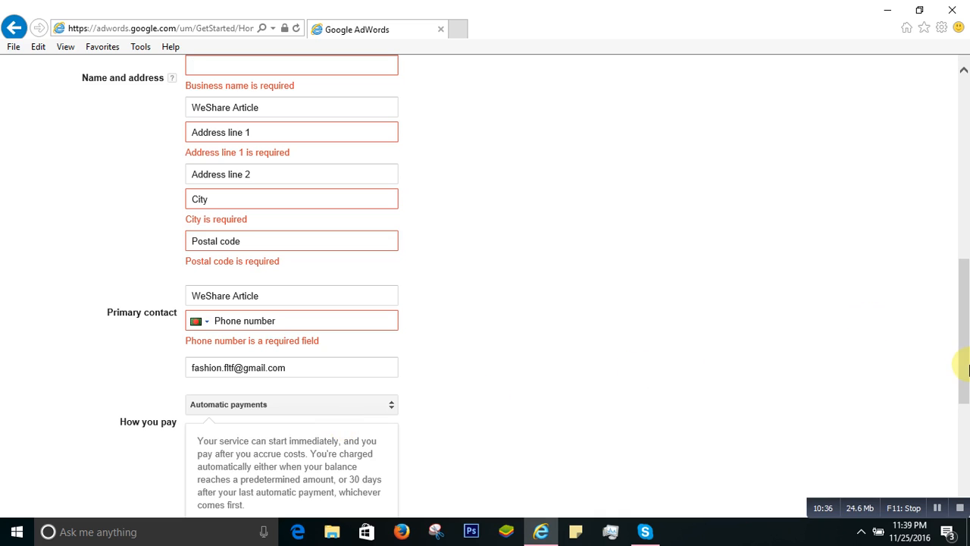
pyautogui.scroll(-3)
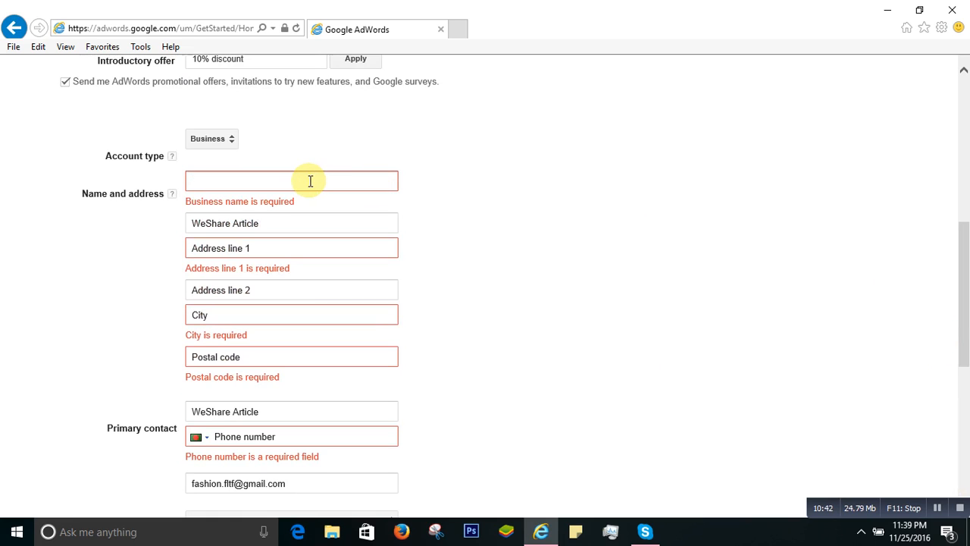
# Enter business name weshare and address lines 2b/7, dhaka.
pyautogui.write('weshare')
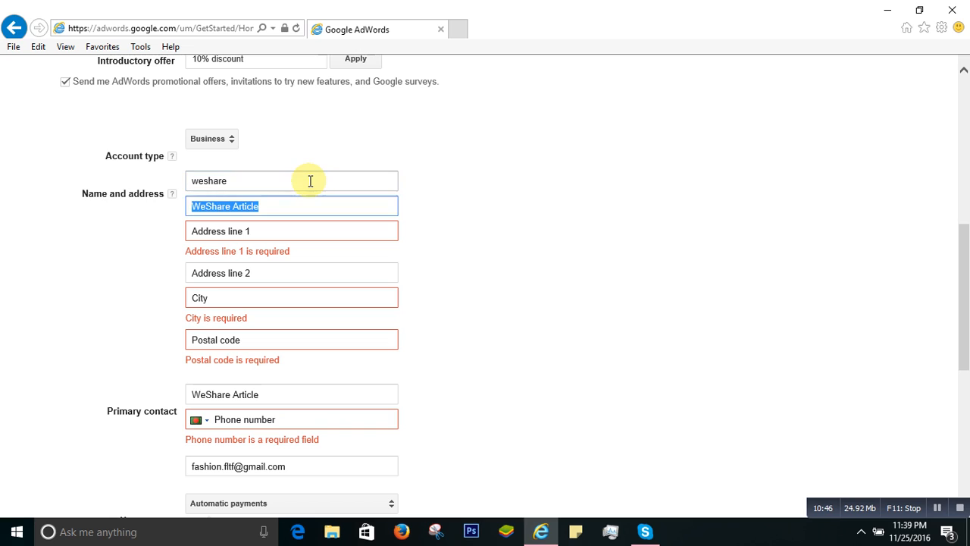
pyautogui.click(291, 230)
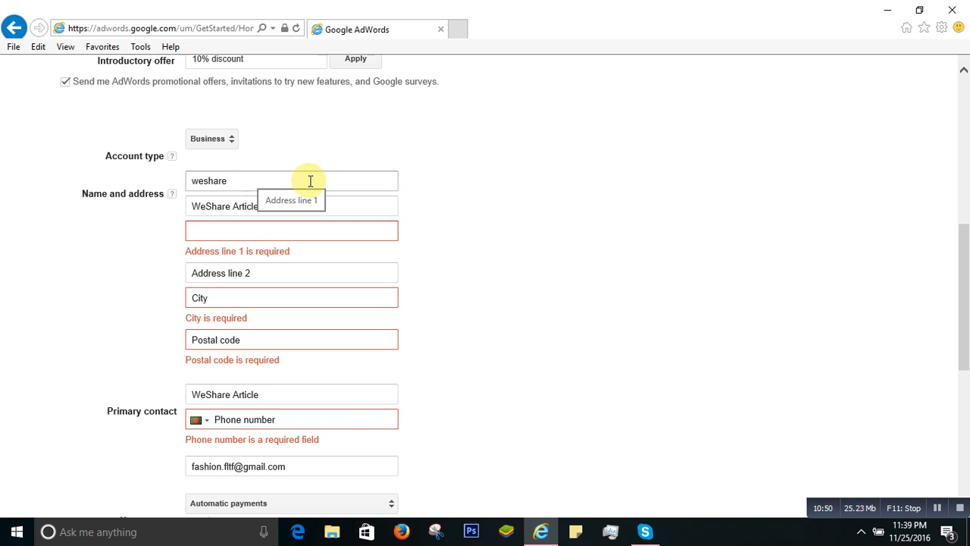
pyautogui.write('2b')
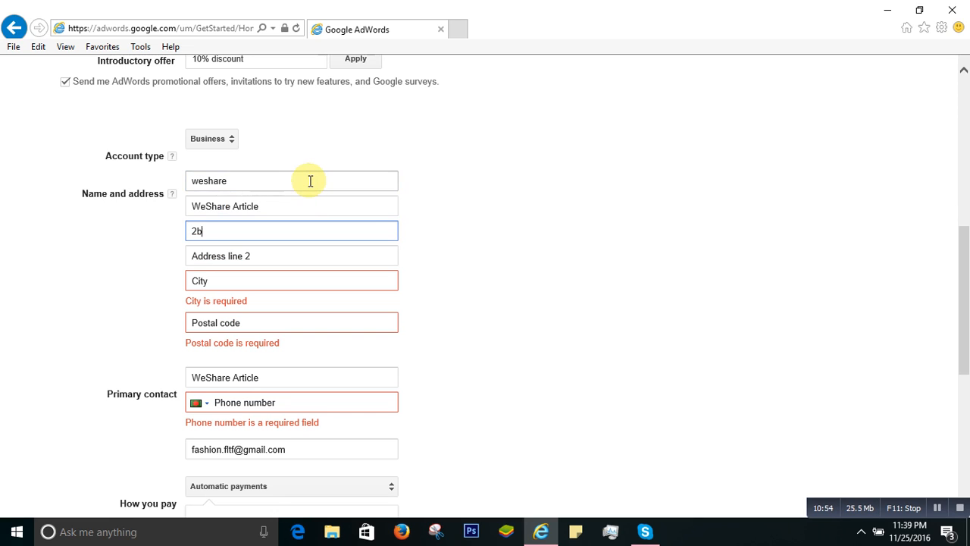
pyautogui.write('/7')
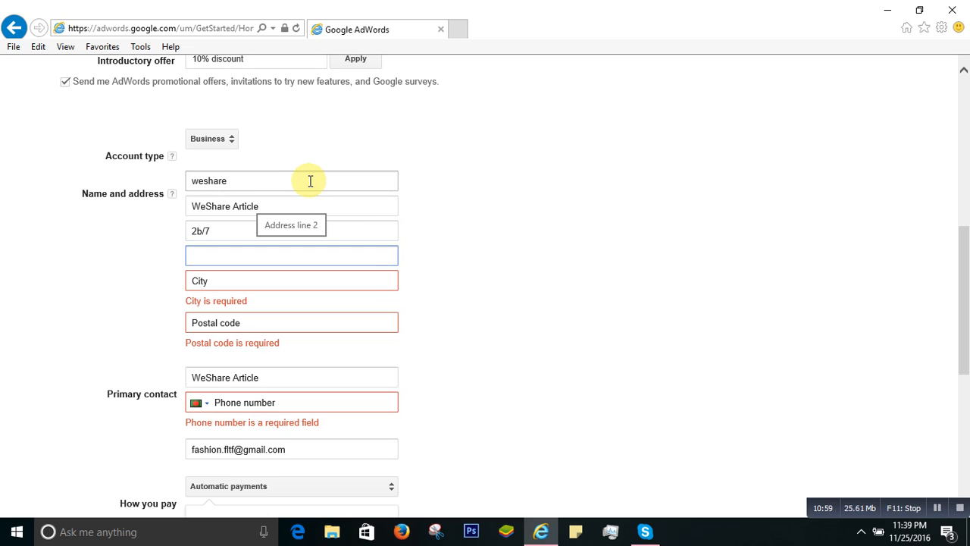
pyautogui.write('dh')
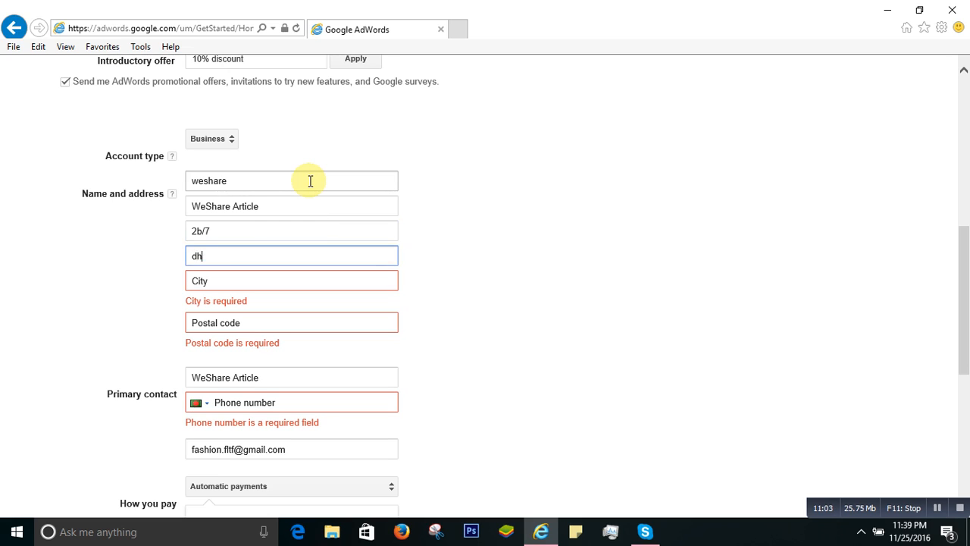
pyautogui.write('ubai')
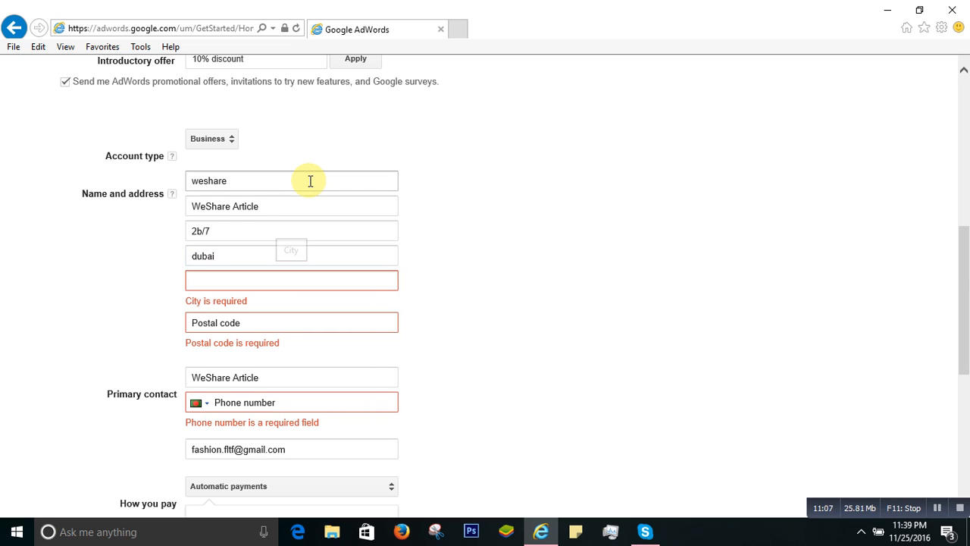
pyautogui.write('dubai')
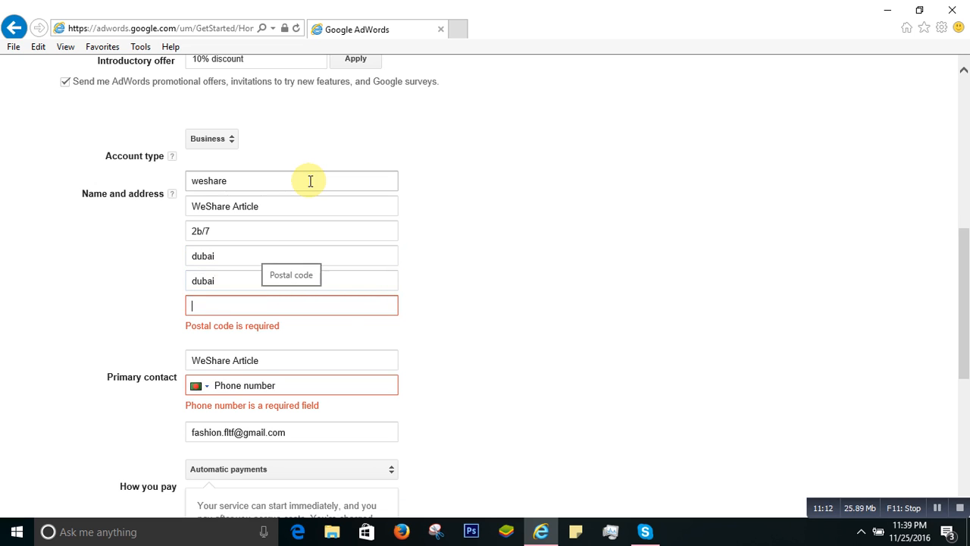
# Replace the rejected postal code with 1230 and set the city to dhaka.
pyautogui.write('11412')
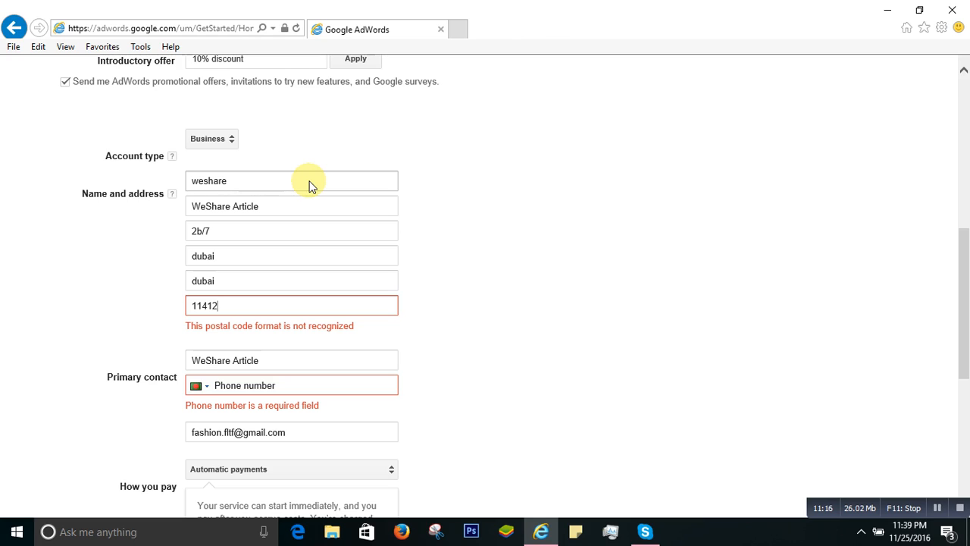
pyautogui.press('BackSpace')
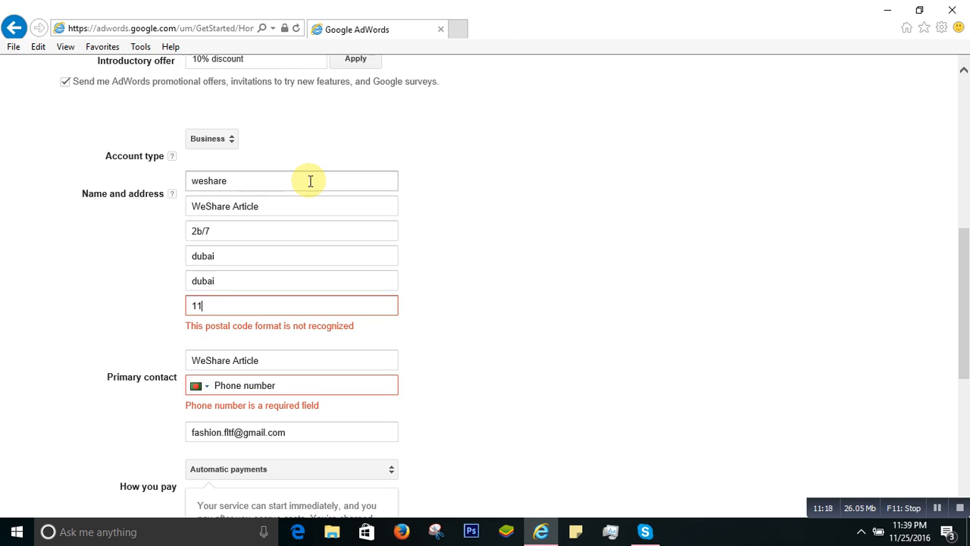
pyautogui.press('Backspace')
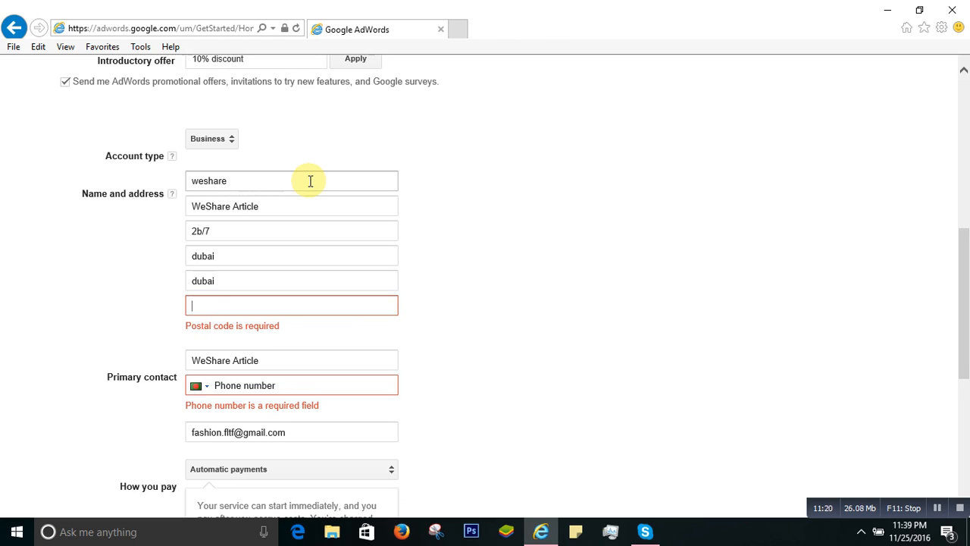
pyautogui.write('1230')
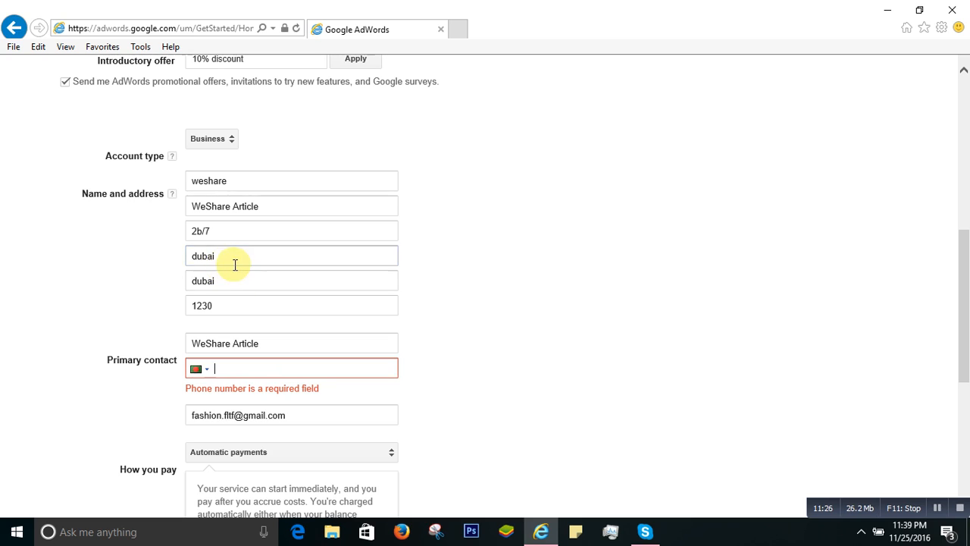
pyautogui.write('dhaka')
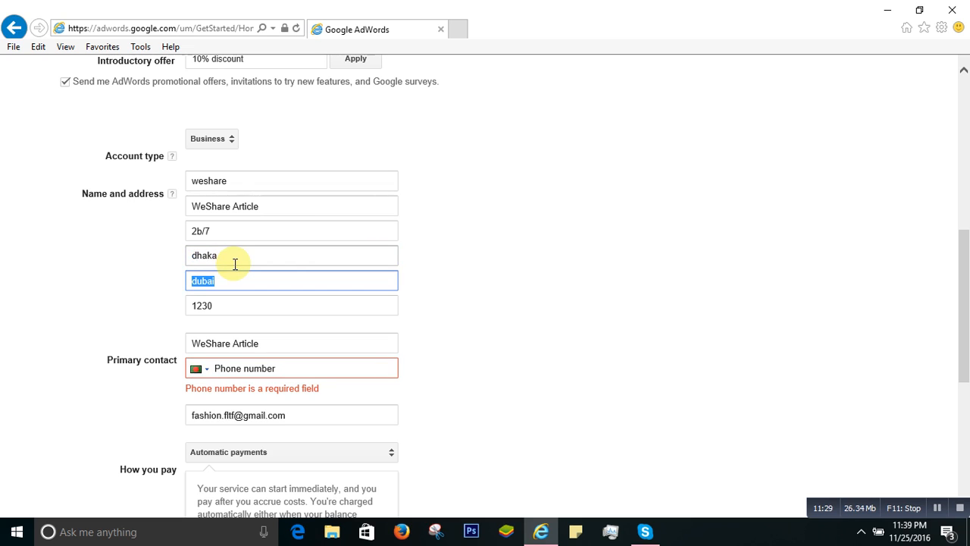
pyautogui.write('dhaka')
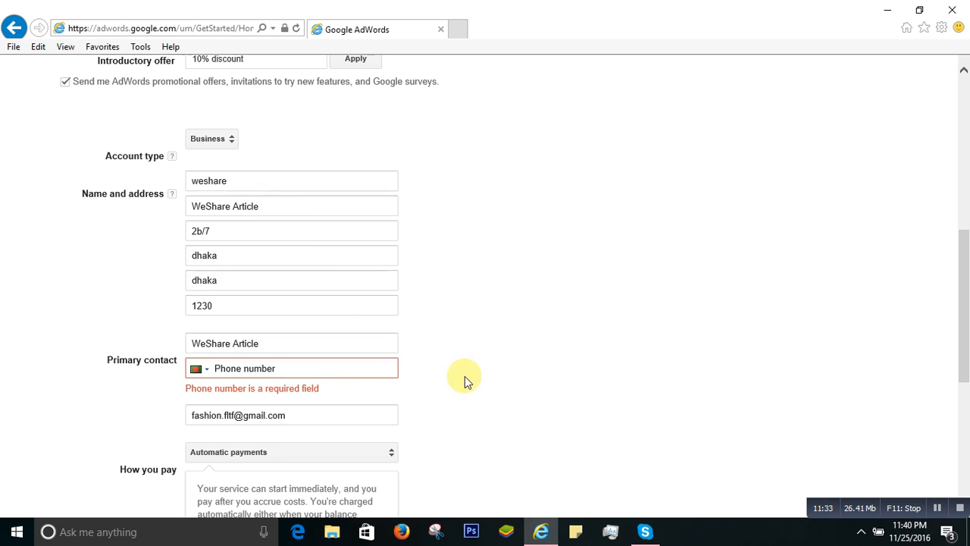
pyautogui.click(291, 369)
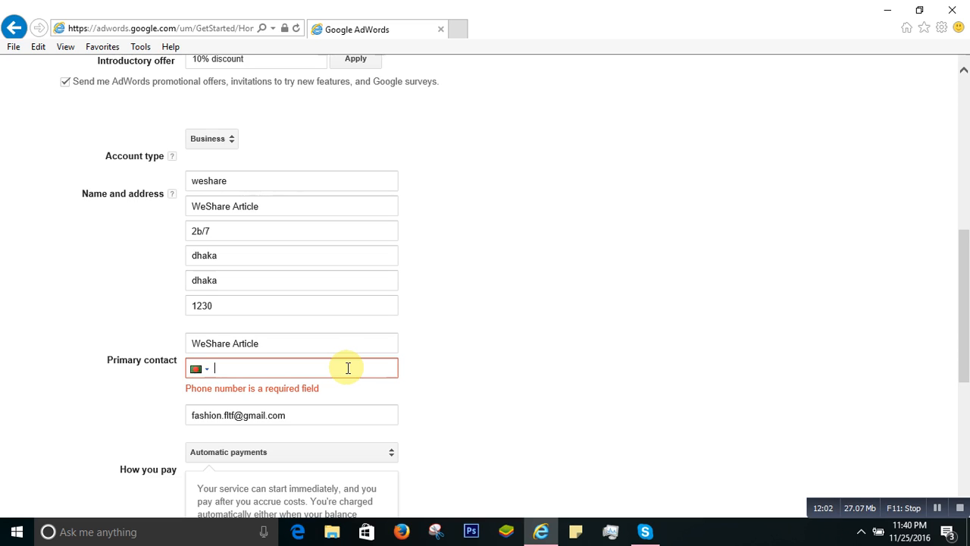
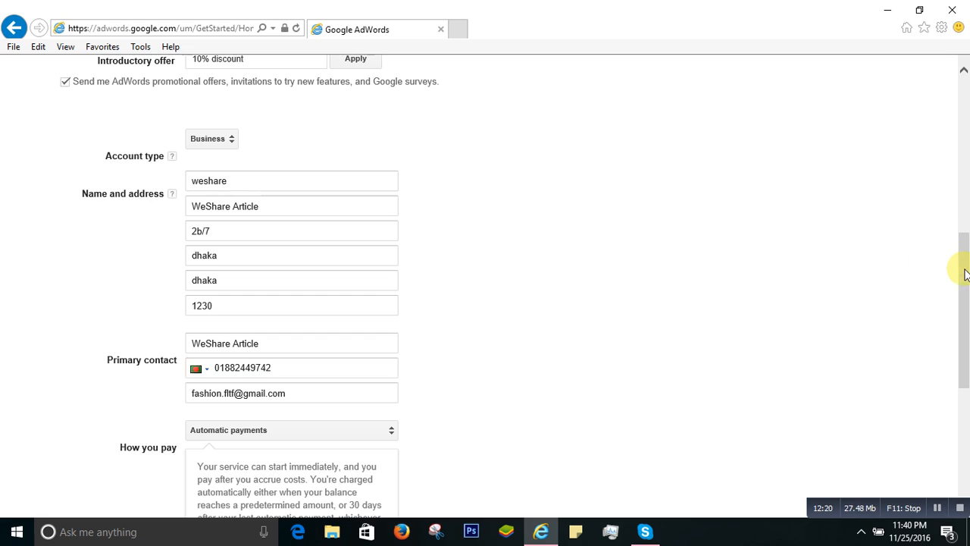
# Resubmit with 'Finish and create ad'; the form is rejected with a card error asking to correct the Visa details.
pyautogui.click(76, 453)
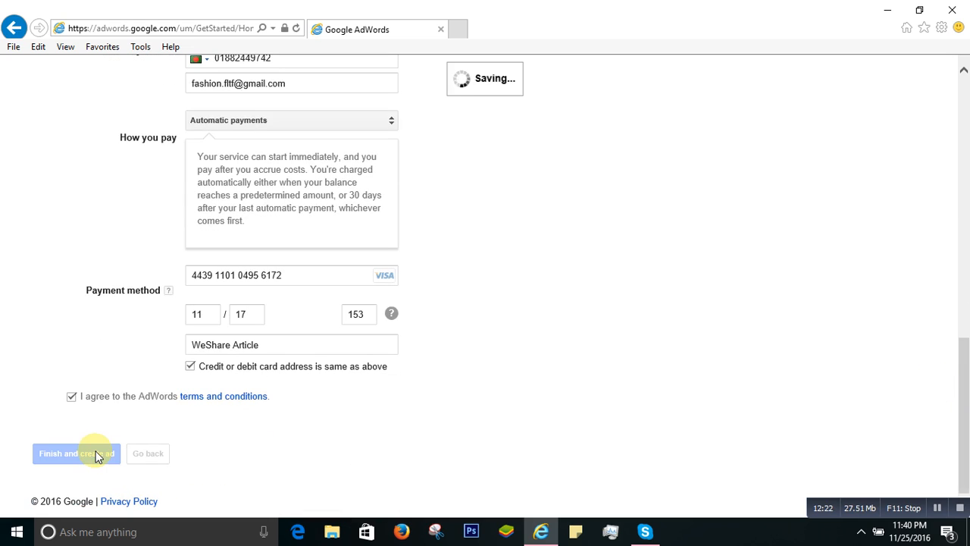
pyautogui.click(76, 454)
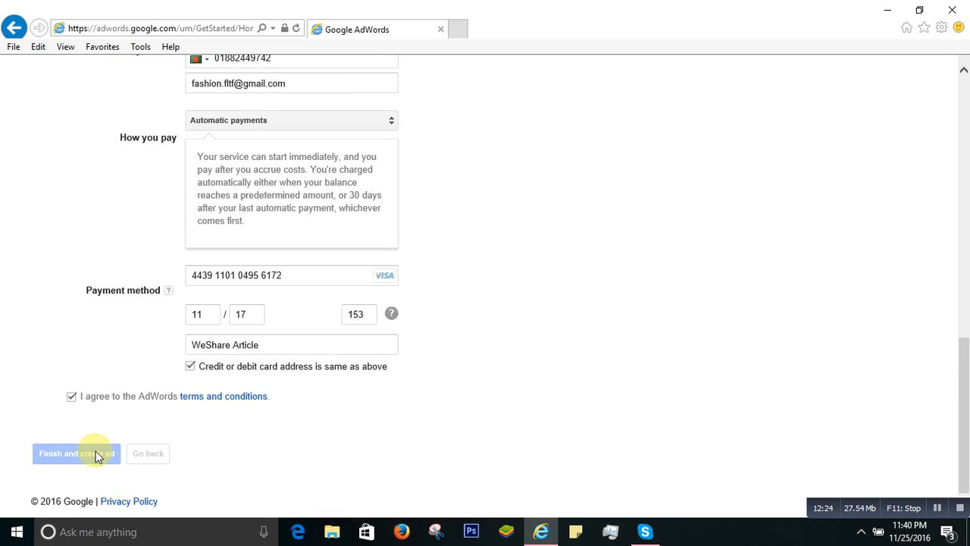
pyautogui.click(76, 454)
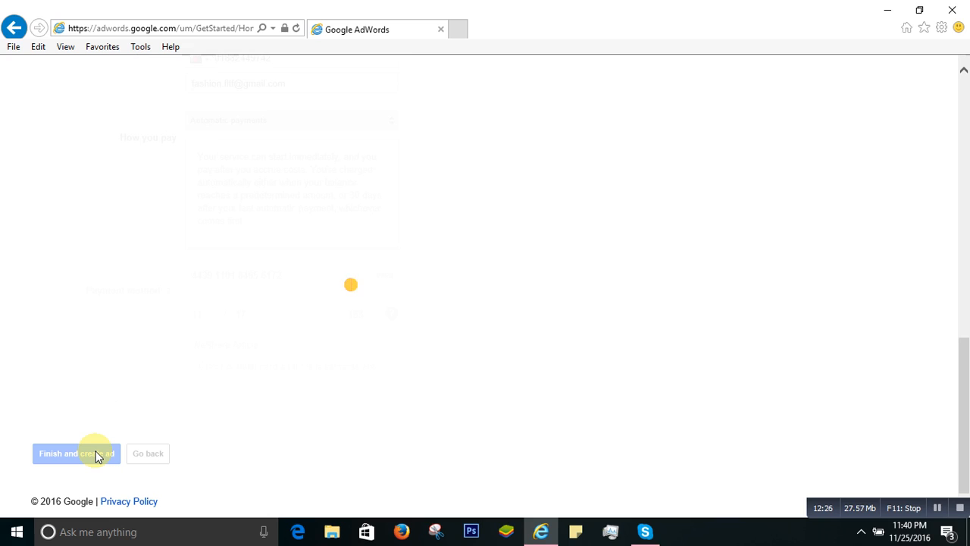
pyautogui.click(76, 453)
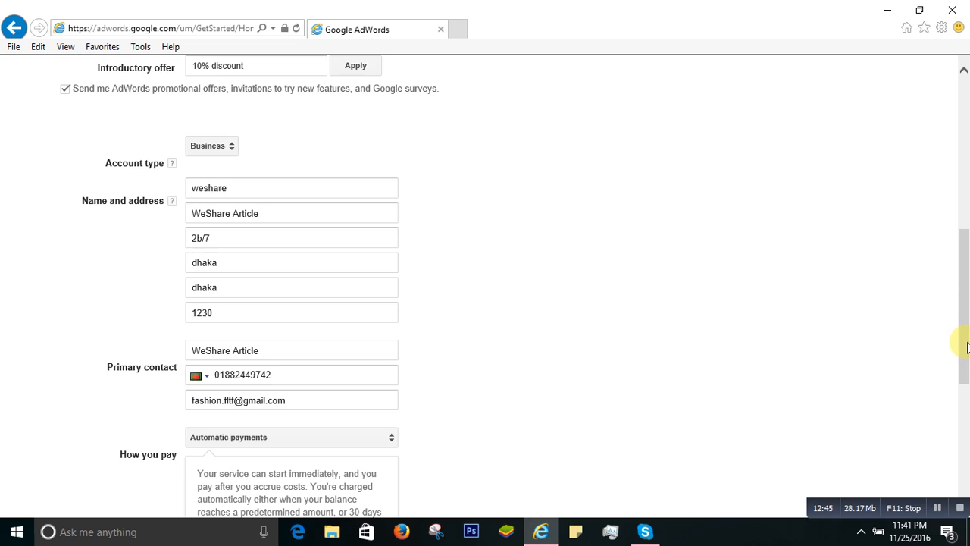
pyautogui.scroll(-3)
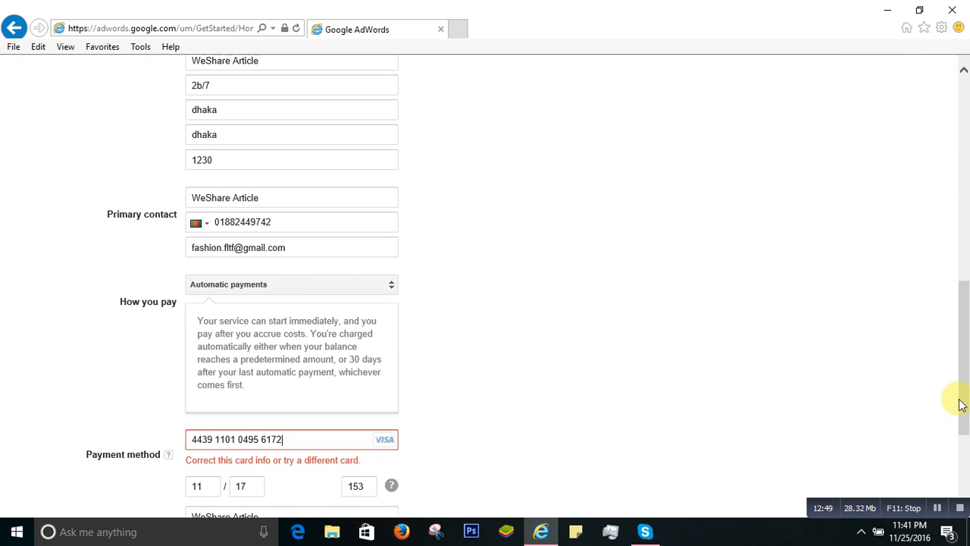
pyautogui.scroll(-3)
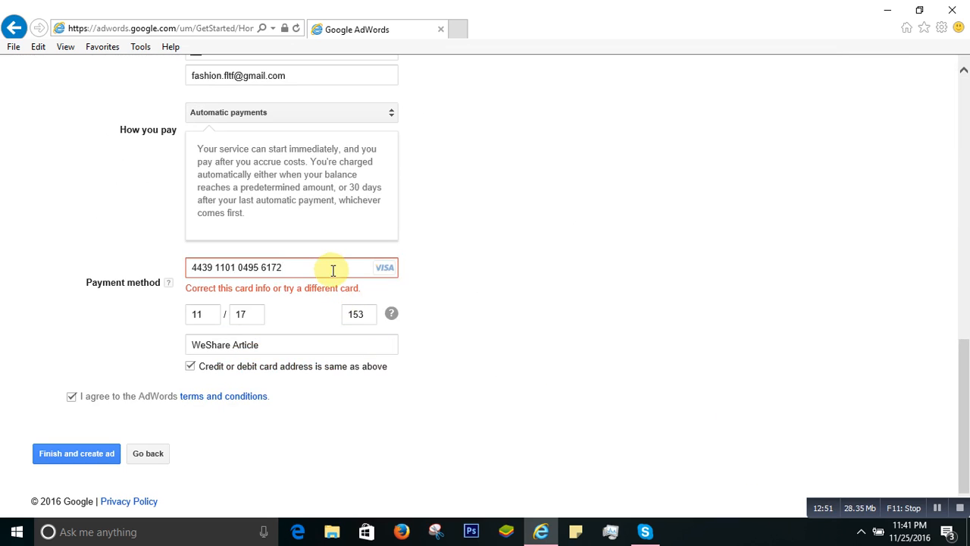